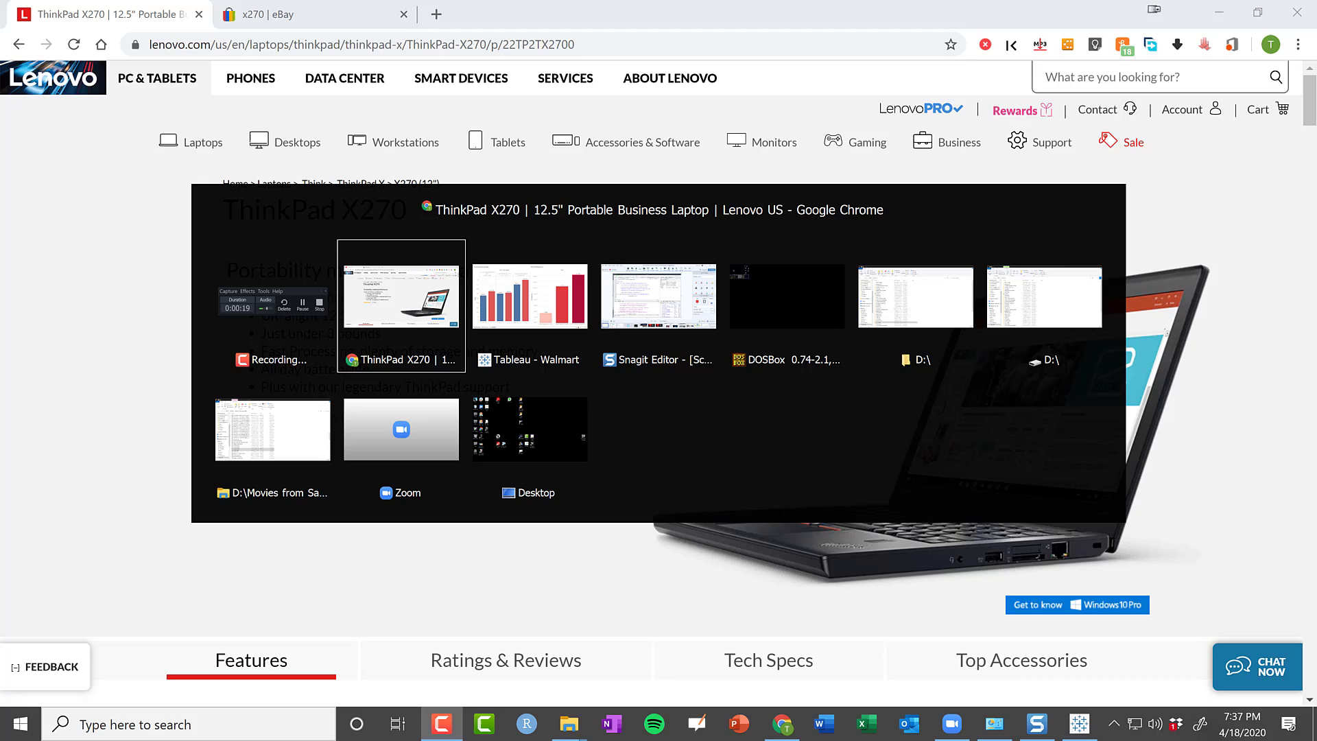
- Switch to the Tableau window showing the laptop price comparison dashboard
click(529, 296)
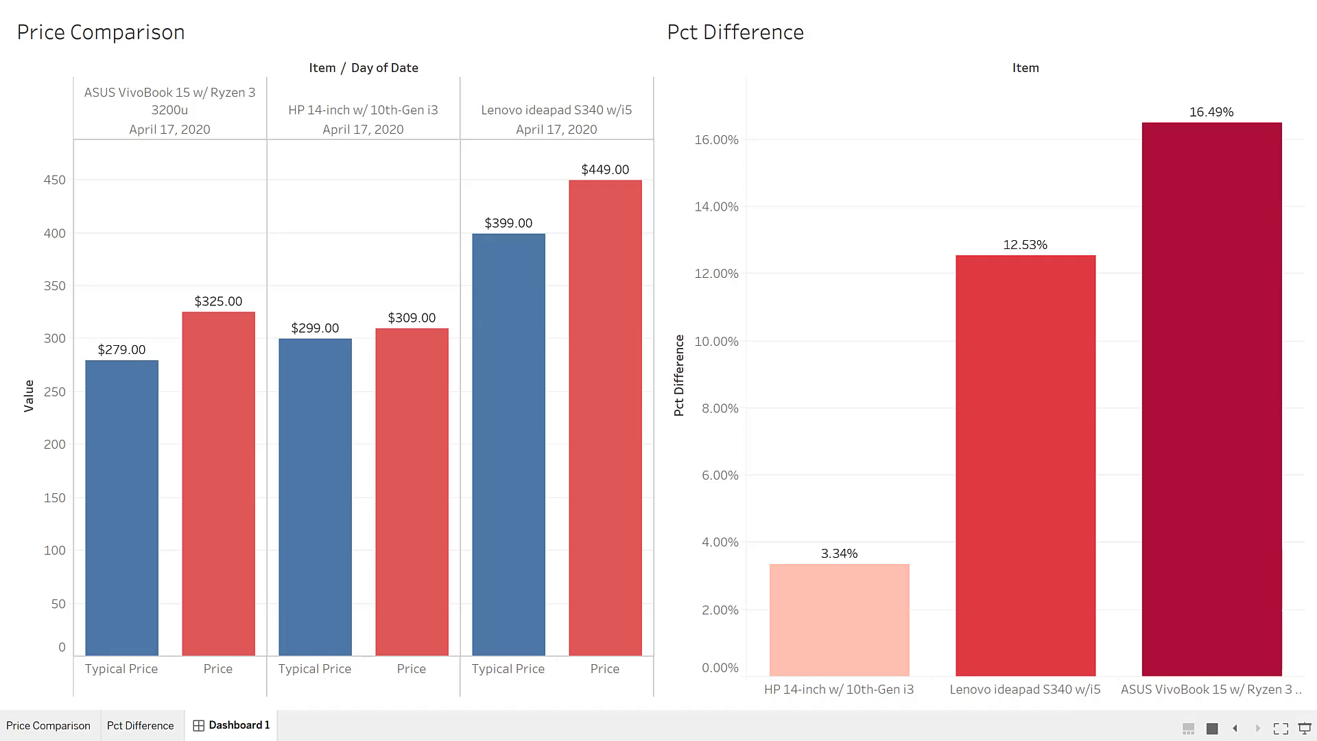
mouse_move(457, 153)
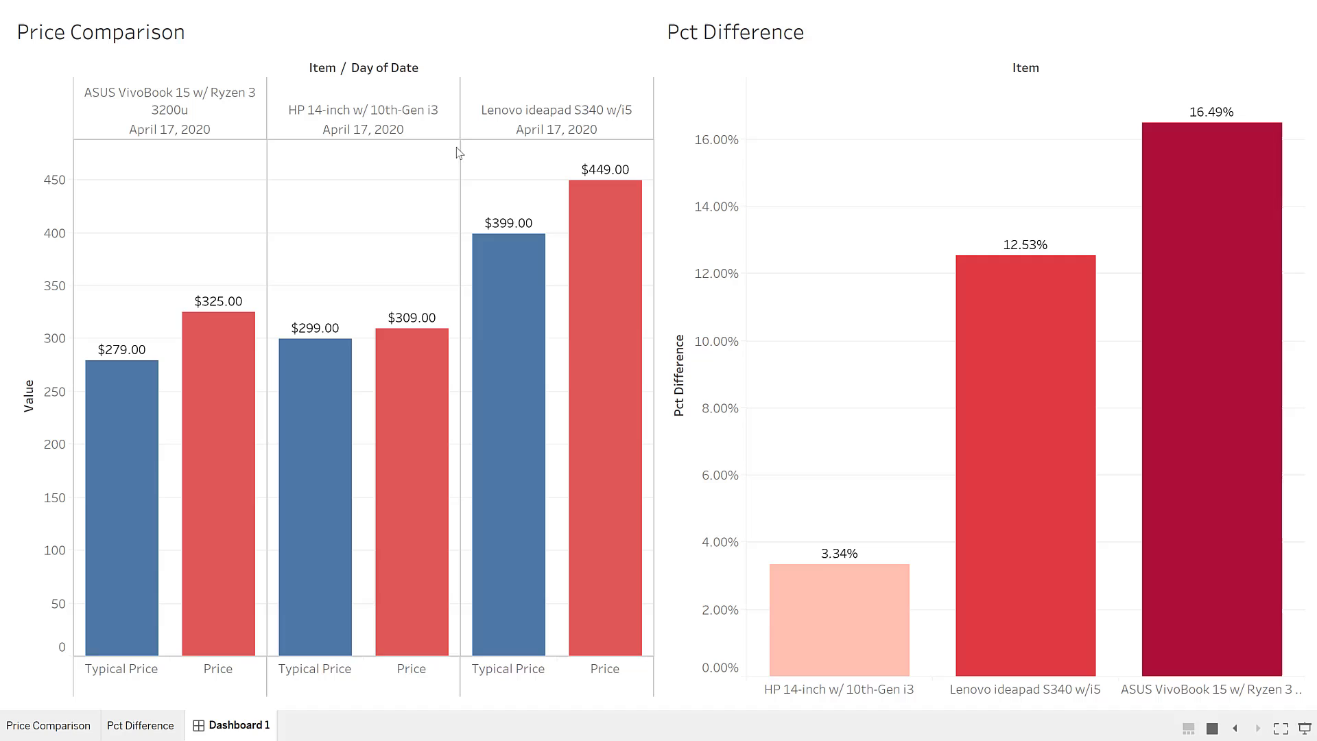
mouse_move(168, 109)
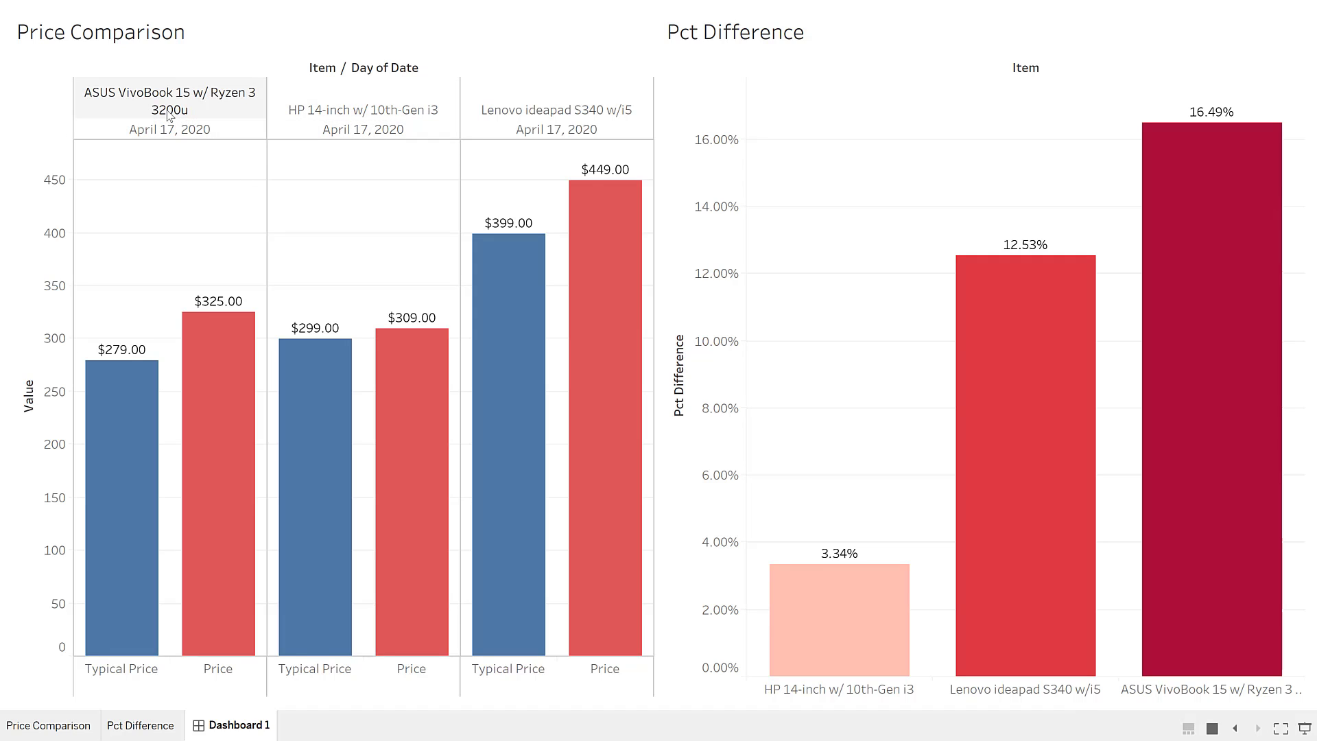
mouse_move(341, 120)
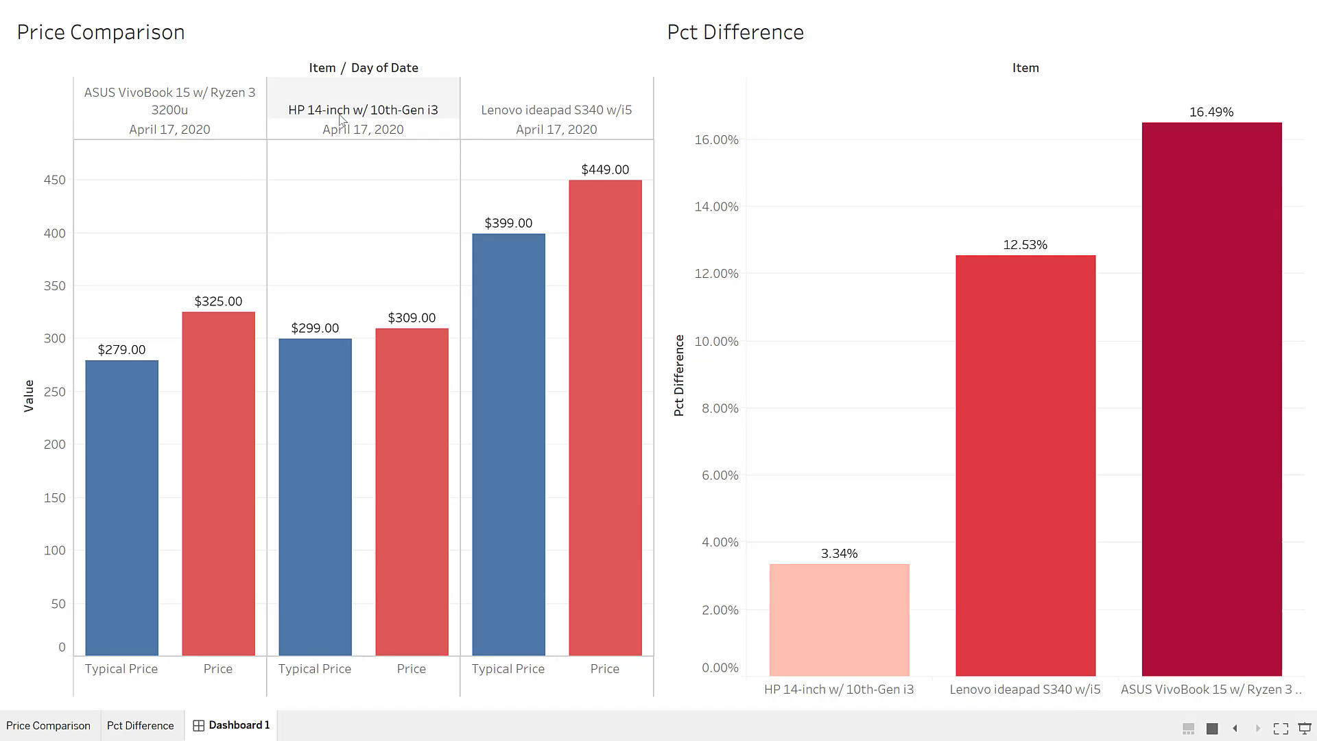
mouse_move(435, 120)
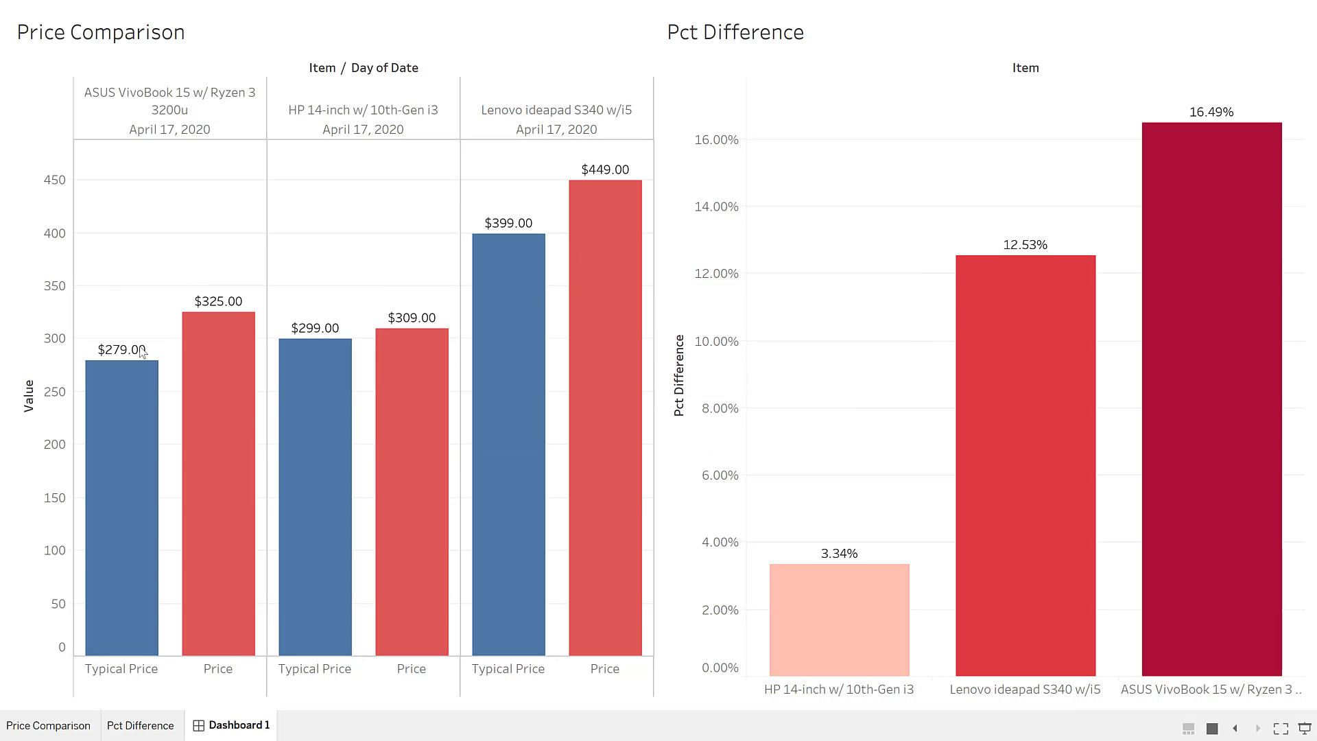
mouse_move(100, 361)
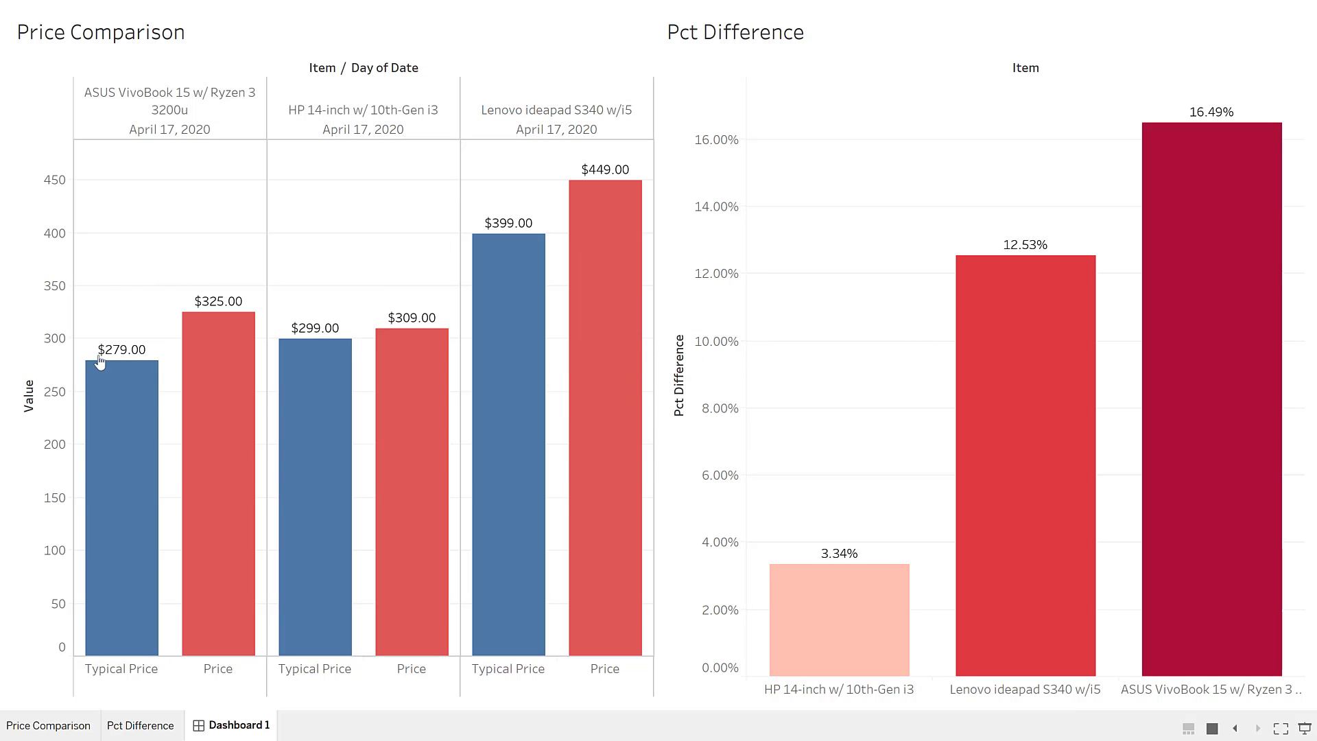
mouse_move(123, 326)
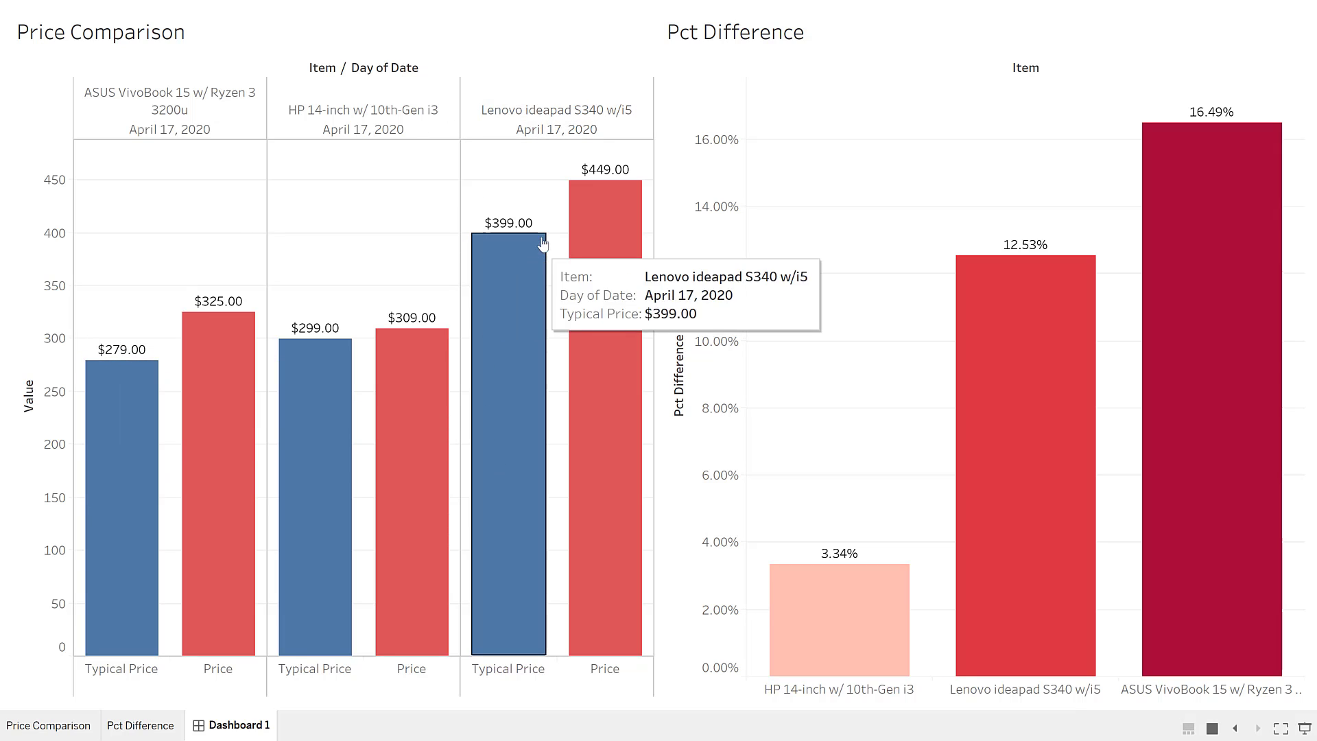
mouse_move(517, 242)
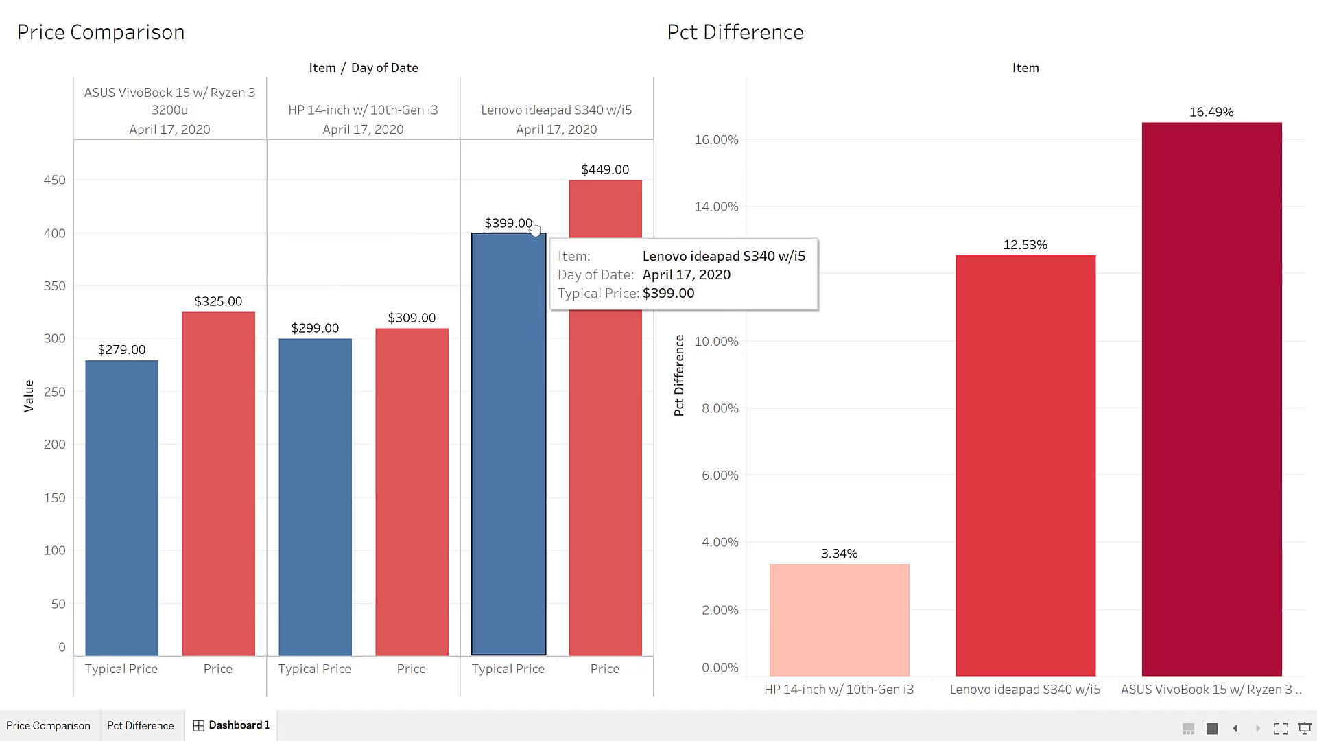
mouse_move(808, 554)
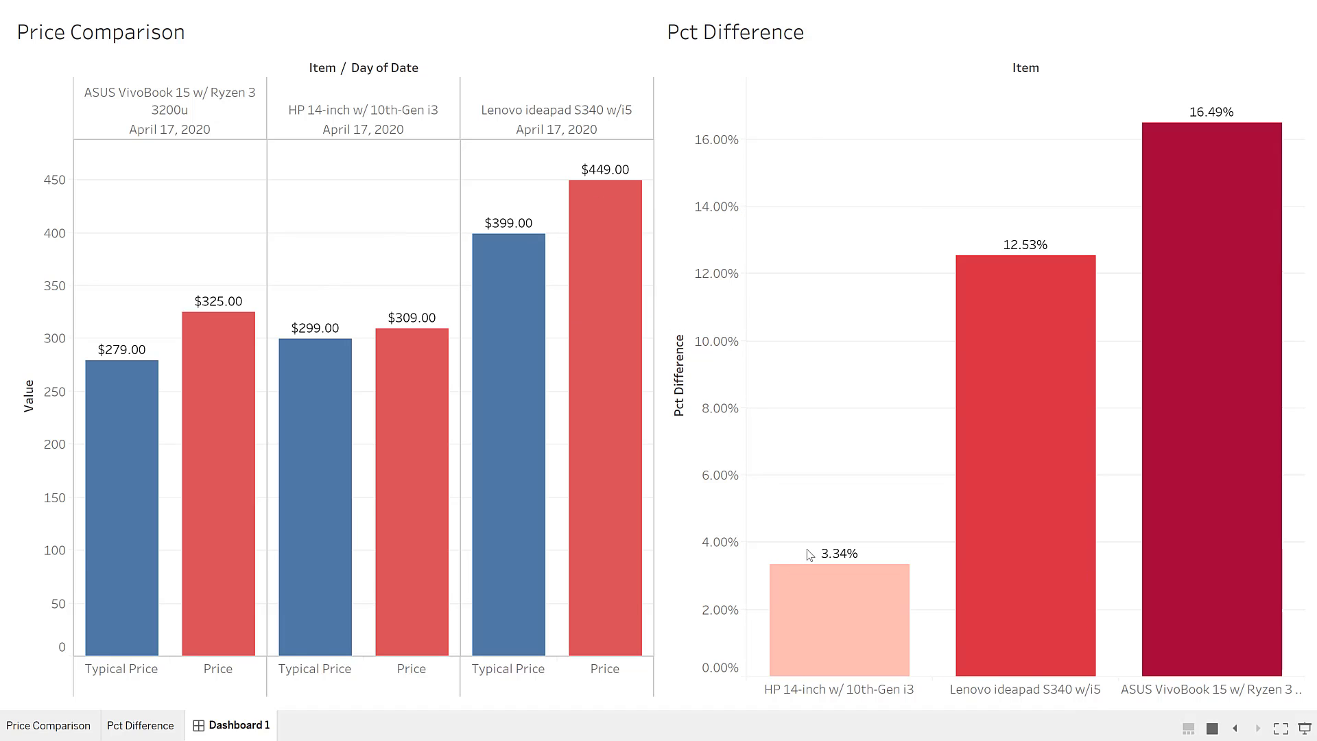
mouse_move(1004, 272)
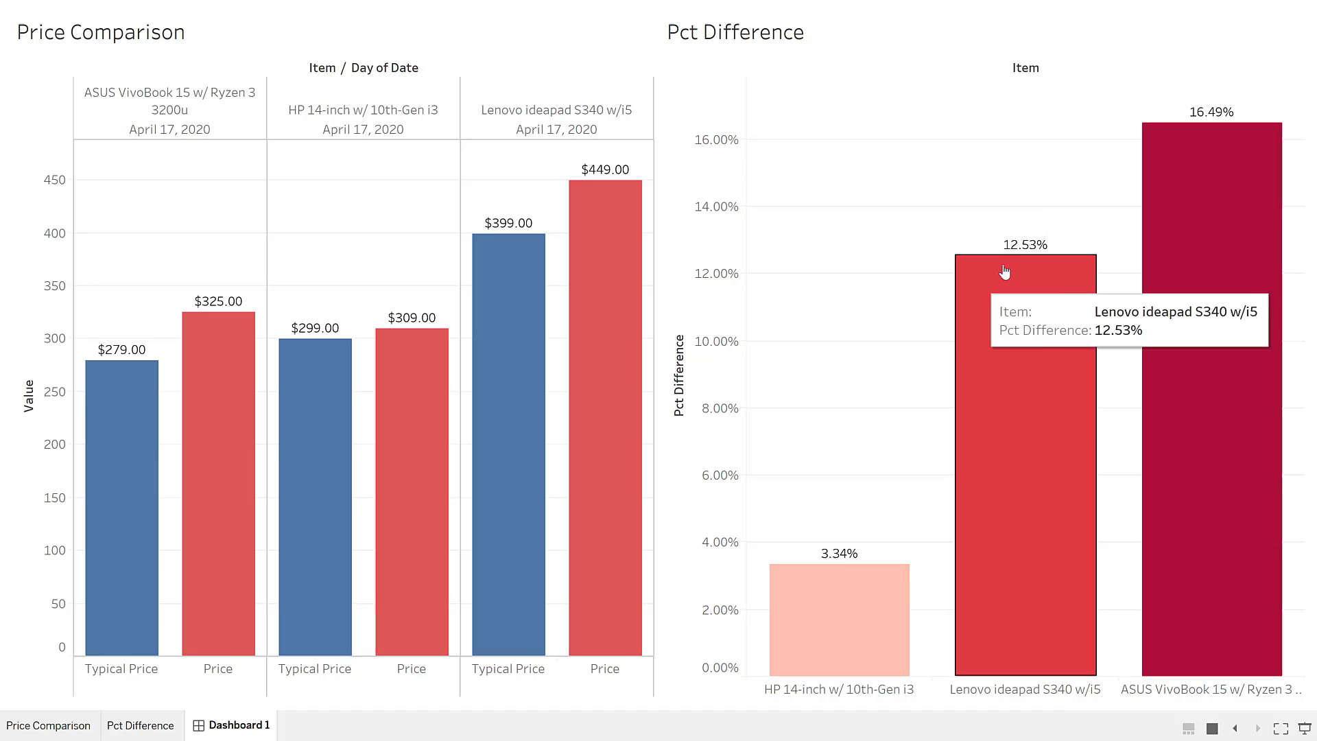
mouse_move(1043, 318)
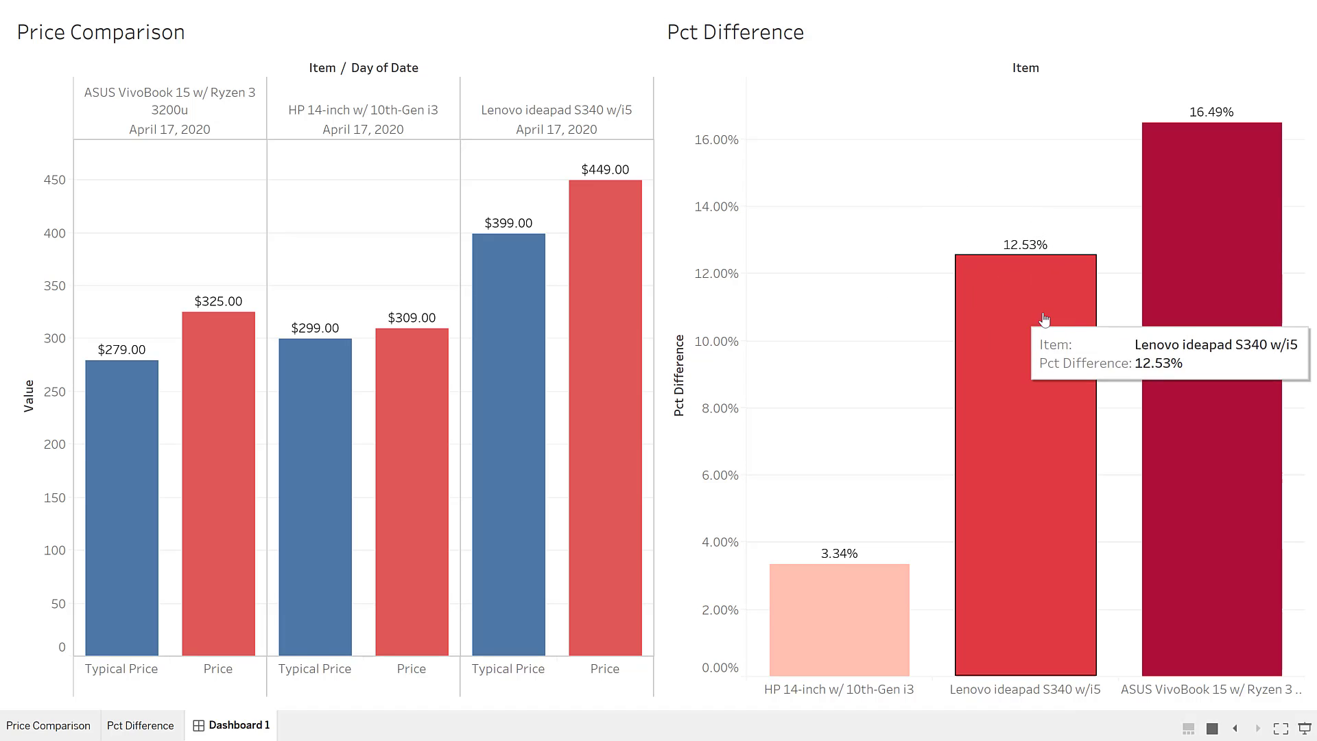
mouse_move(1186, 96)
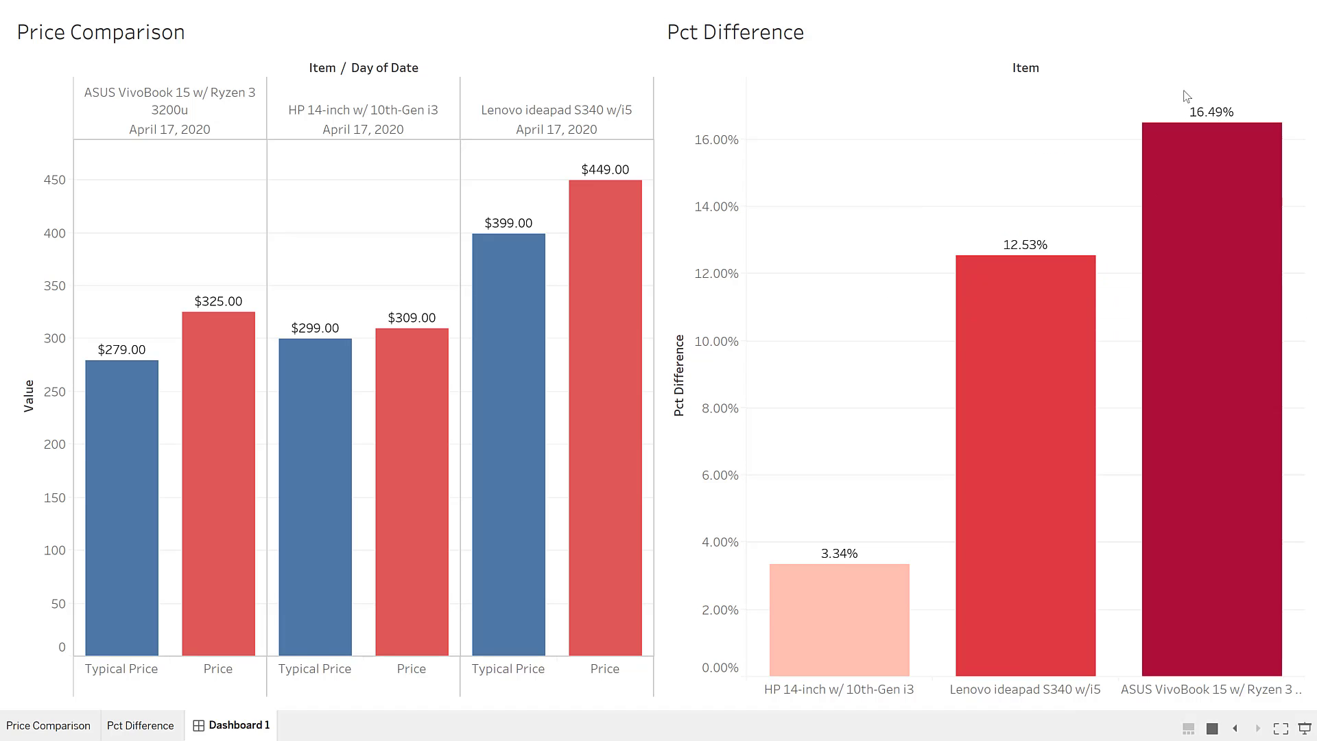
mouse_move(1212, 199)
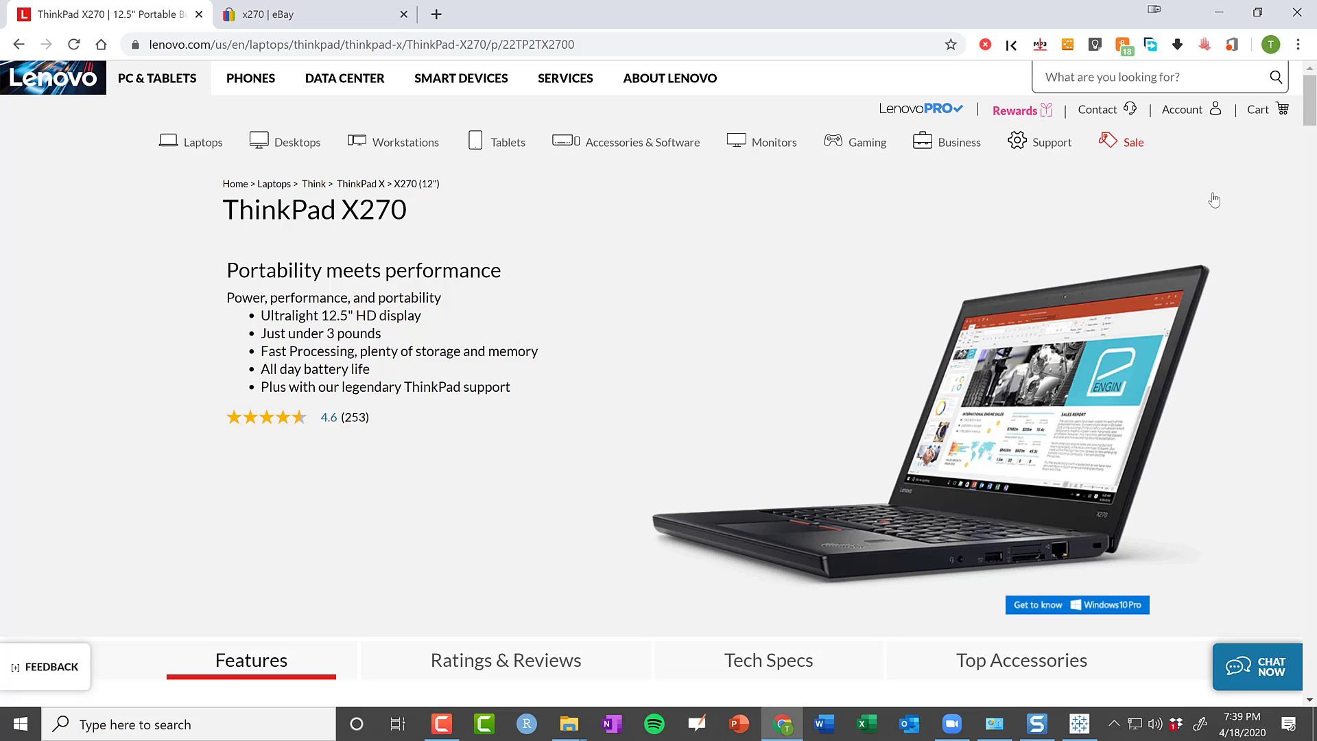
mouse_move(1066, 244)
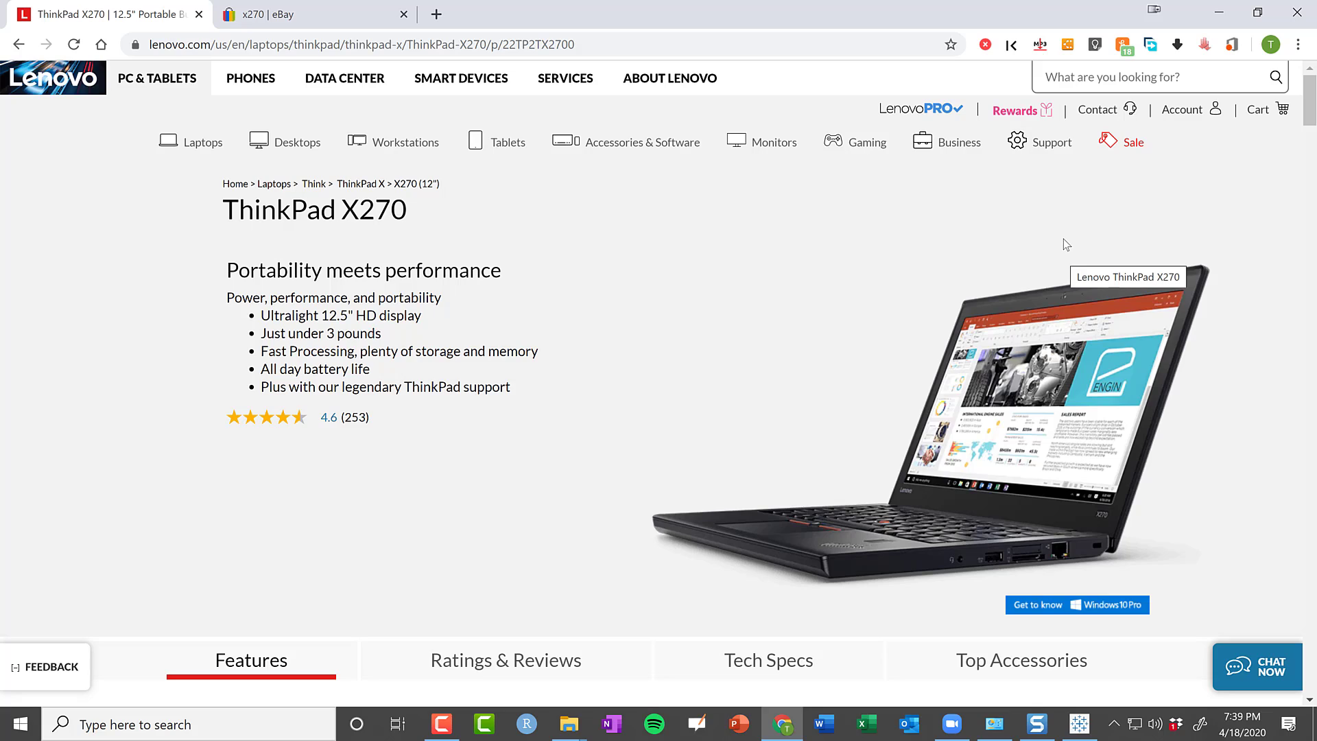
mouse_move(1007, 277)
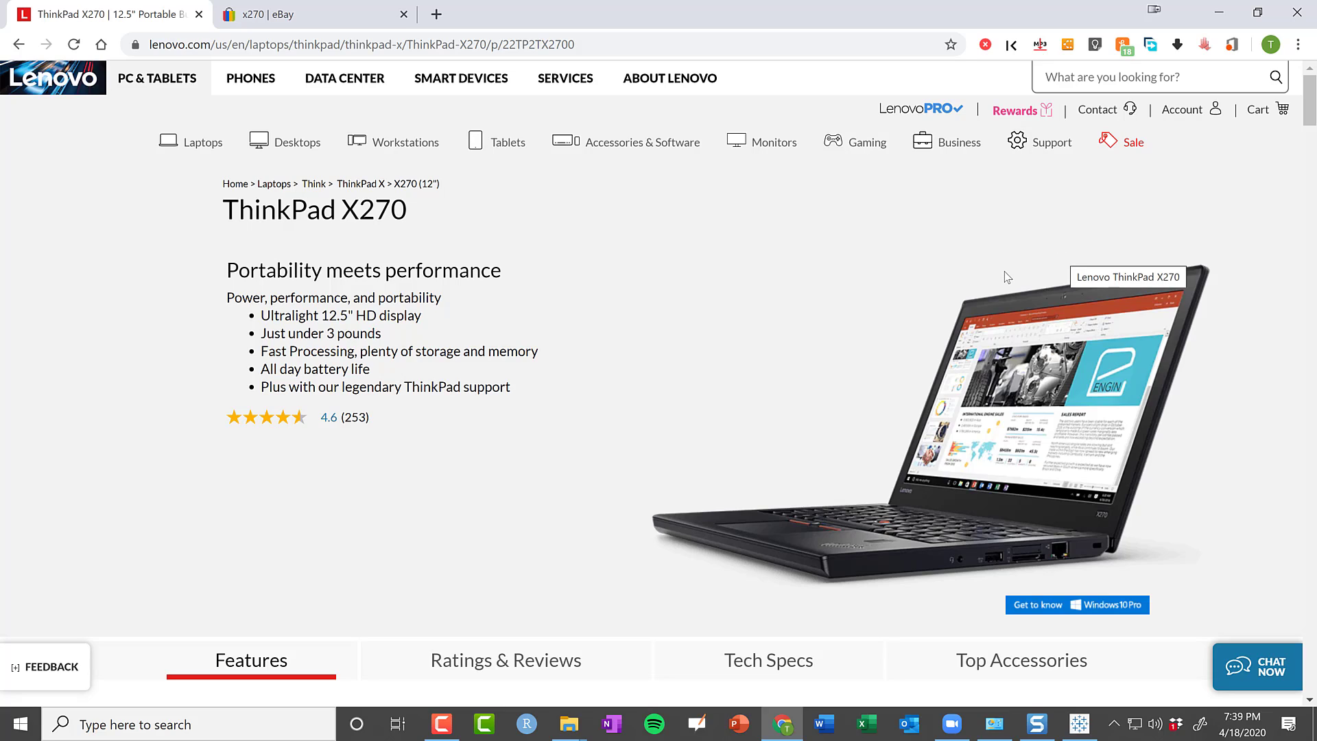
mouse_move(714, 391)
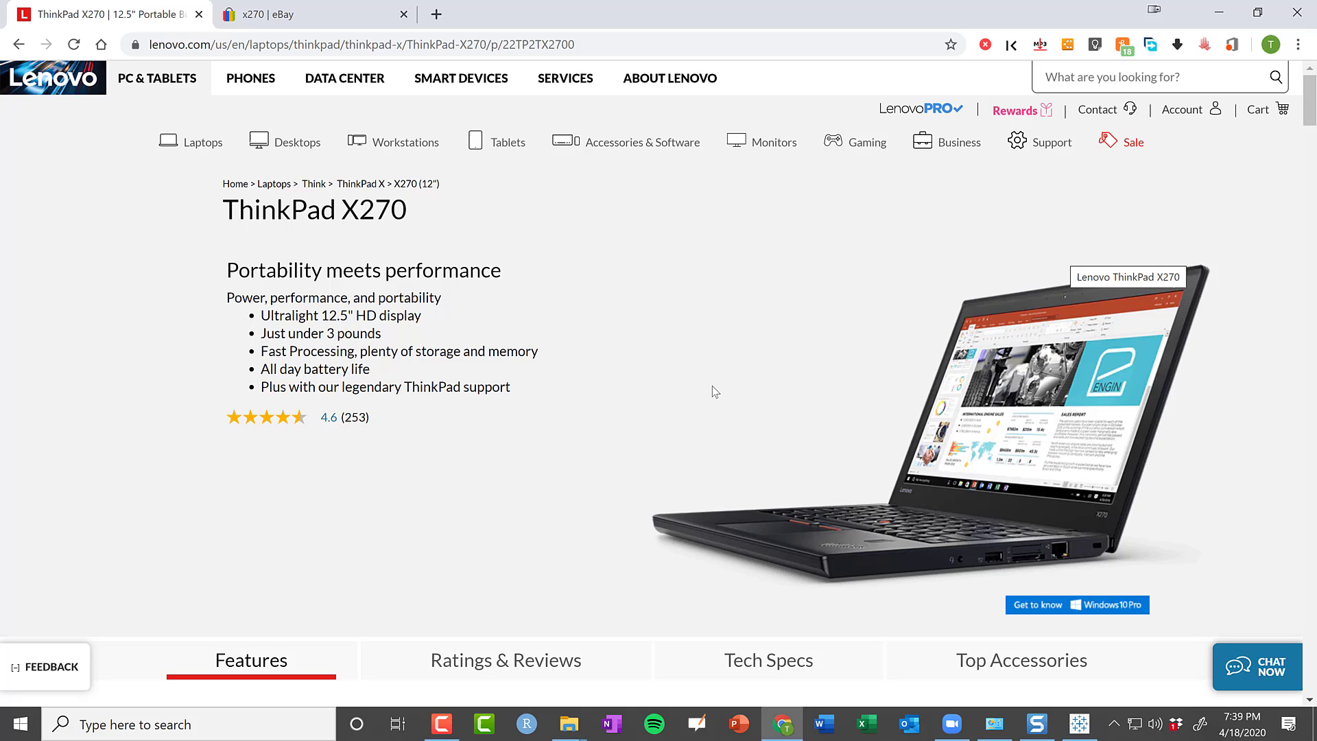
- Scroll down the X270 features to the No Mouse Required keyboard and TrackPoint section
scroll(down, 3)
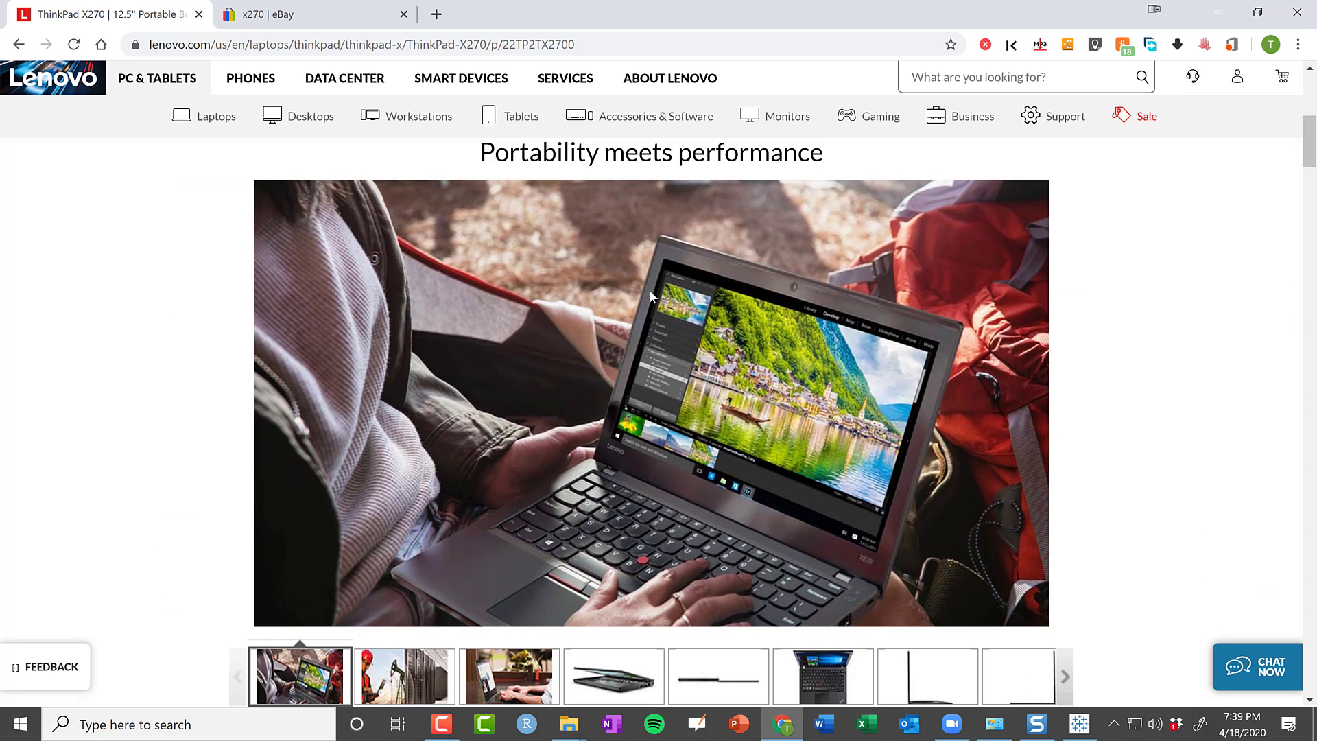
scroll(down, 3)
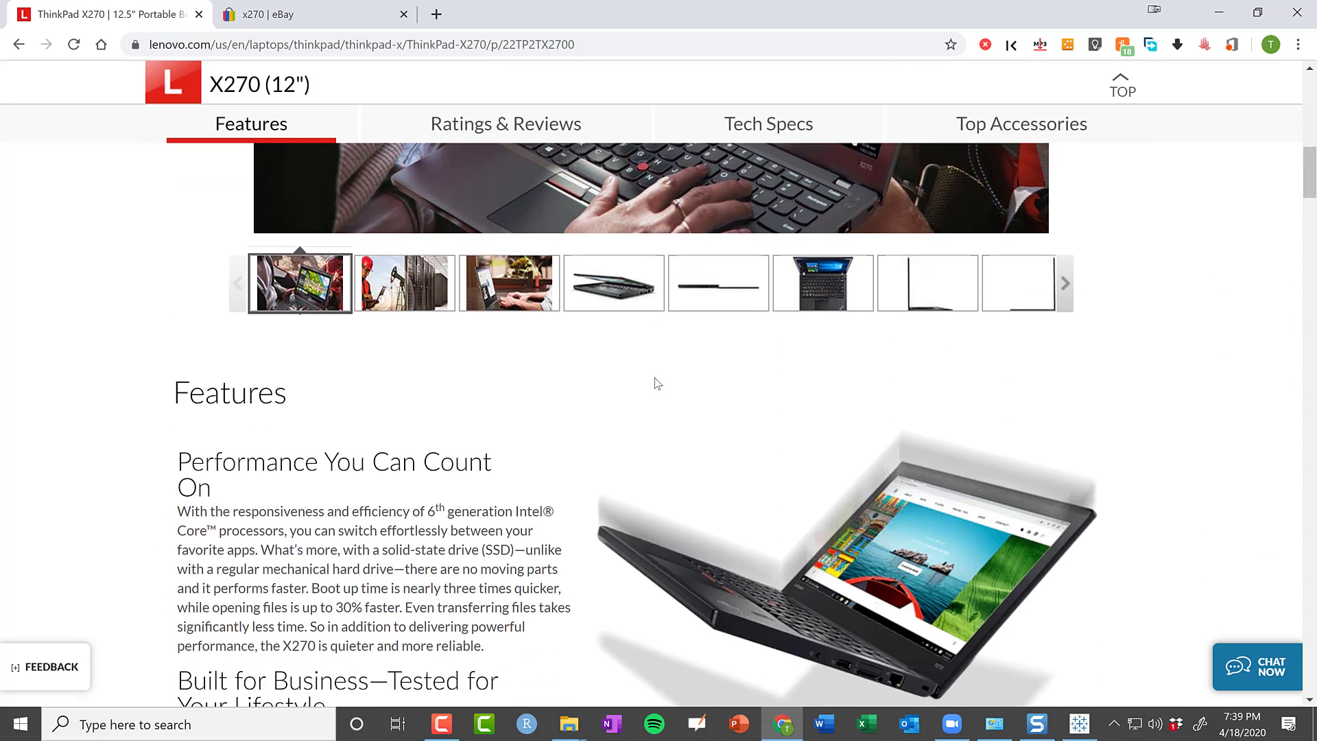
scroll(down, 3)
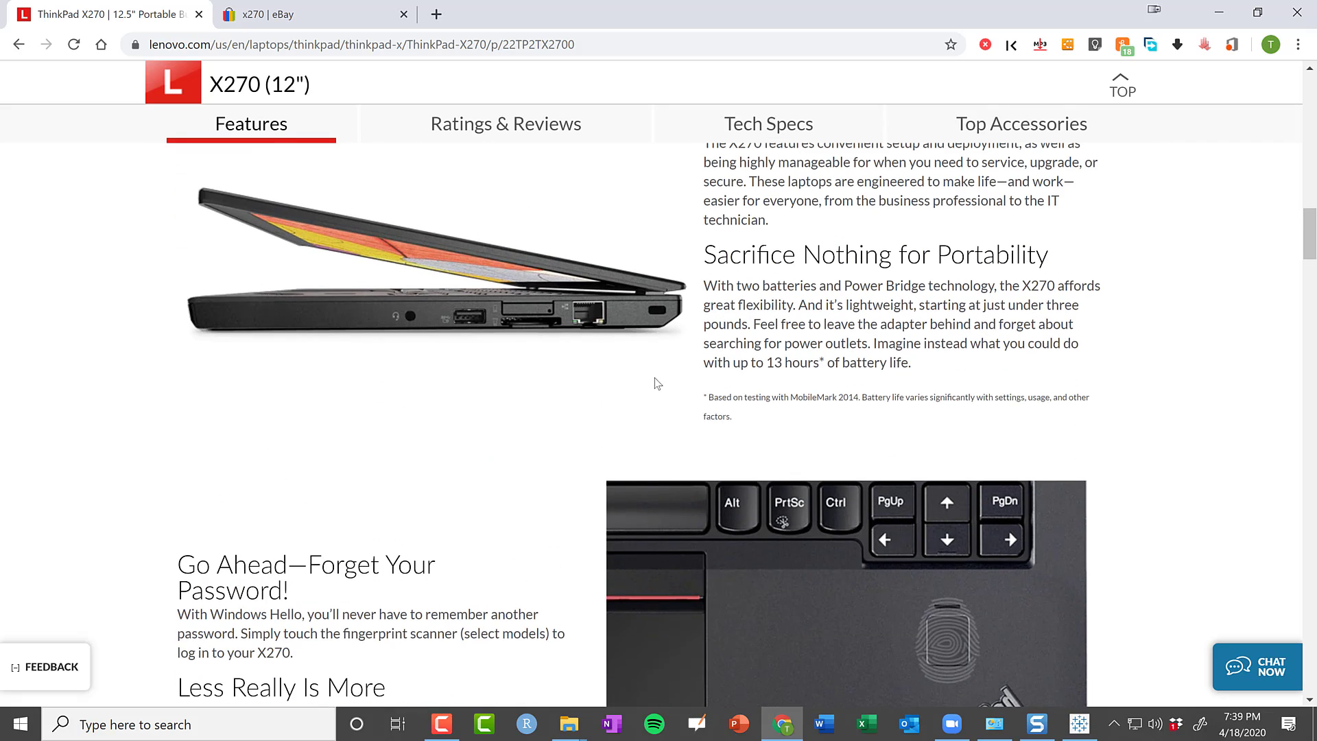
scroll(up, 3)
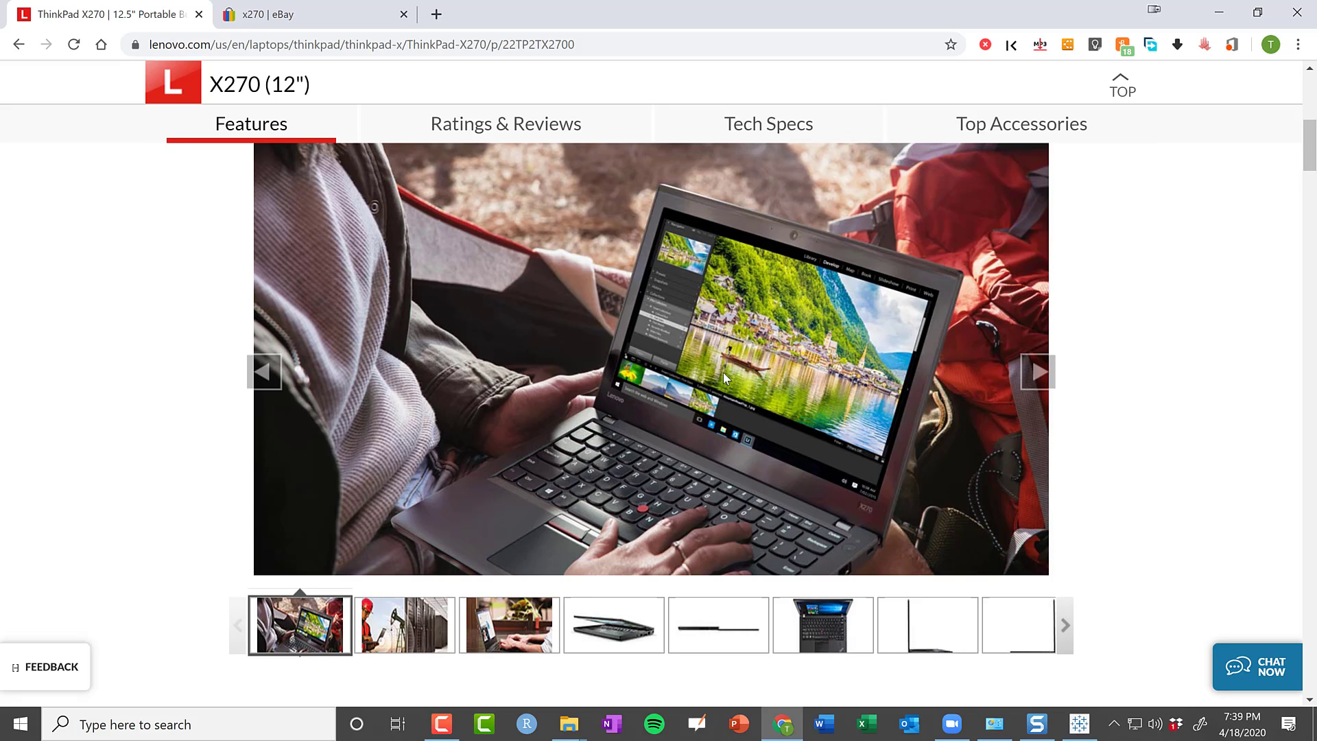
mouse_move(736, 431)
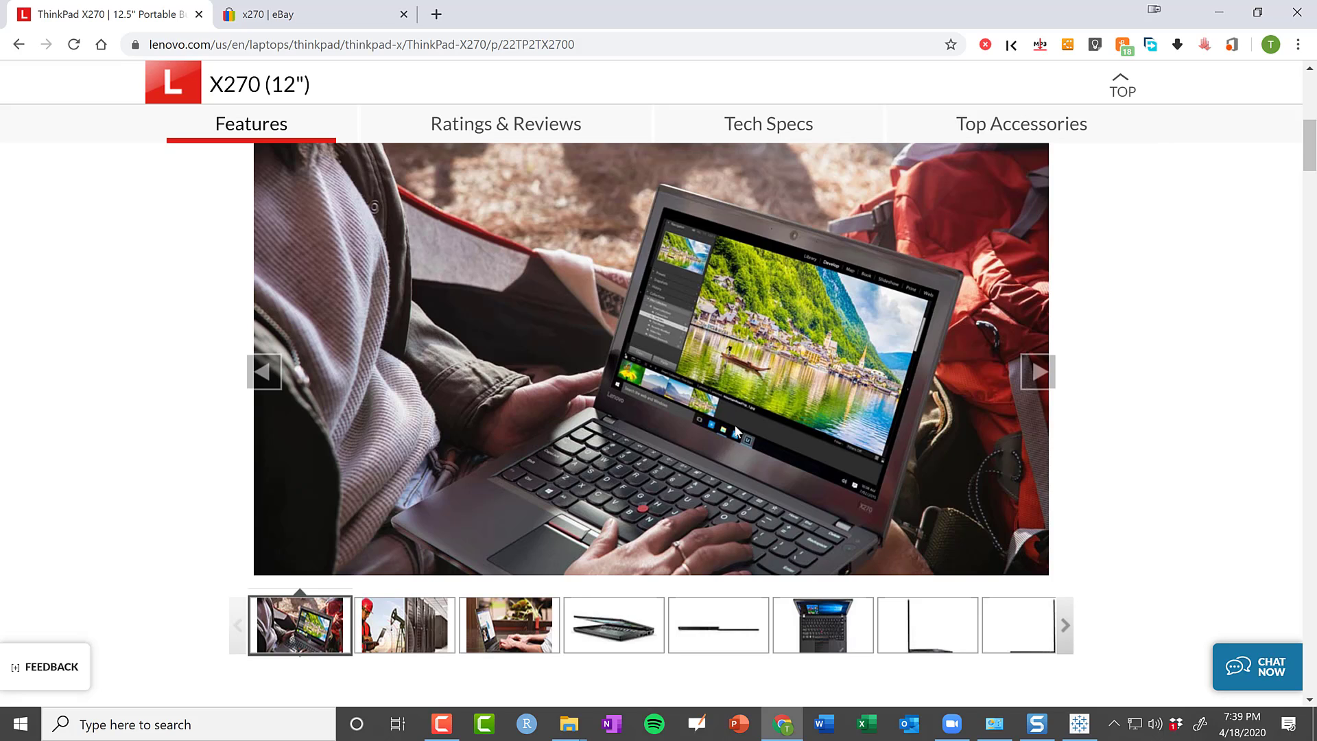
scroll(down, 3)
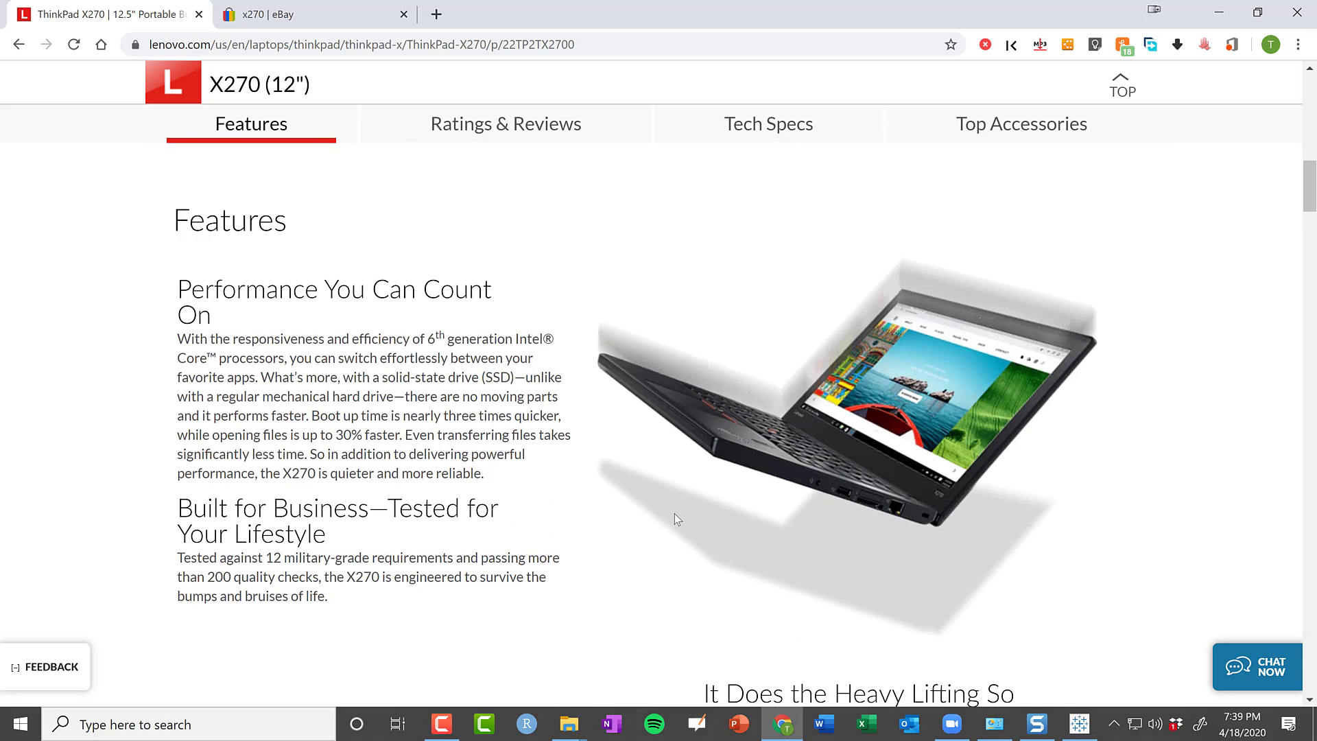
scroll(down, 3)
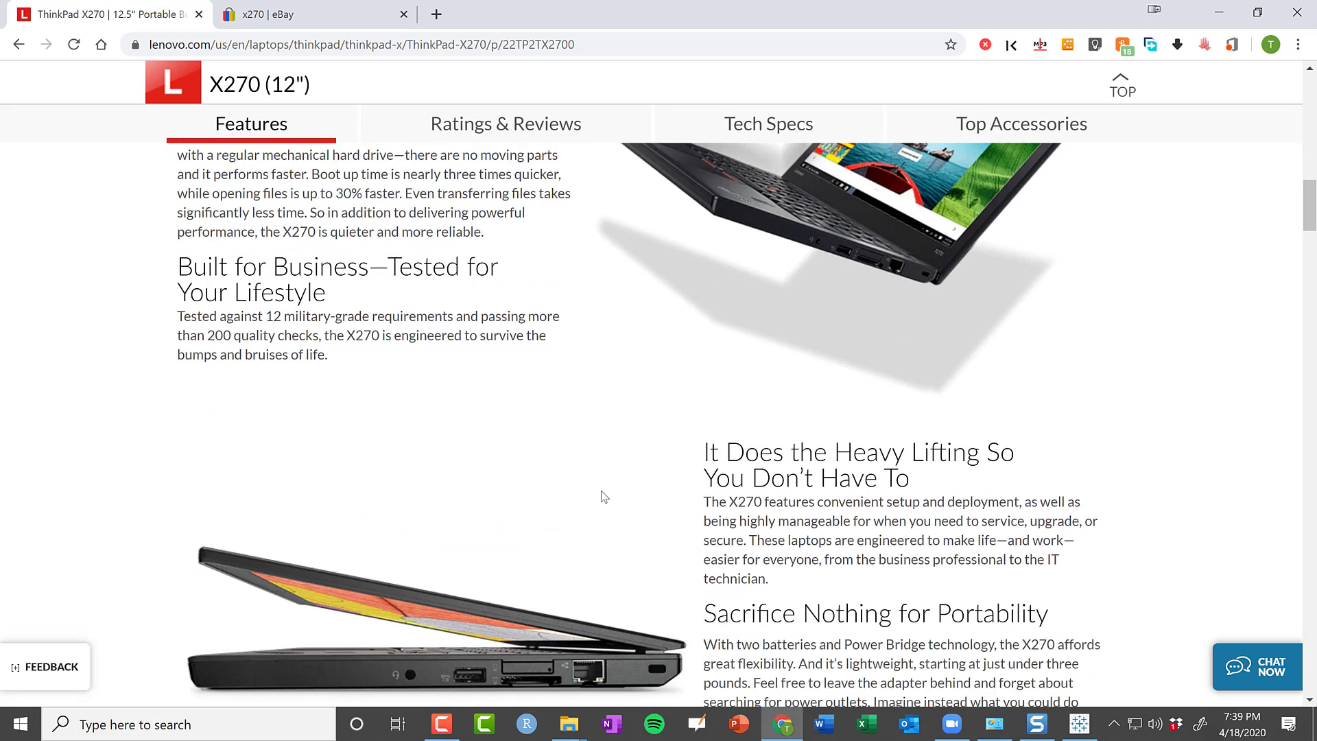
scroll(down, 3)
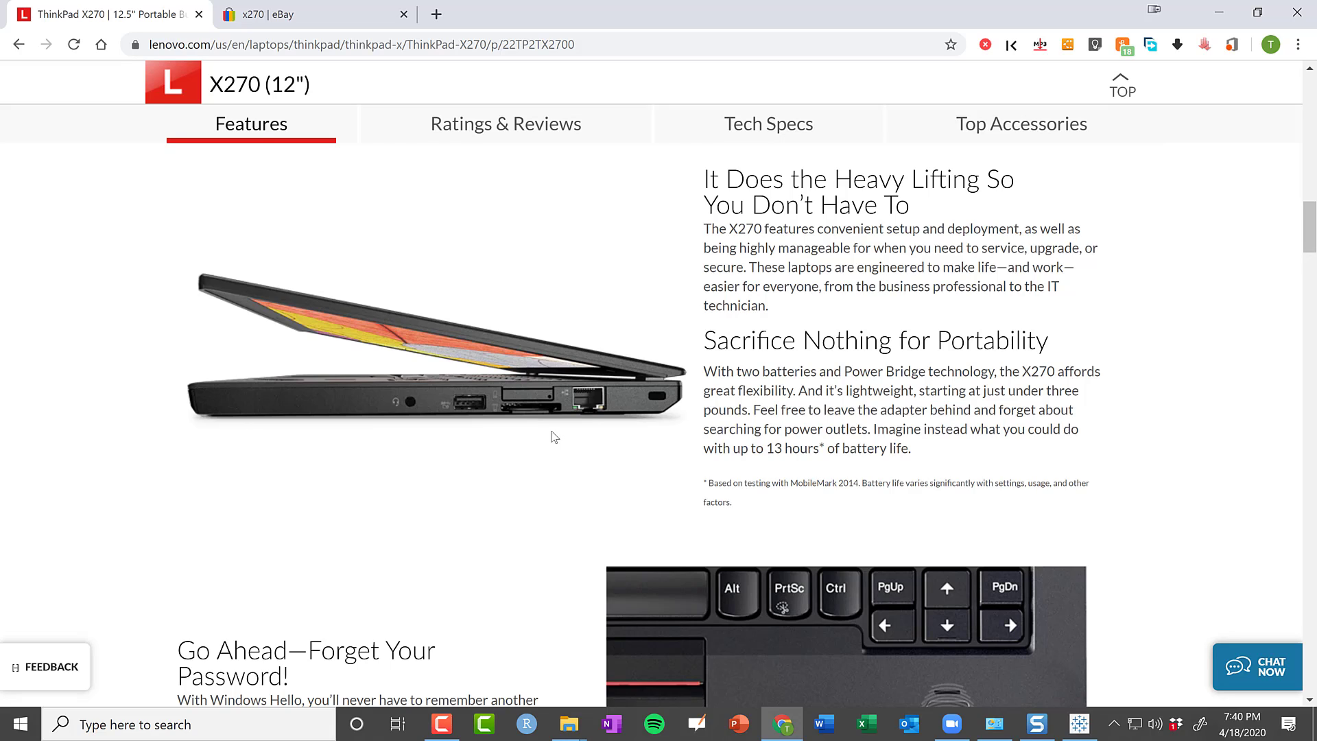
mouse_move(540, 463)
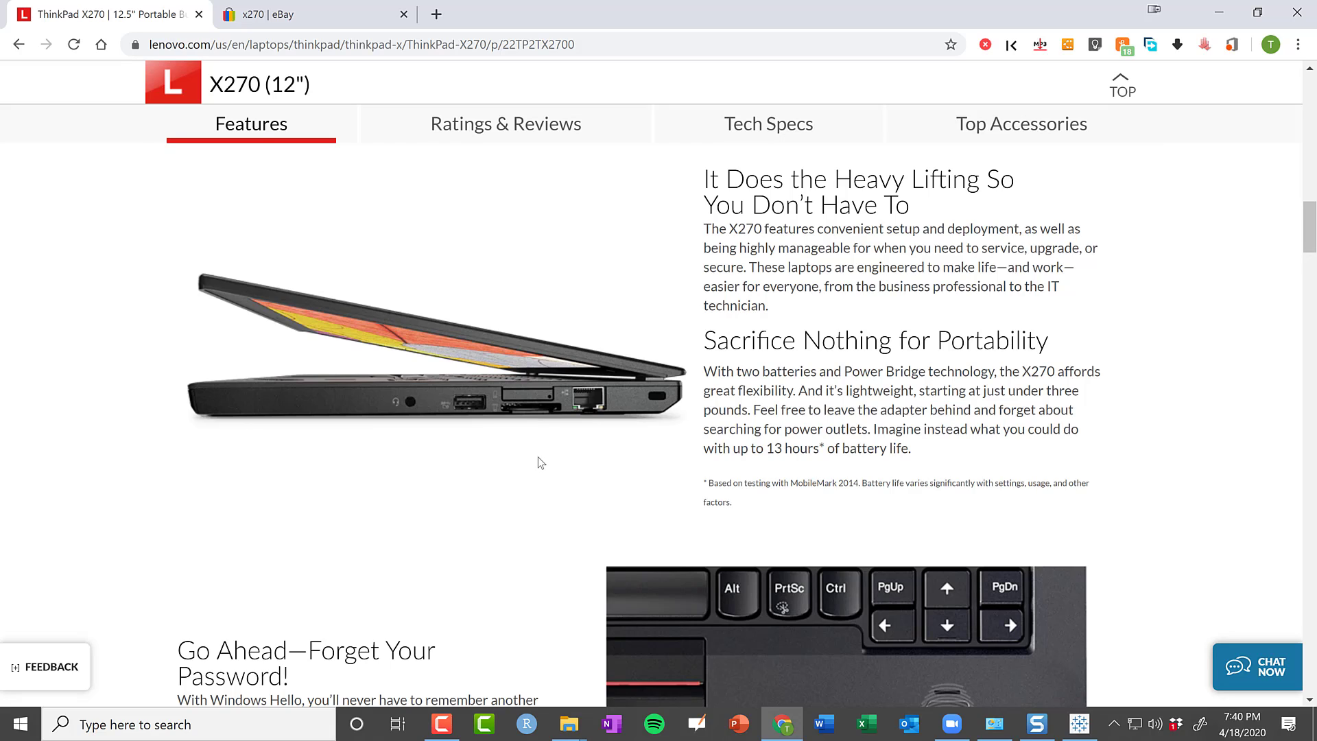
mouse_move(577, 463)
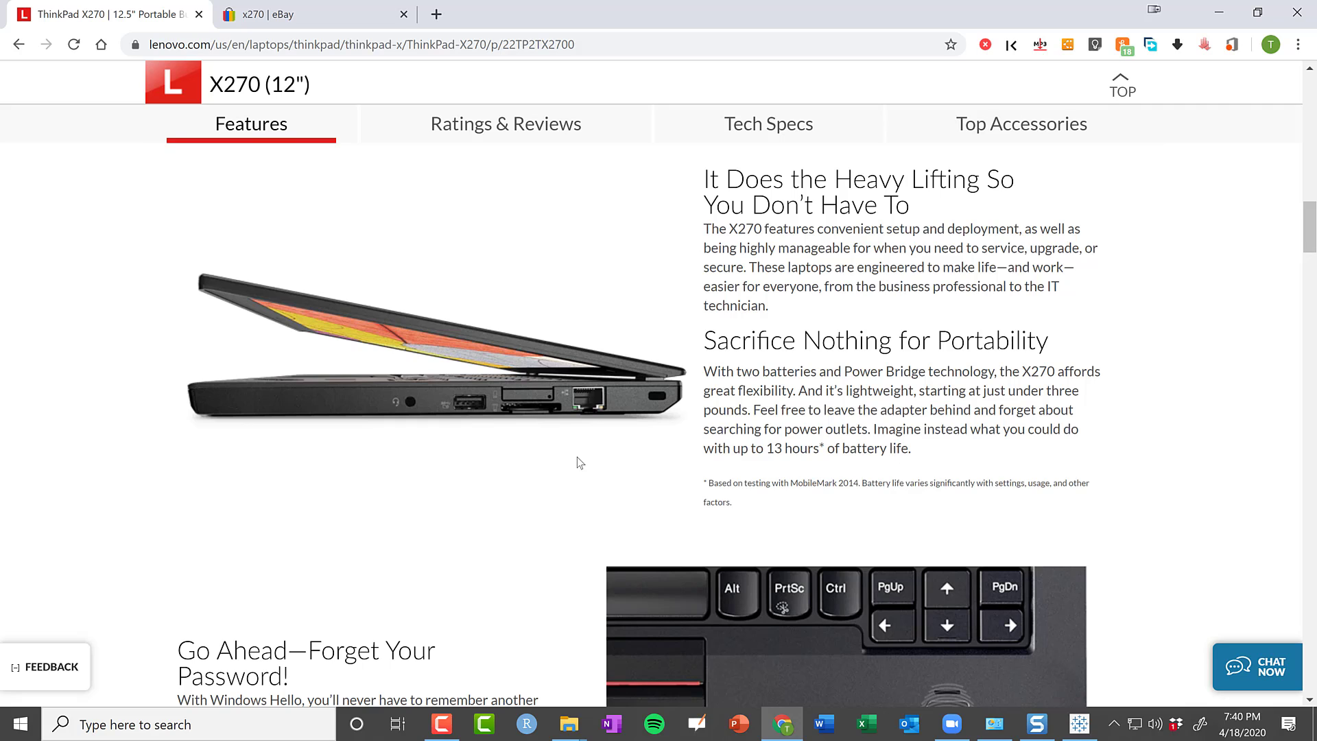
scroll(down, 3)
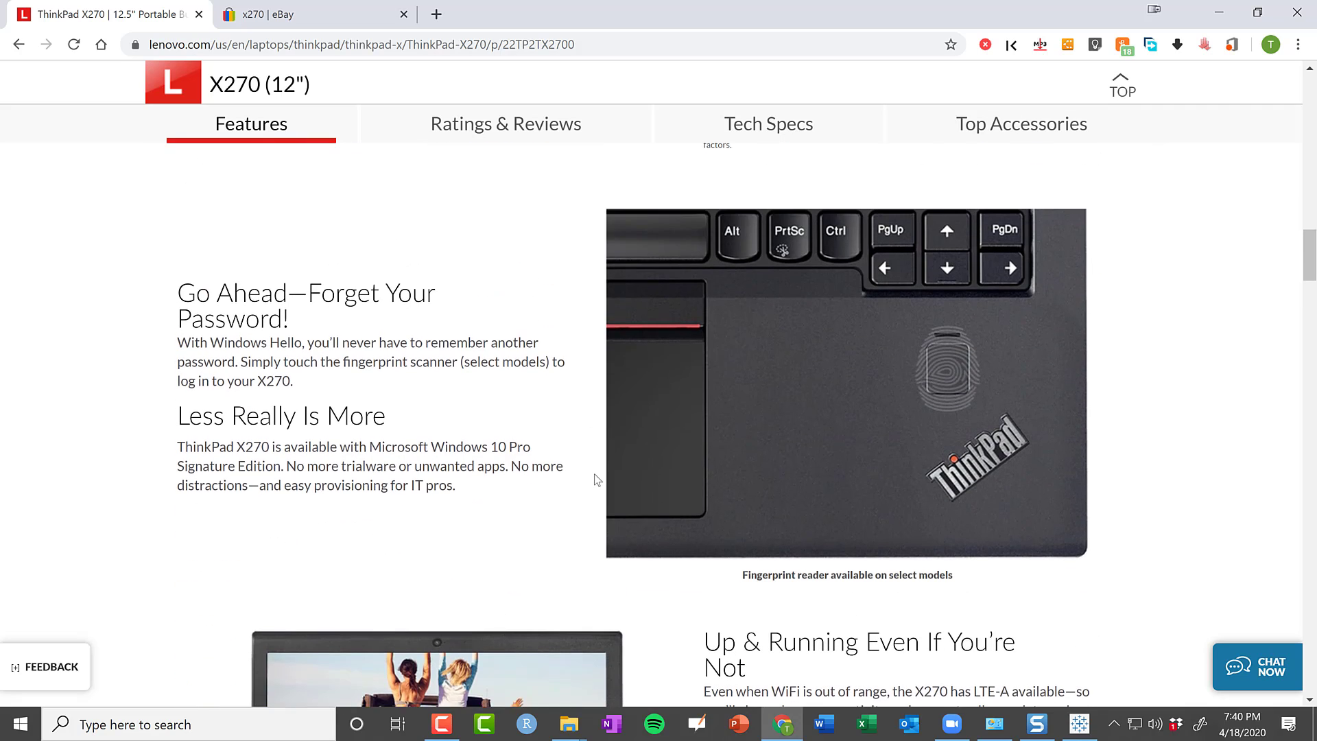
scroll(down, 3)
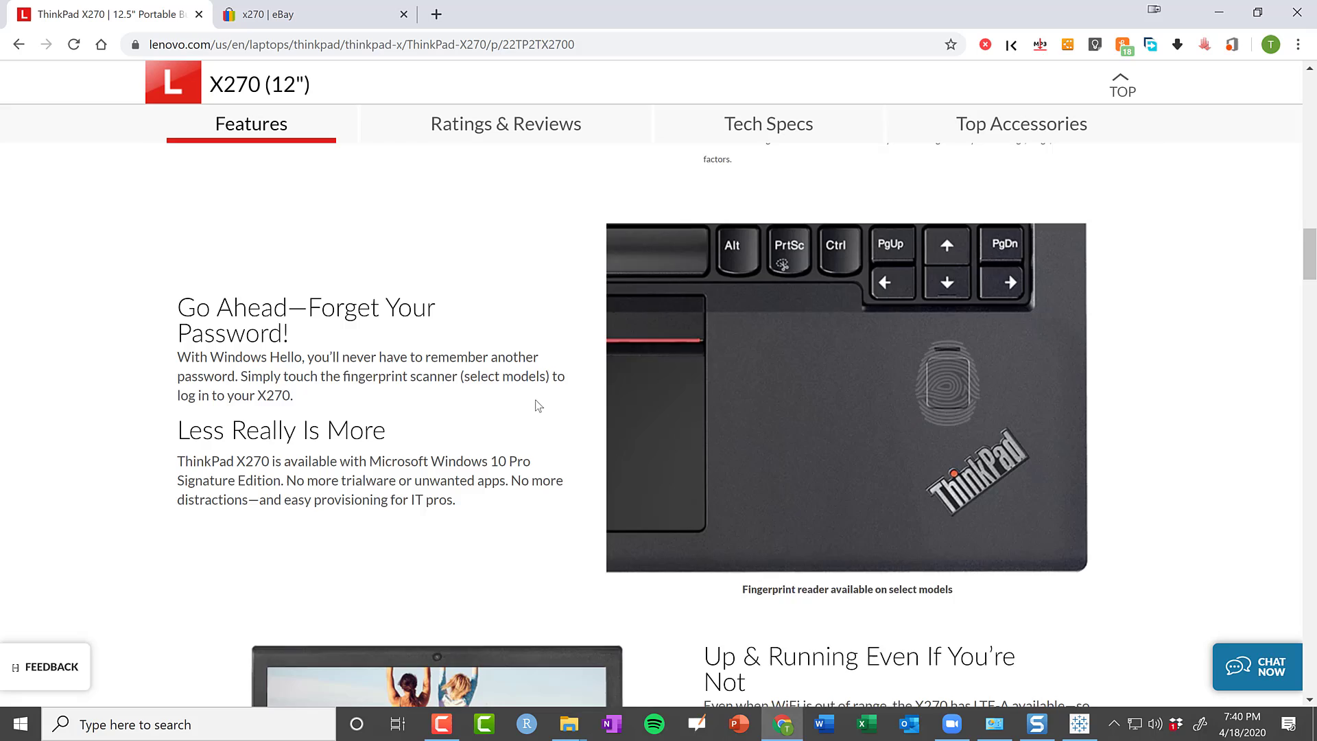
scroll(down, 3)
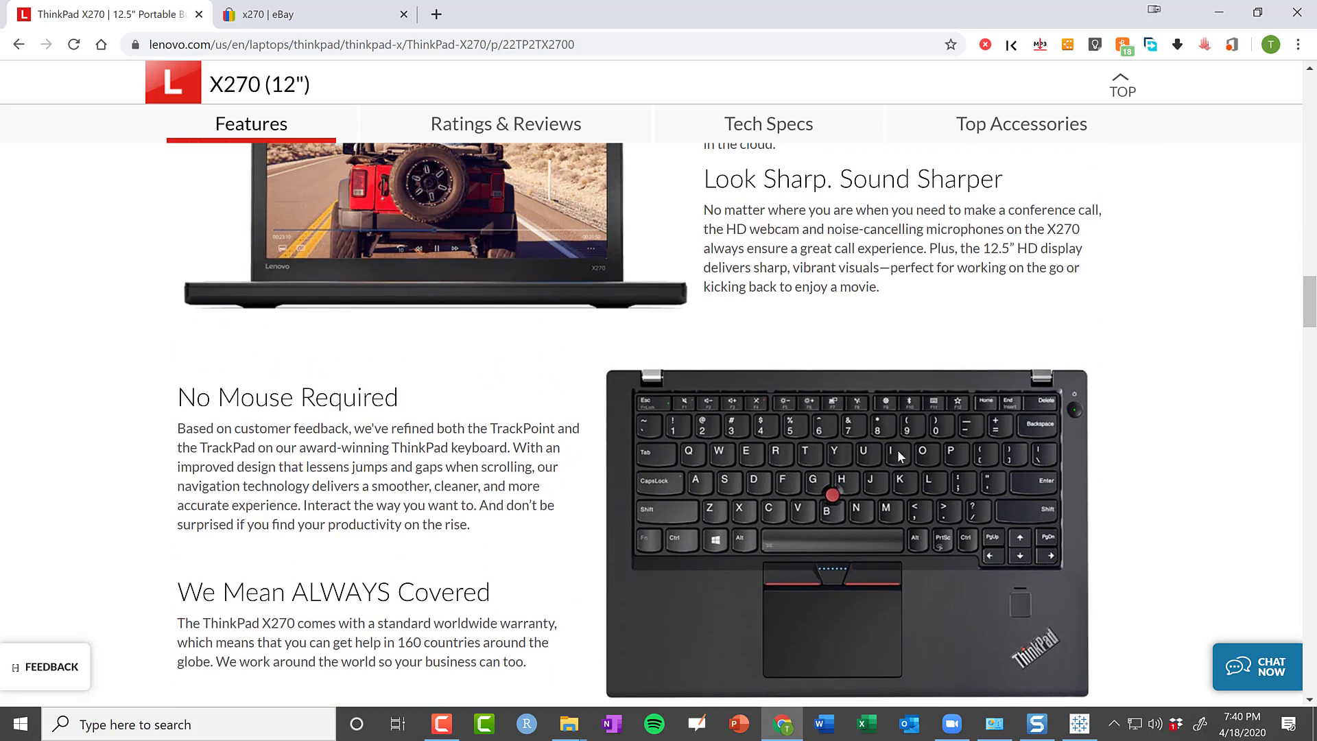
mouse_move(588, 463)
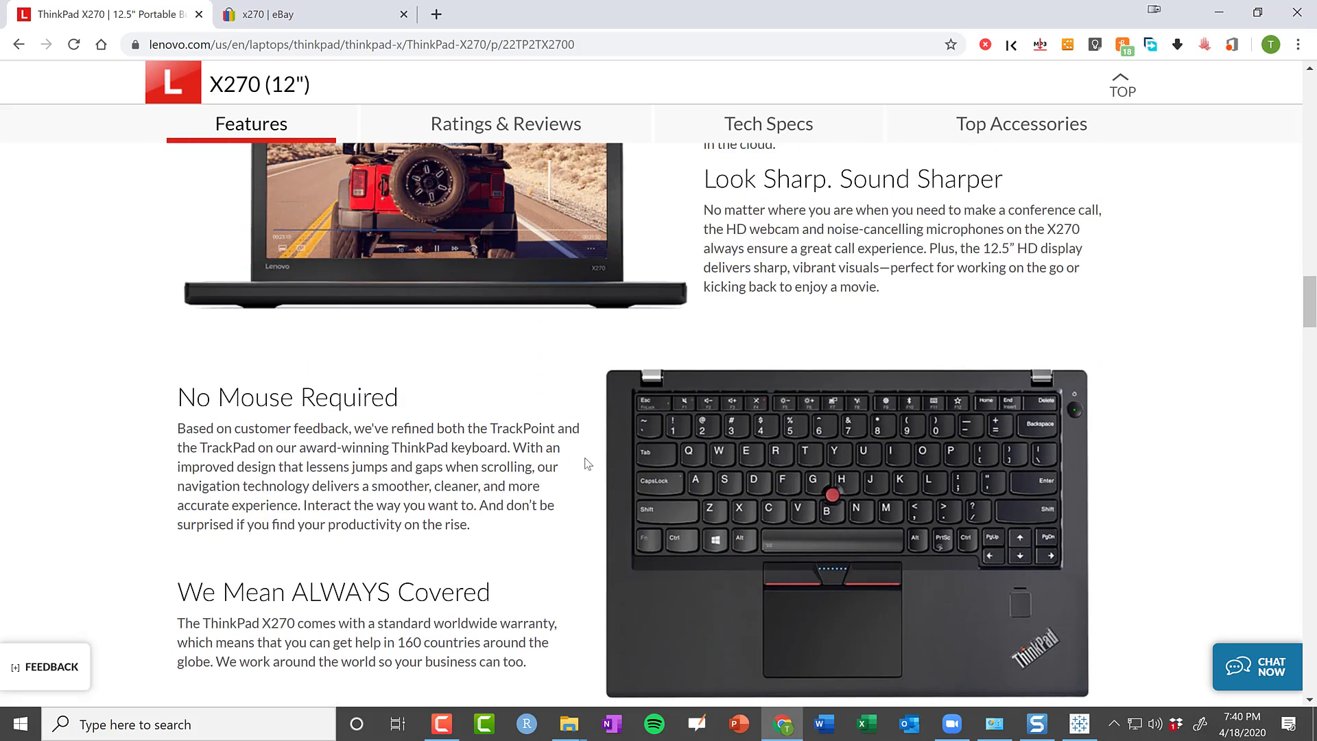
mouse_move(876, 493)
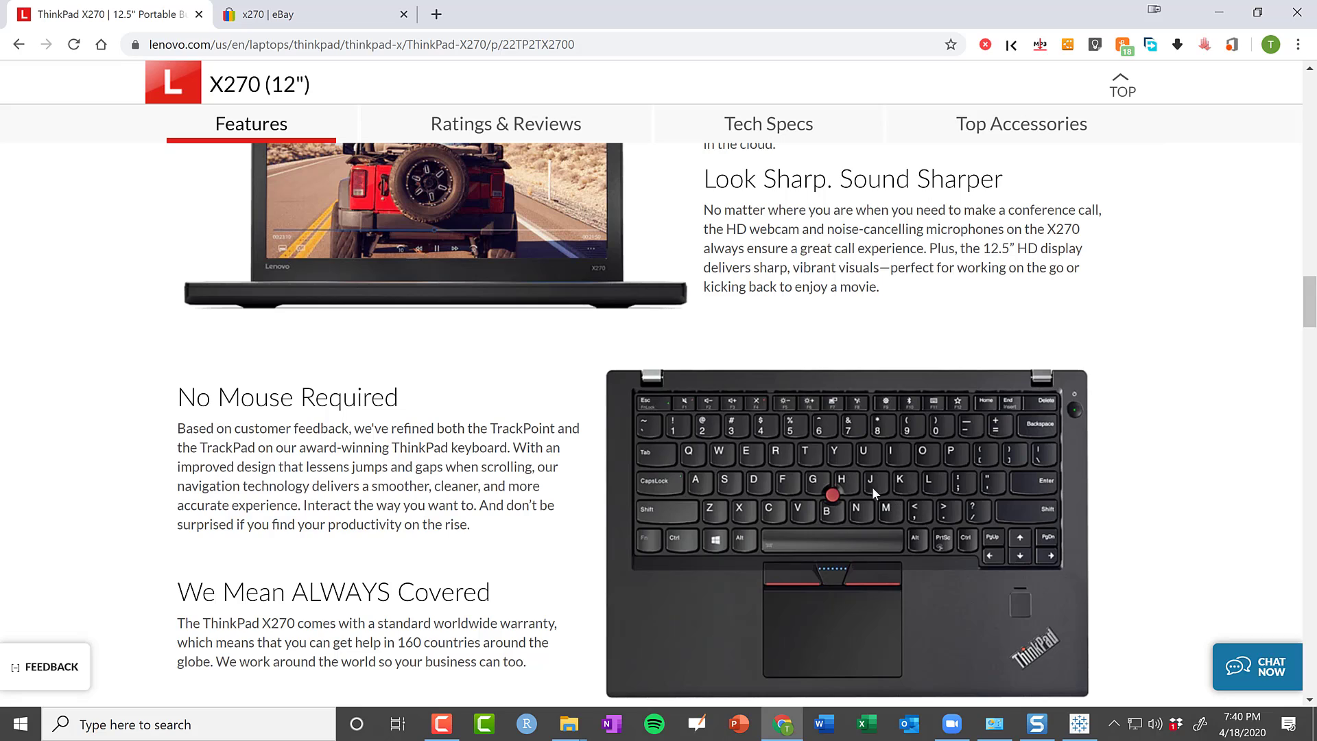
mouse_move(801, 546)
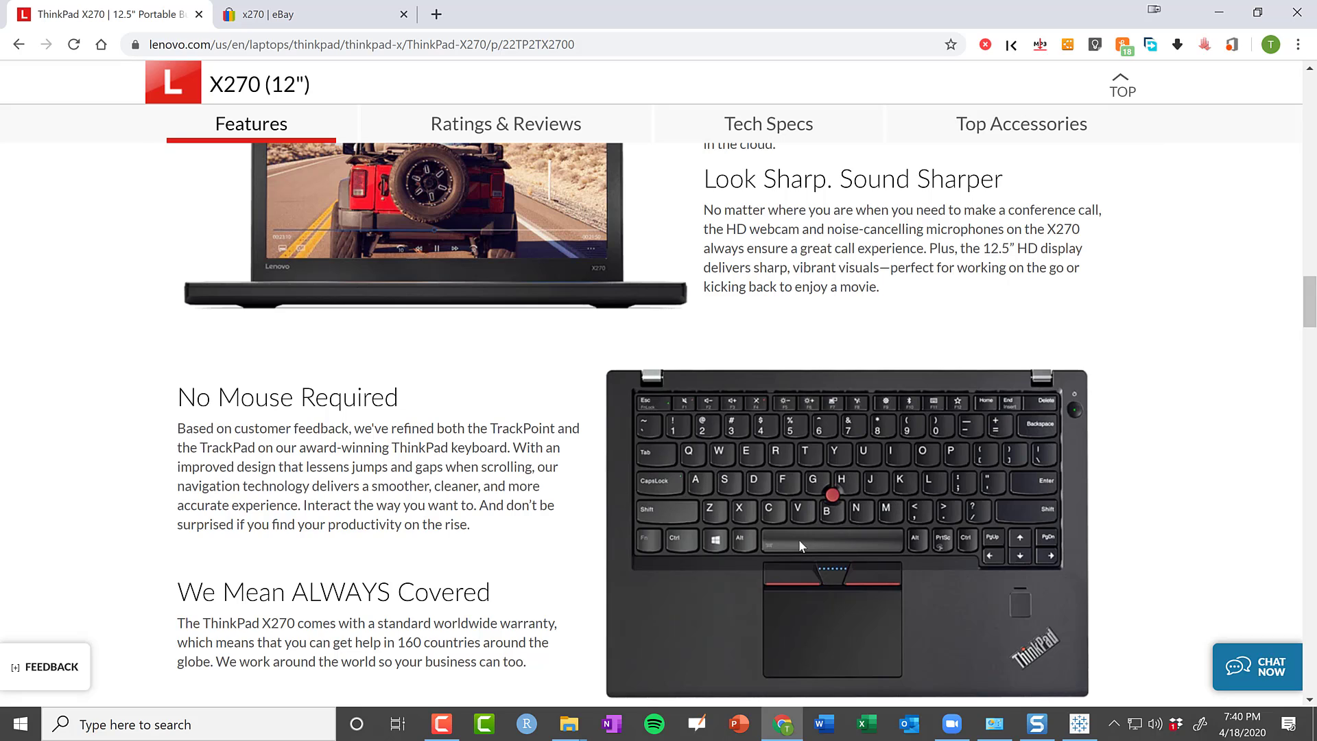
mouse_move(829, 494)
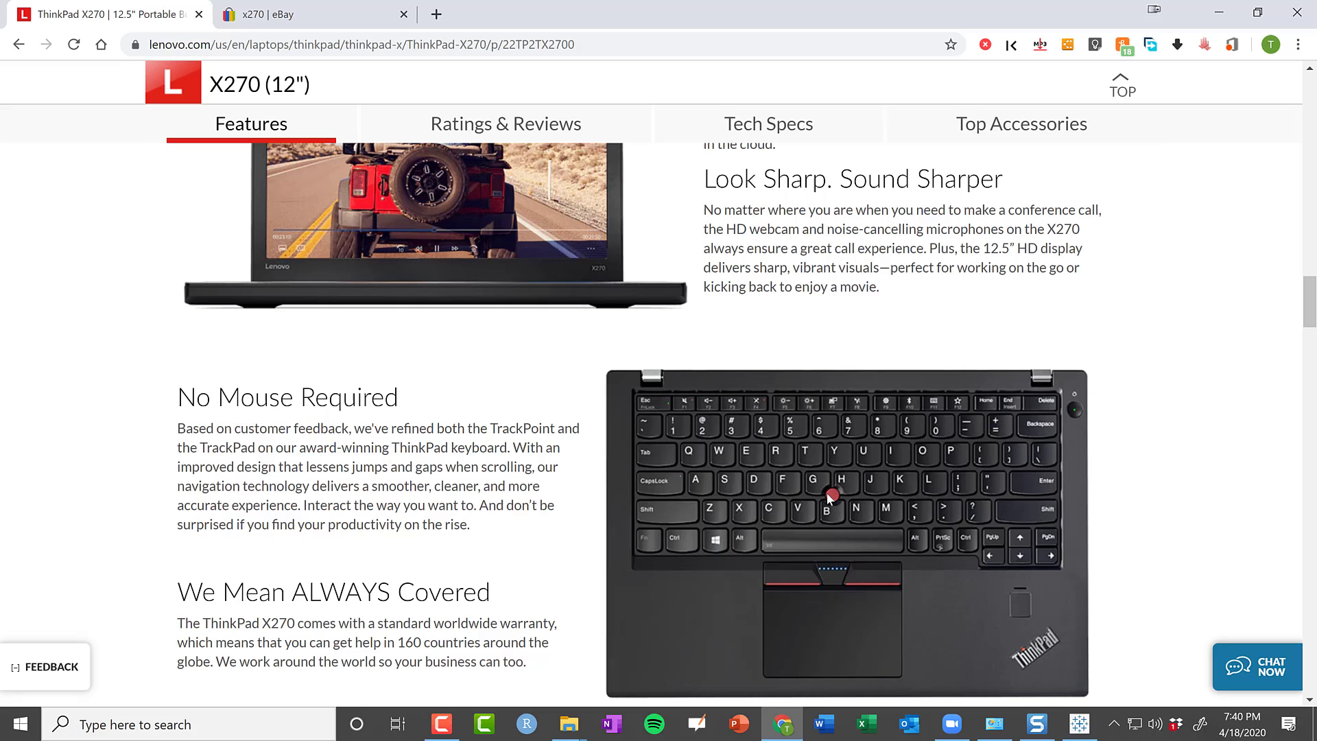
mouse_move(846, 592)
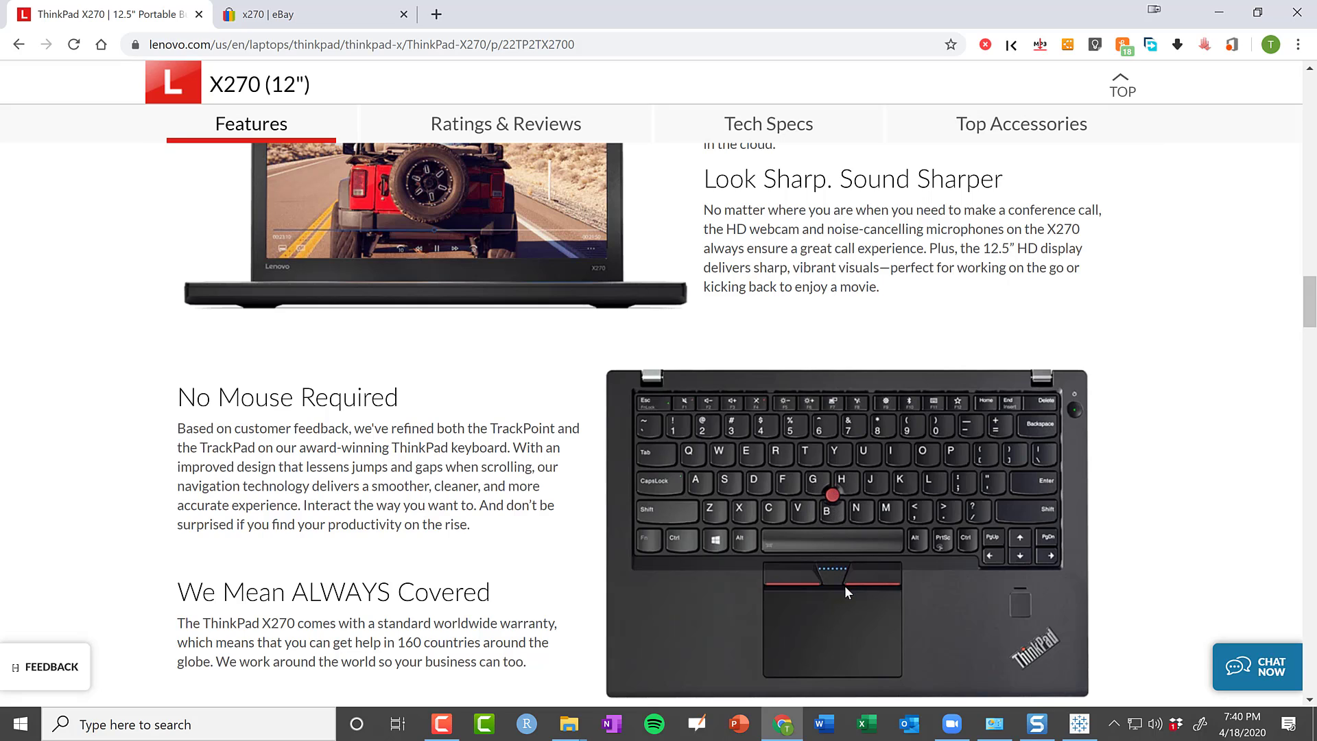
mouse_move(919, 596)
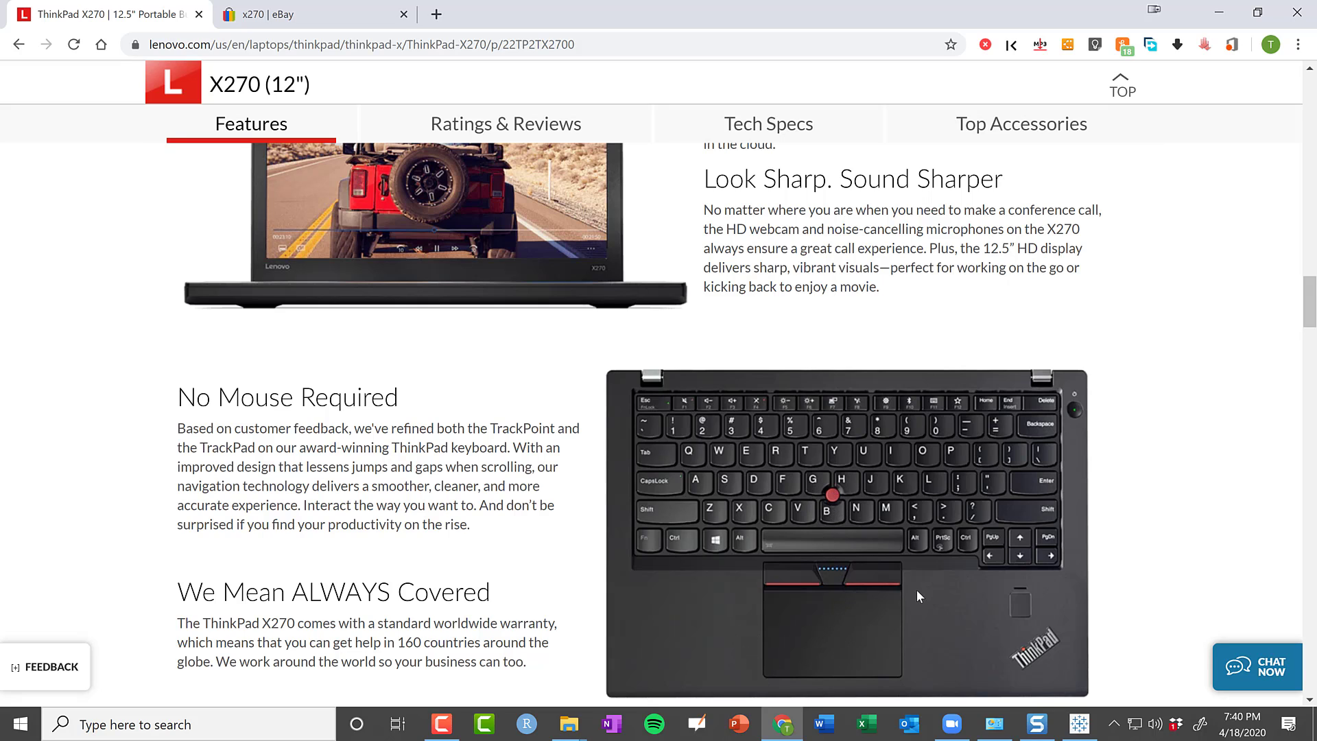
scroll(down, 3)
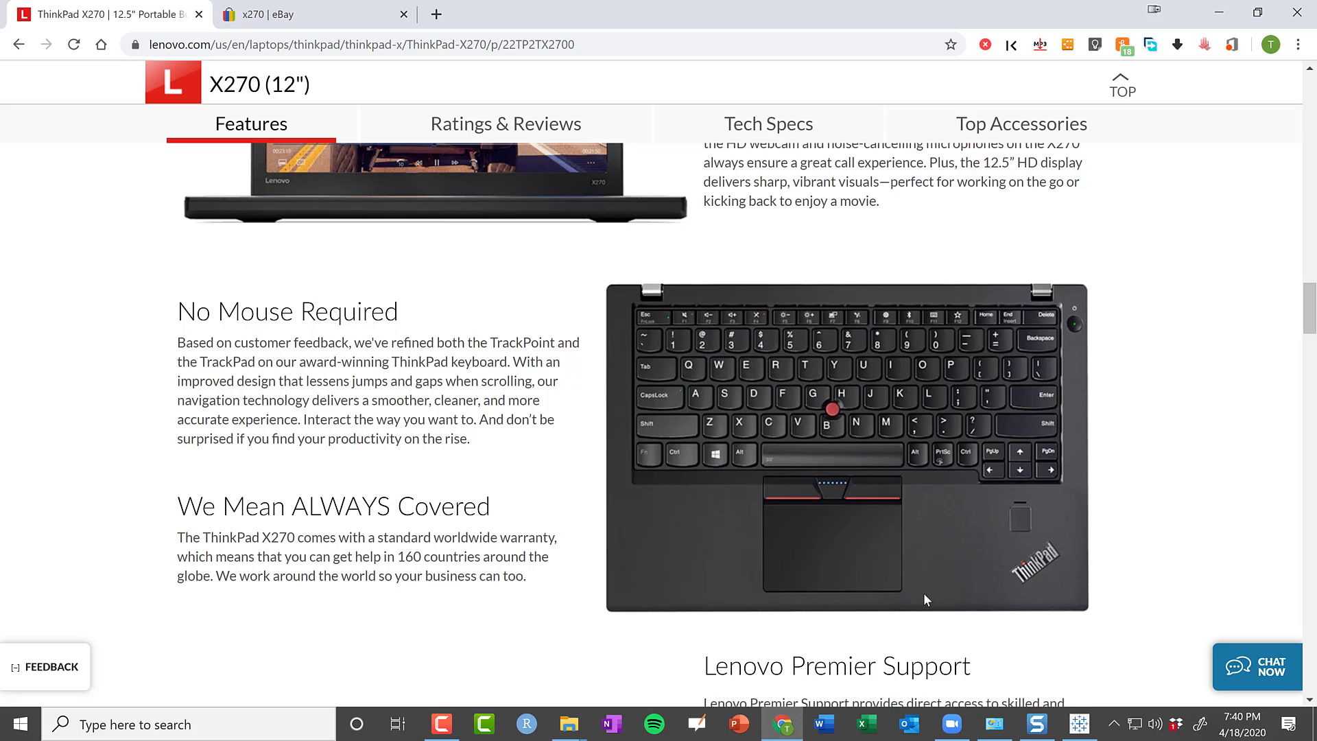
mouse_move(916, 423)
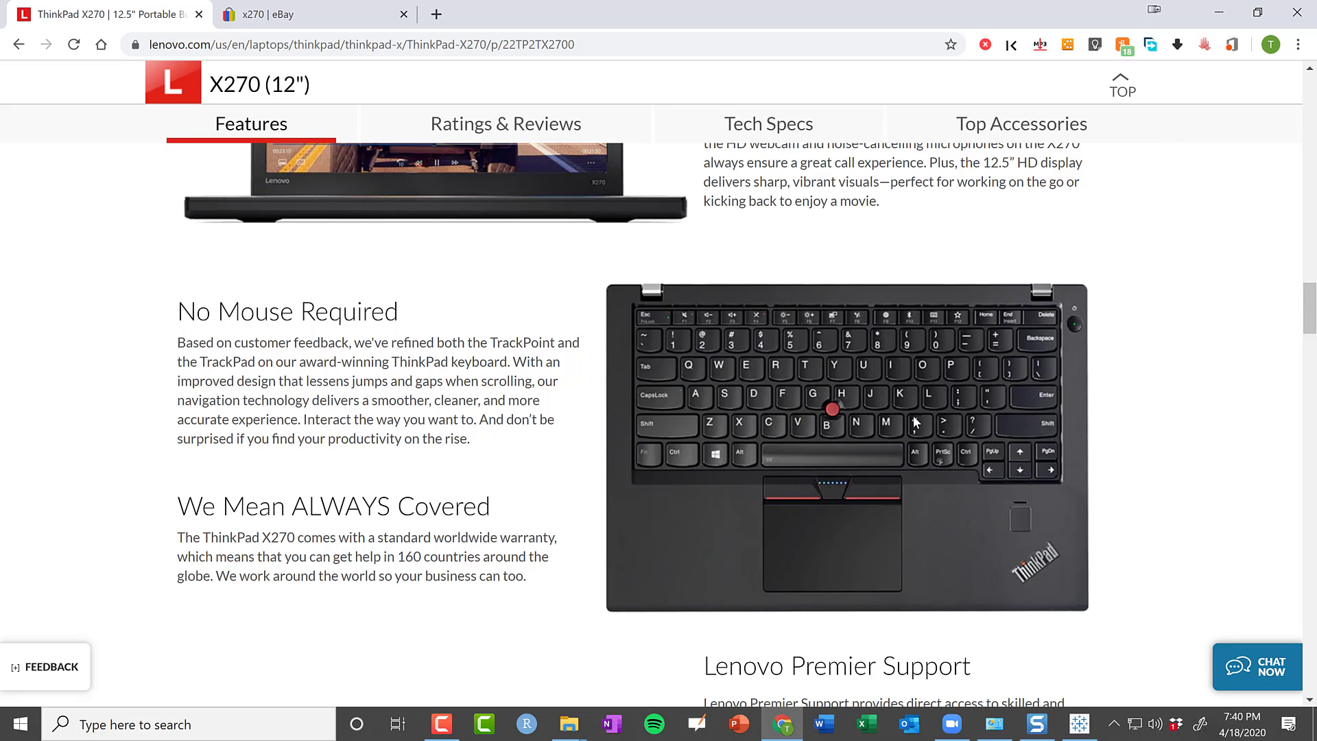
mouse_move(828, 410)
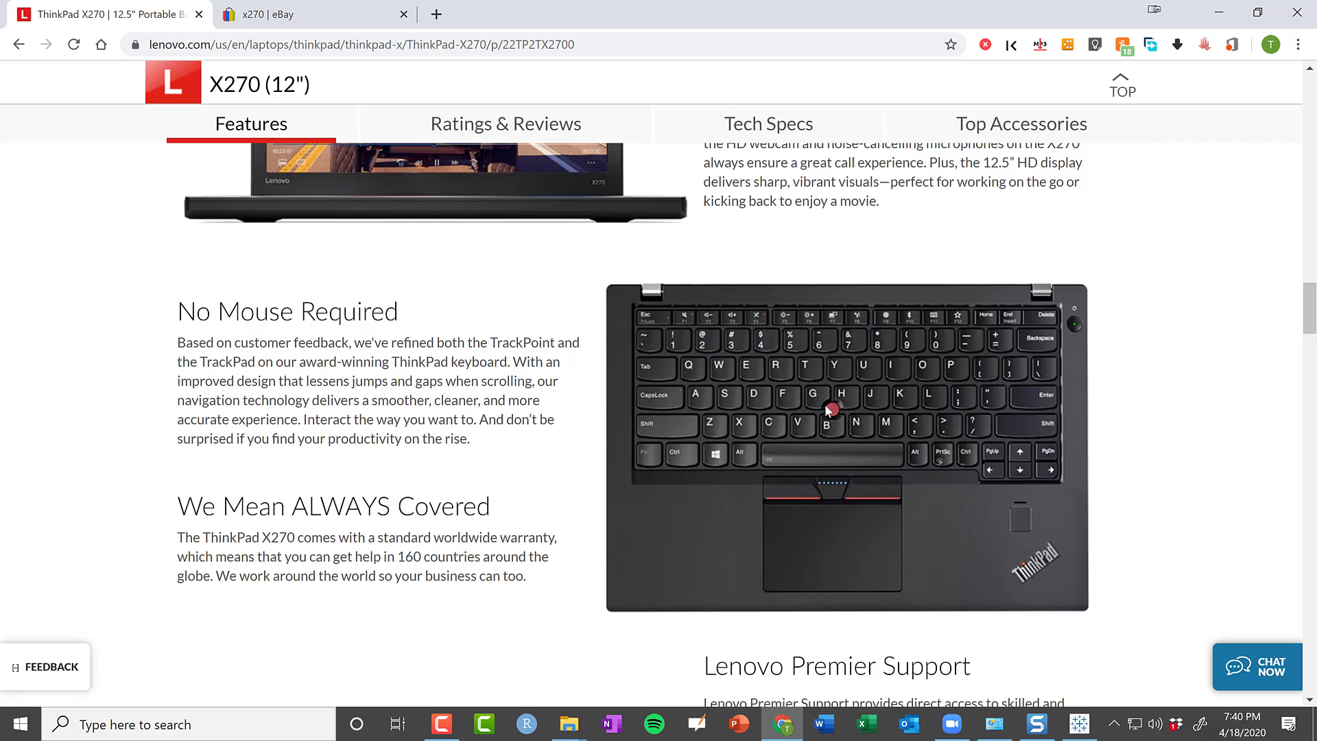
mouse_move(1009, 545)
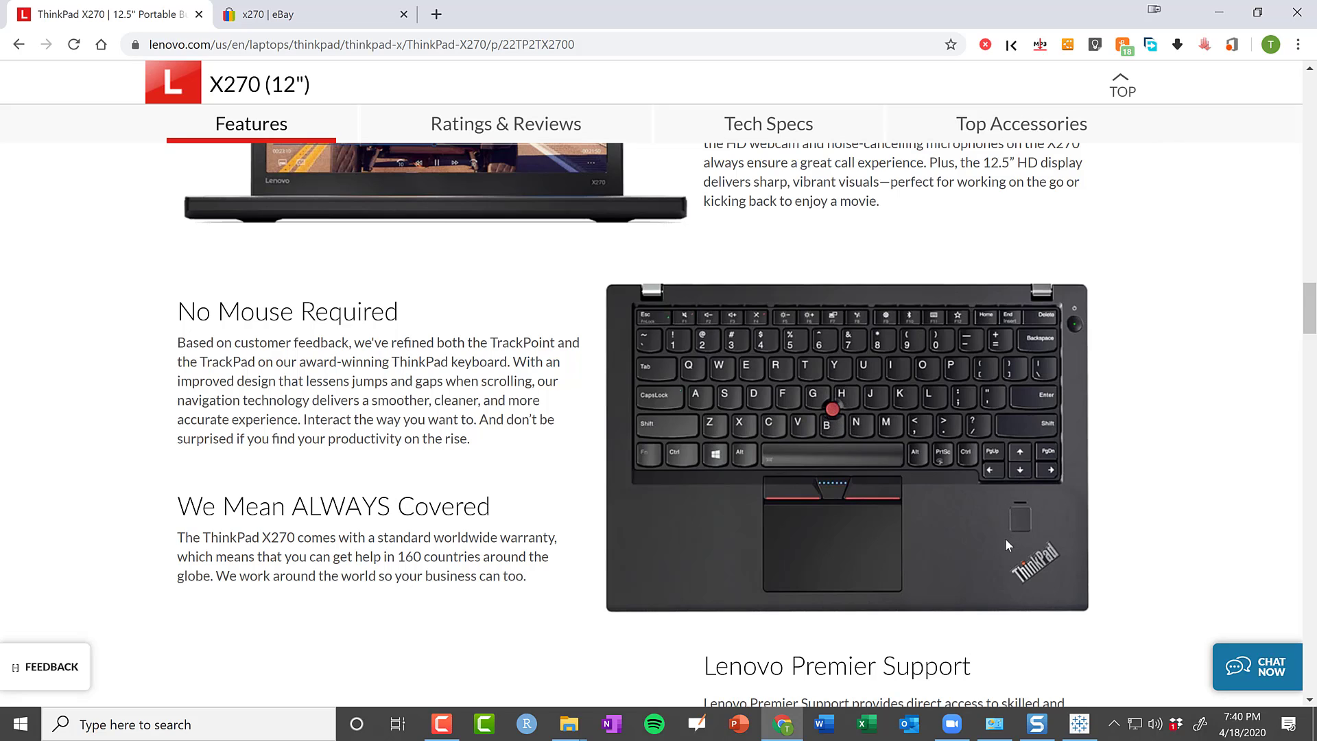
mouse_move(859, 512)
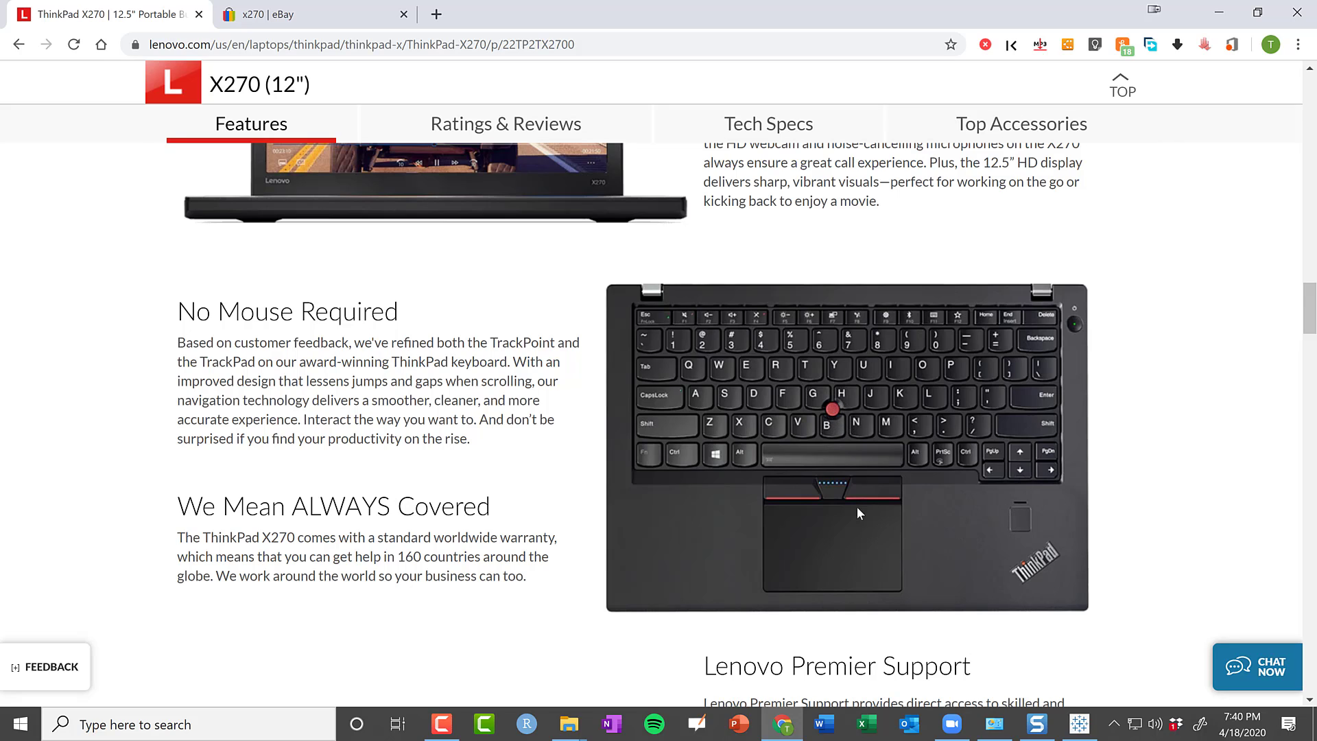
mouse_move(1020, 560)
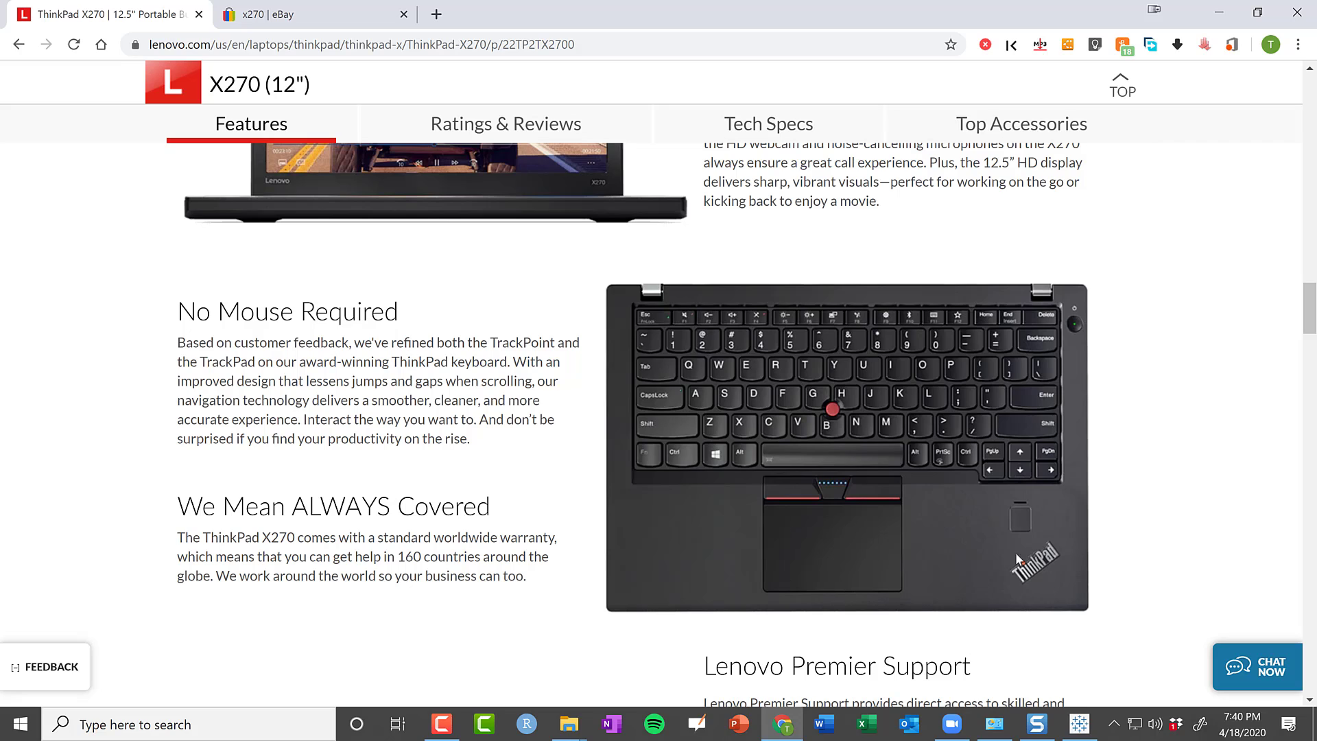
mouse_move(976, 522)
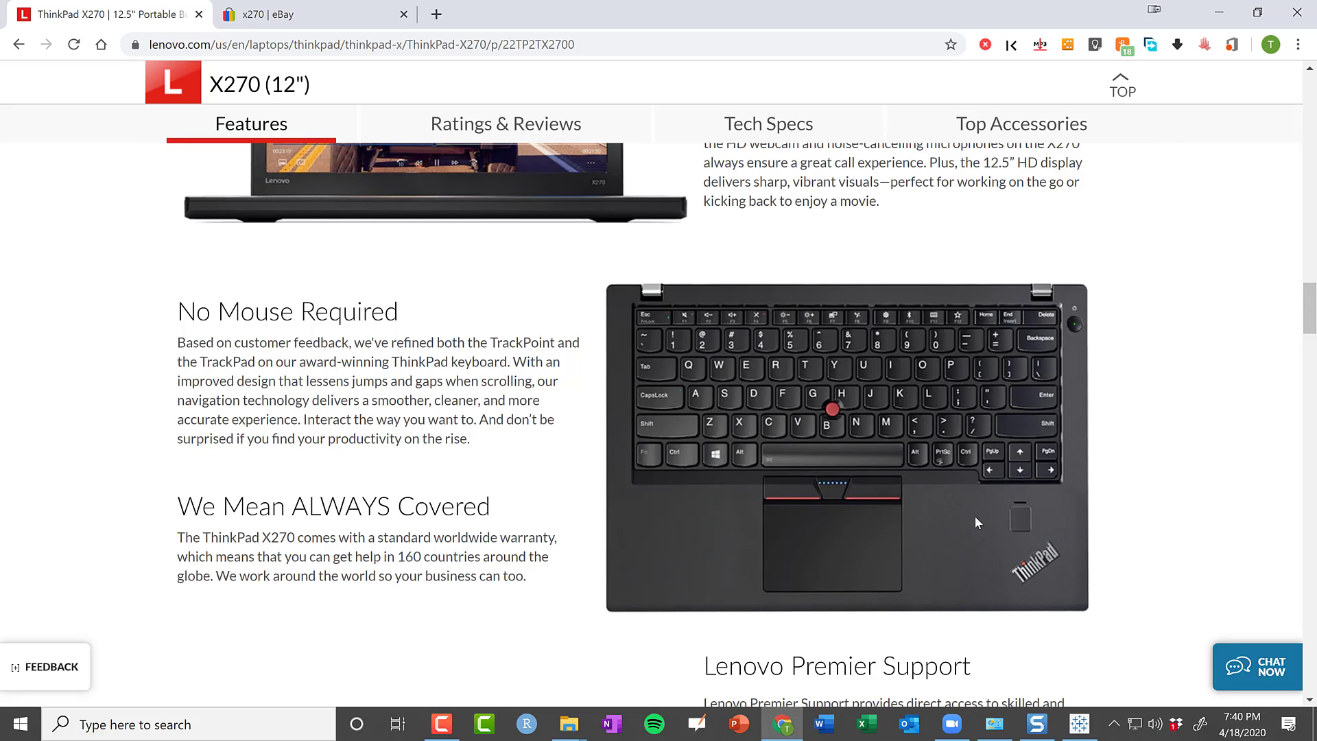
mouse_move(1065, 521)
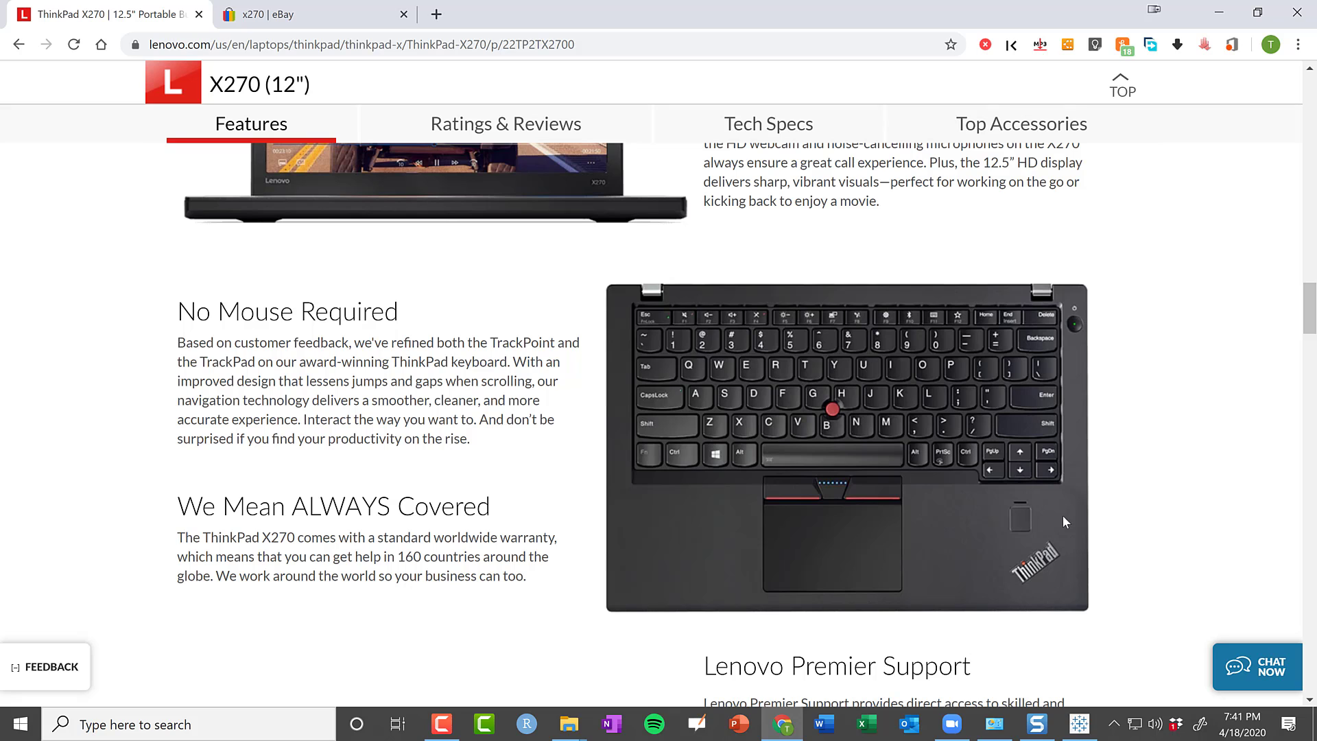
- Scroll back up to the Sacrifice Nothing for Portability section
scroll(down, 3)
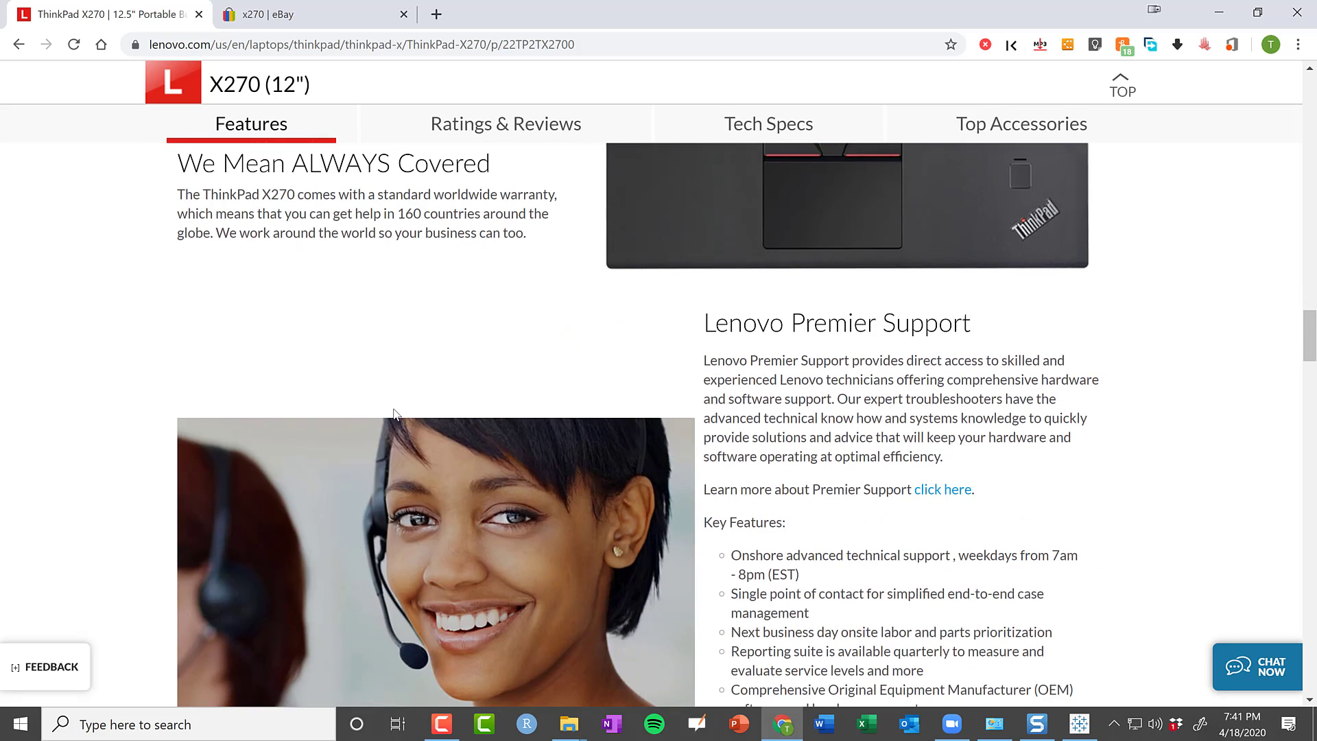
scroll(up, 3)
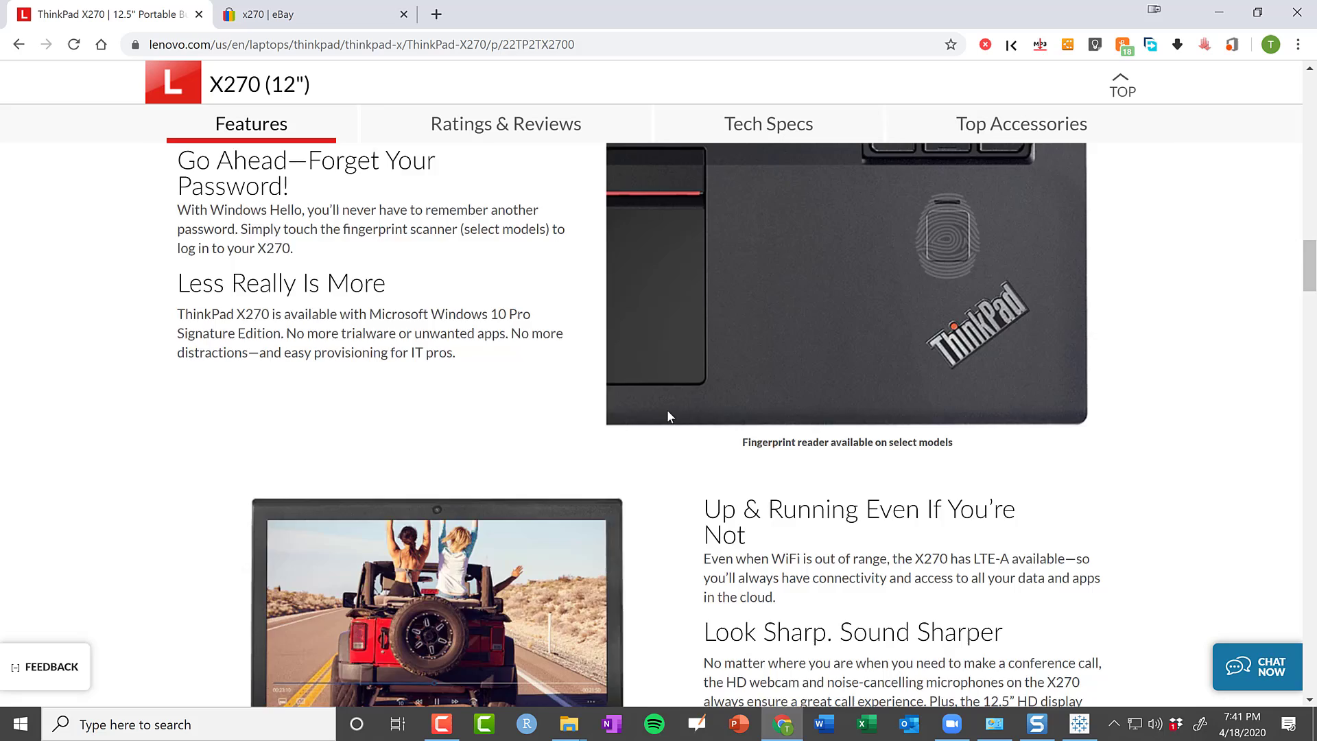
scroll(up, 3)
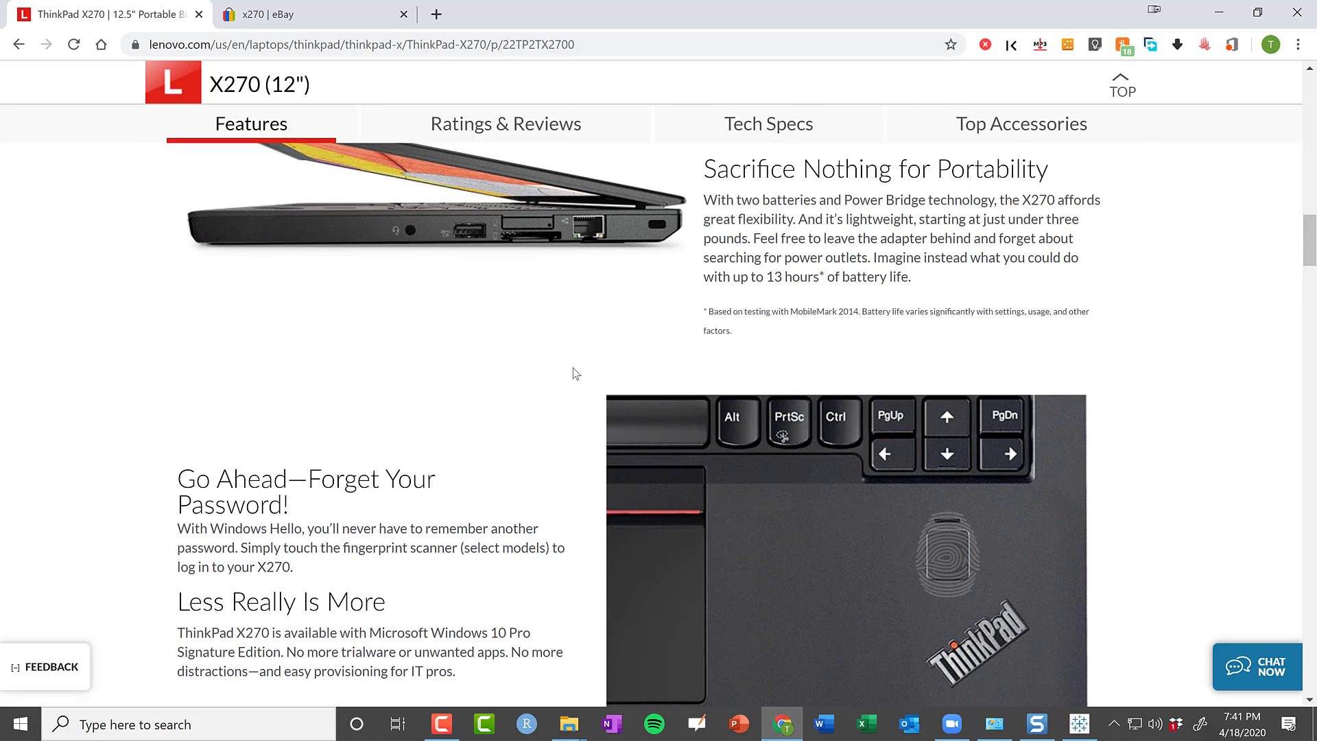
mouse_move(678, 325)
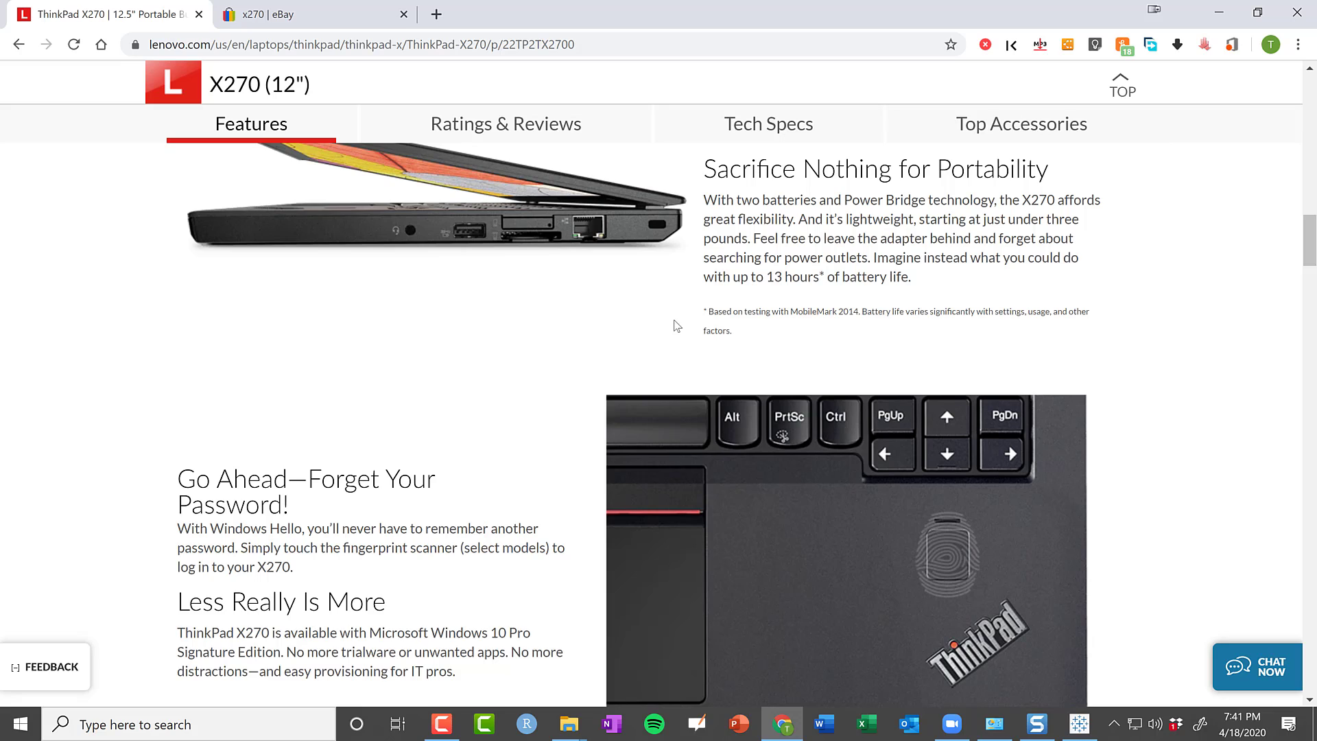
mouse_move(569, 360)
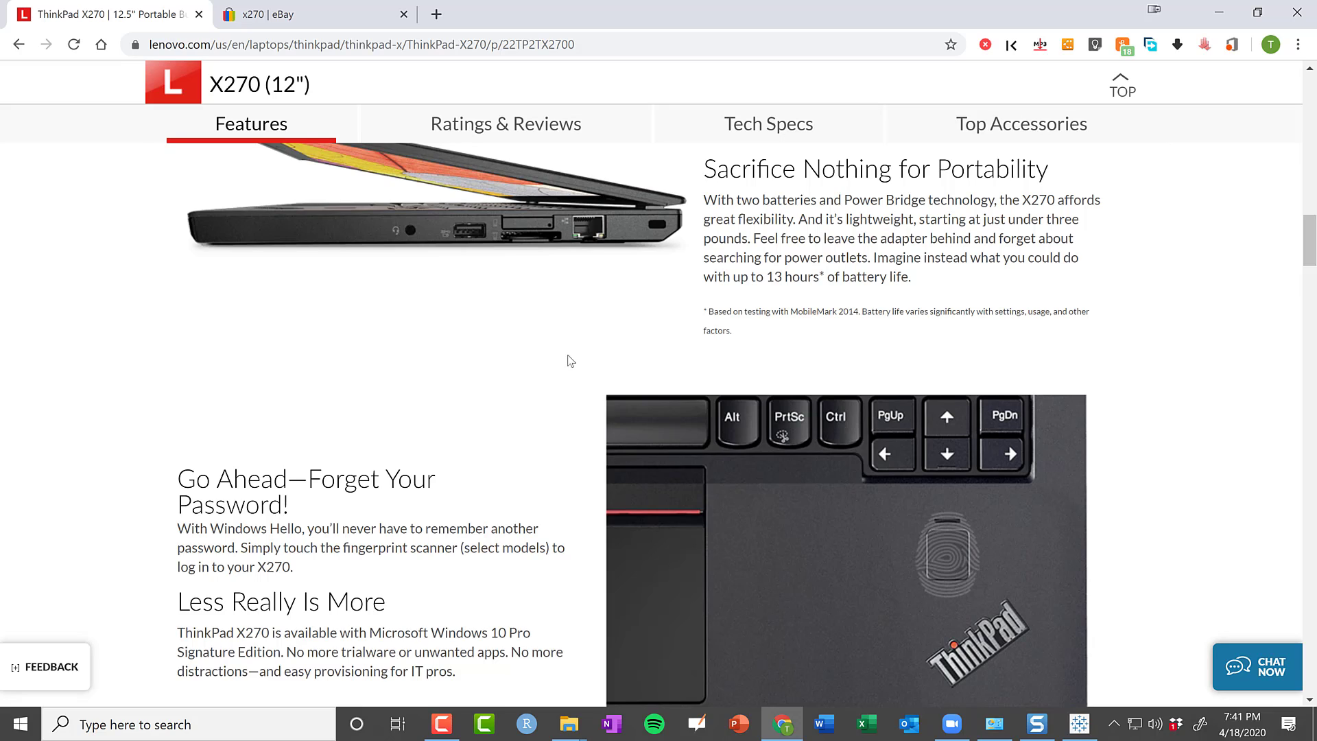
mouse_move(546, 332)
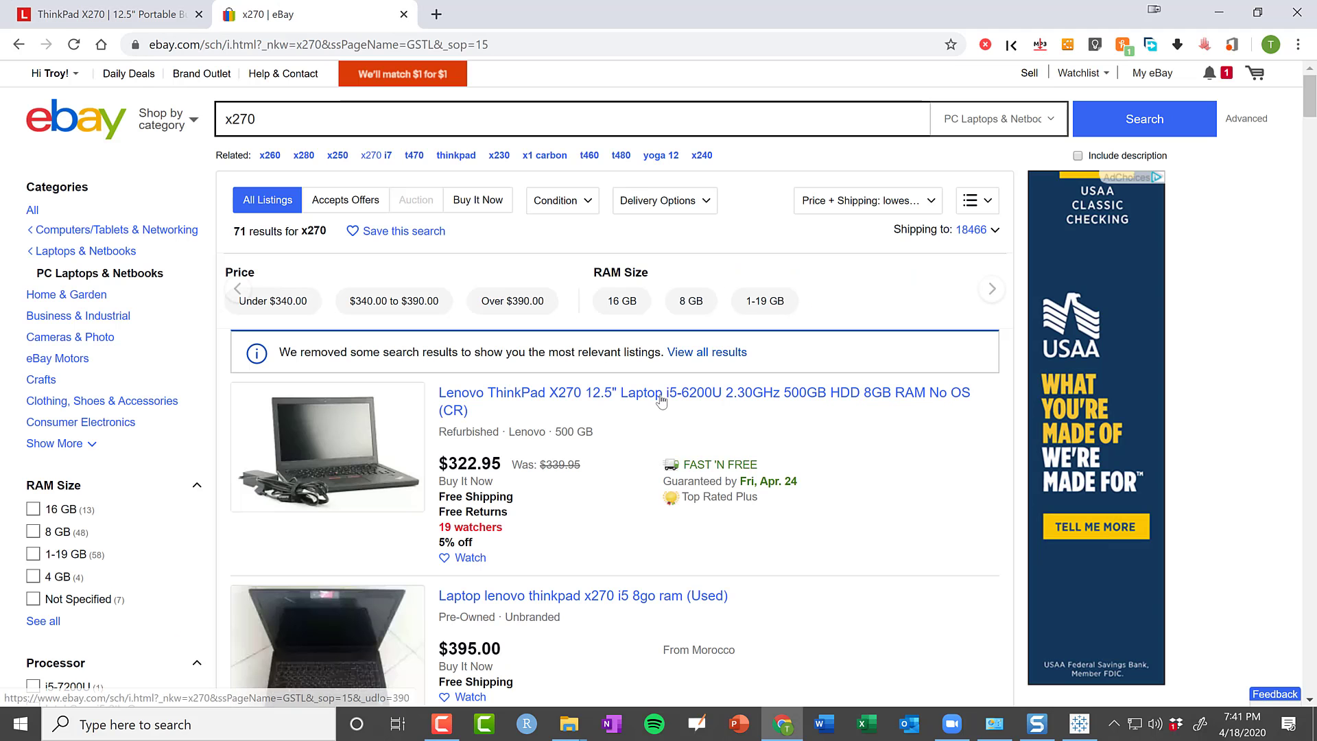
scroll(down, 3)
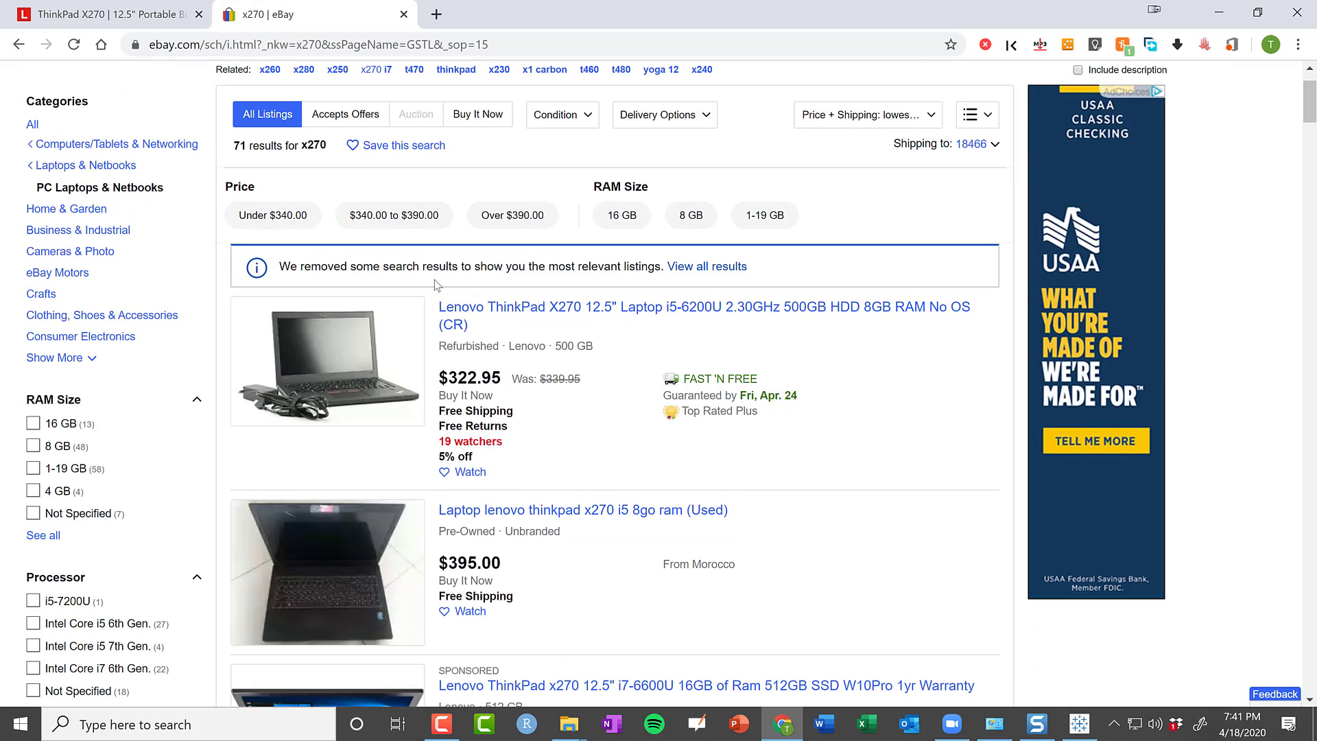
mouse_move(461, 315)
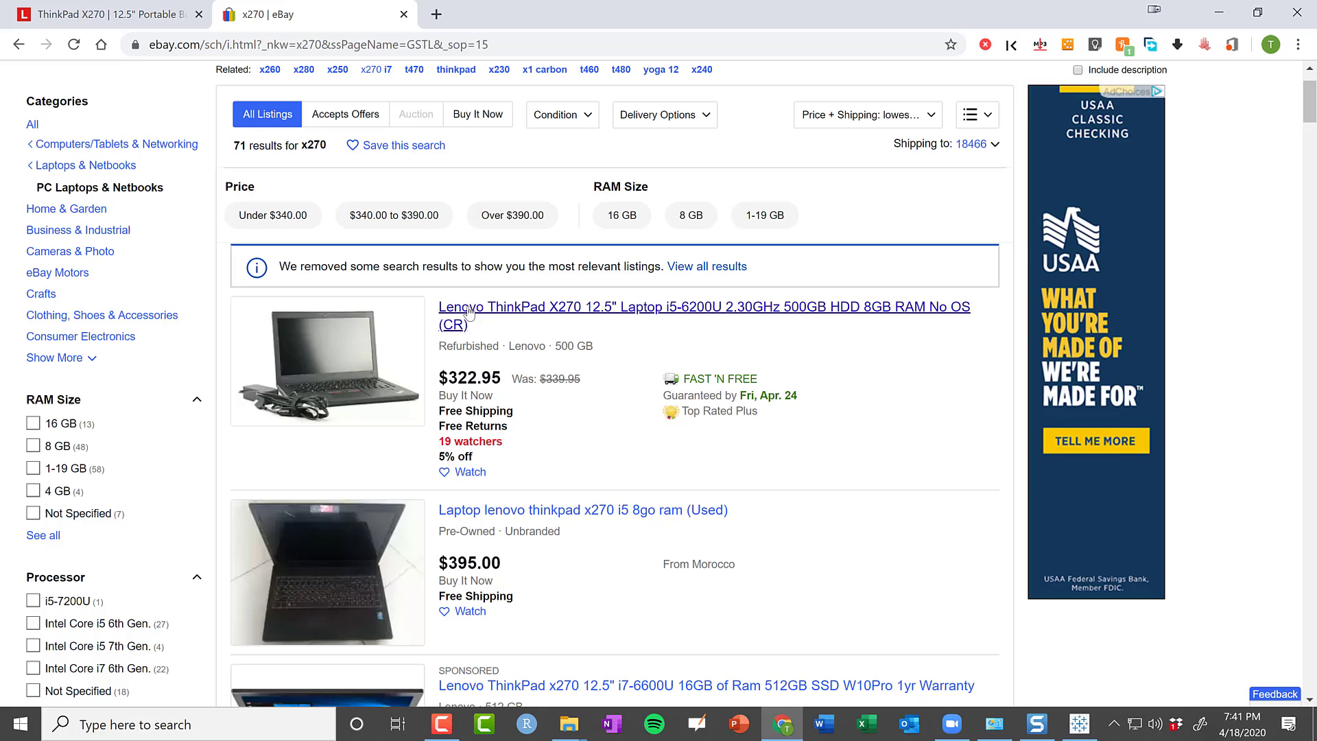
mouse_move(620, 413)
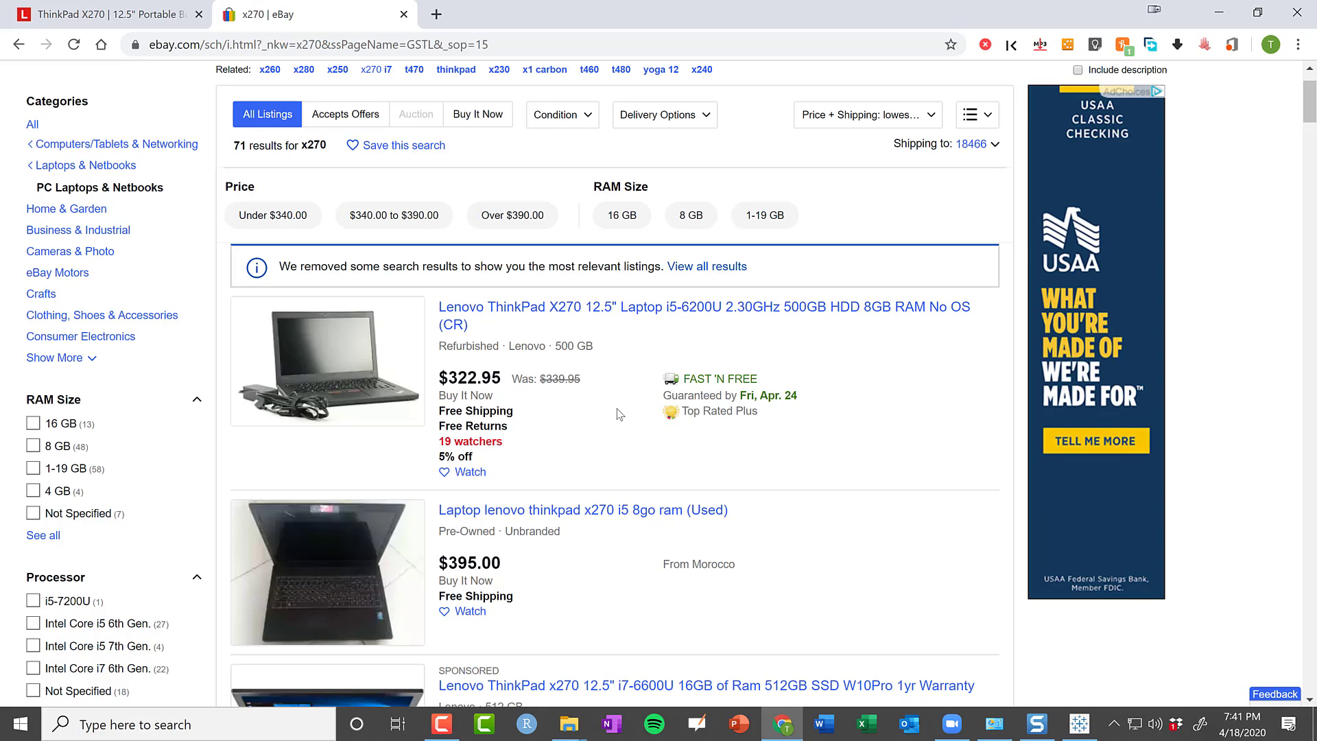
mouse_move(571, 370)
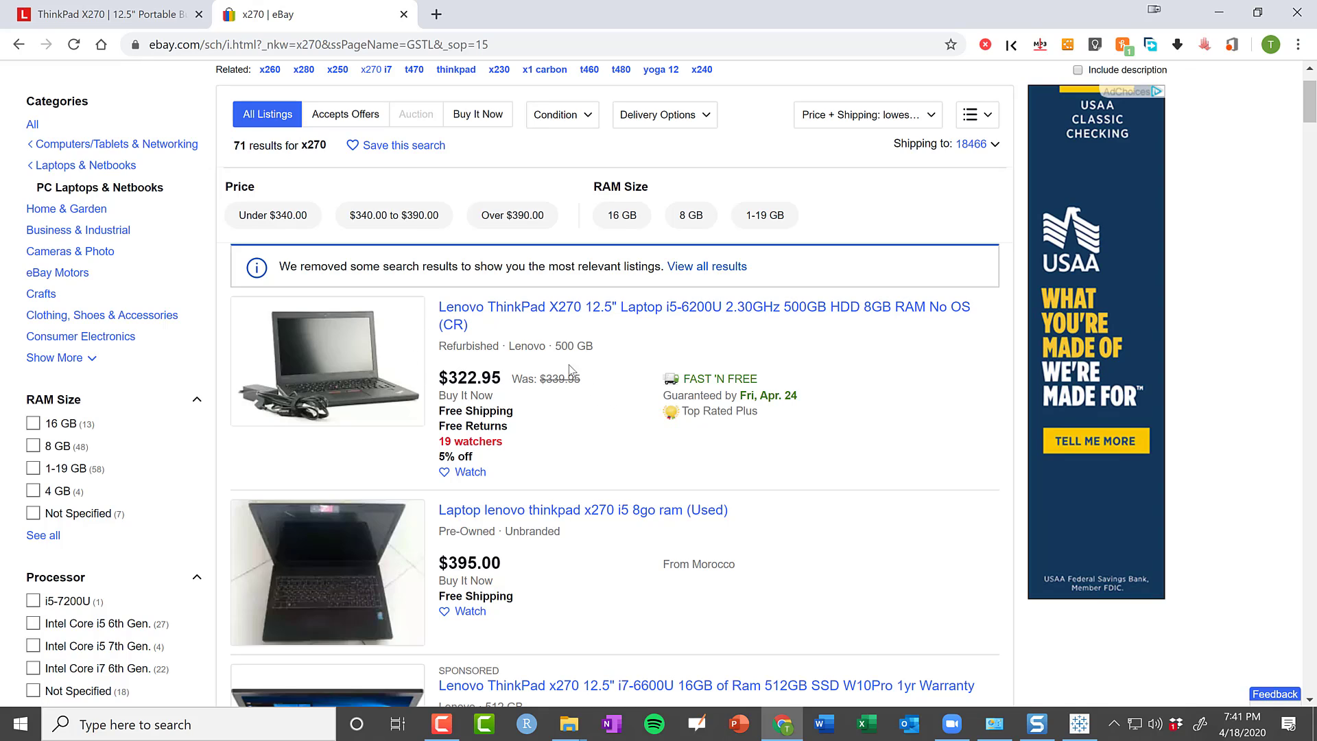
mouse_move(540, 404)
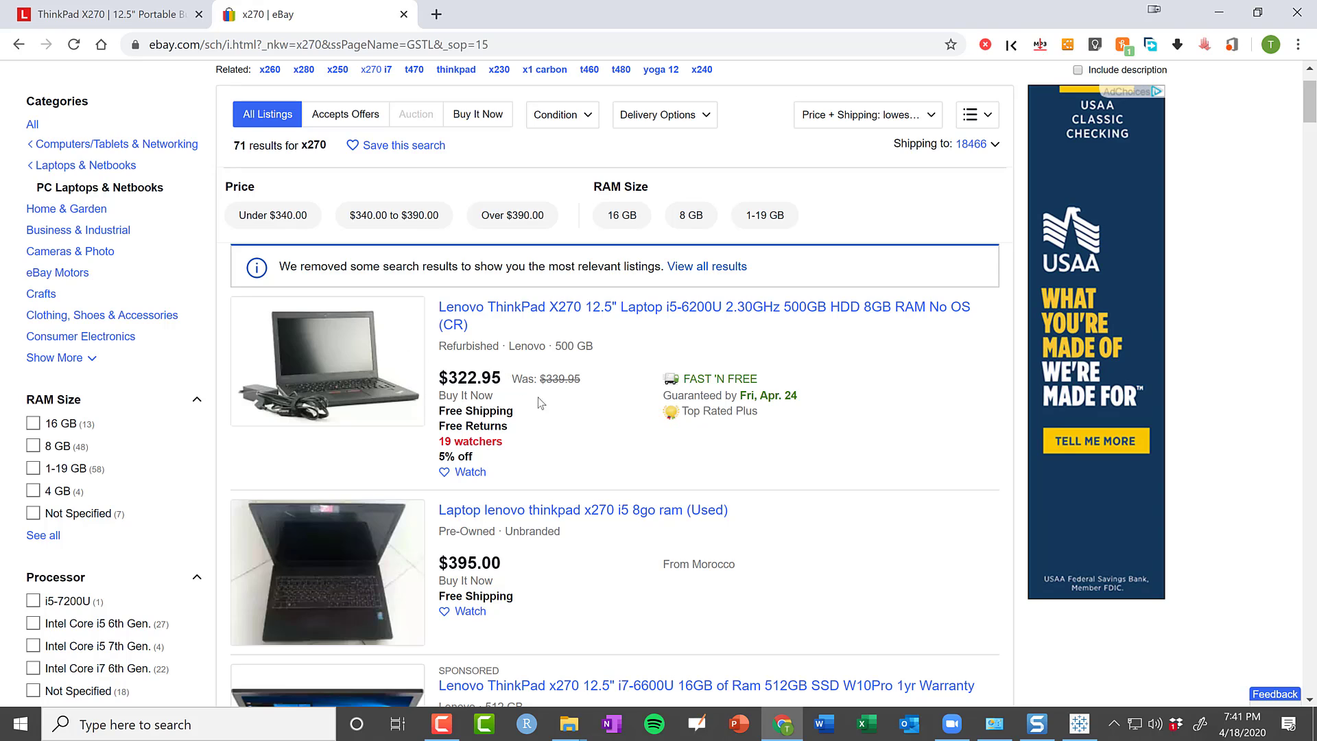
scroll(down, 3)
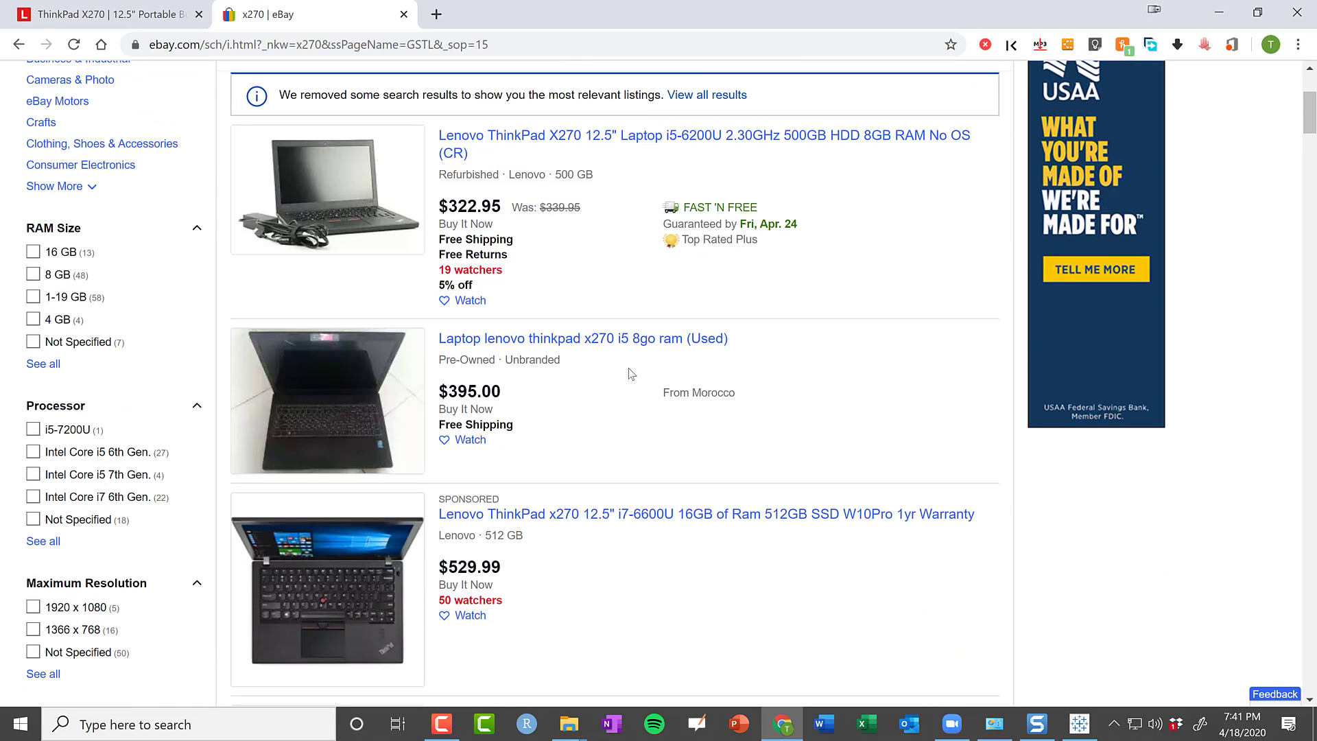
scroll(down, 3)
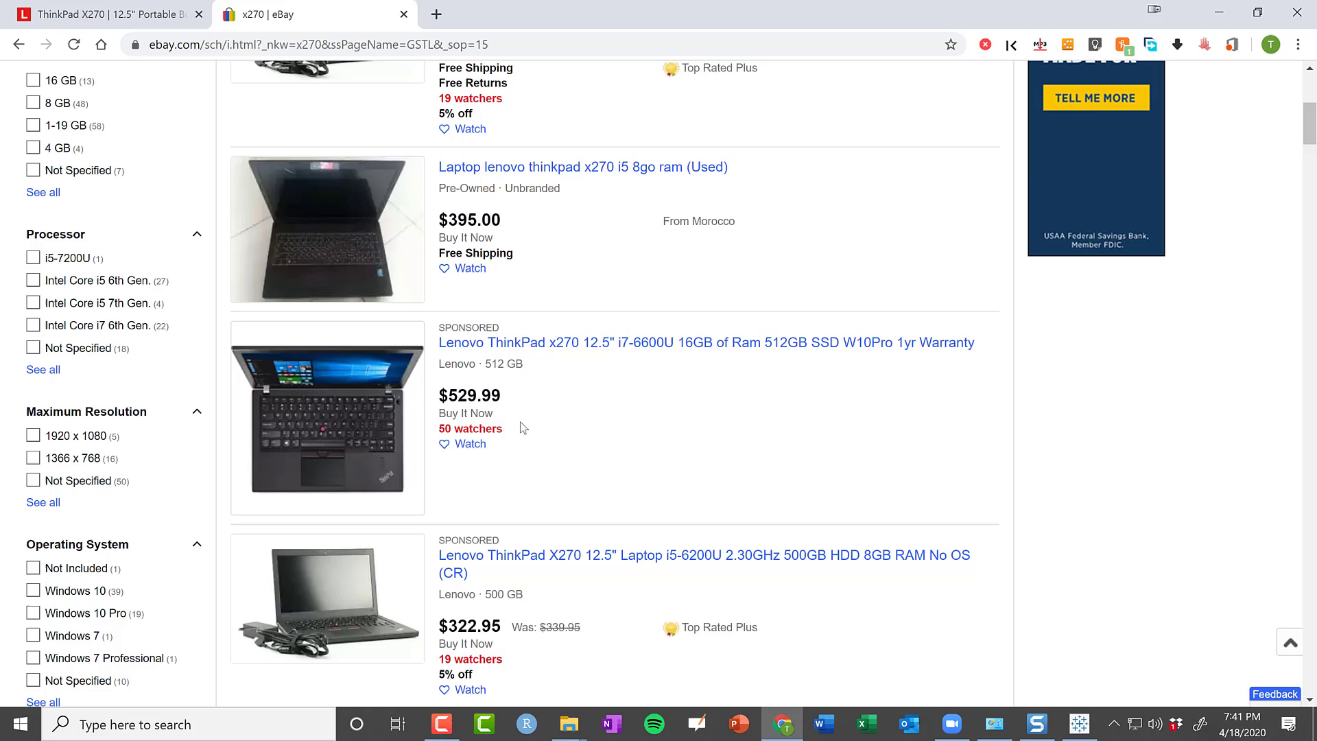
scroll(down, 3)
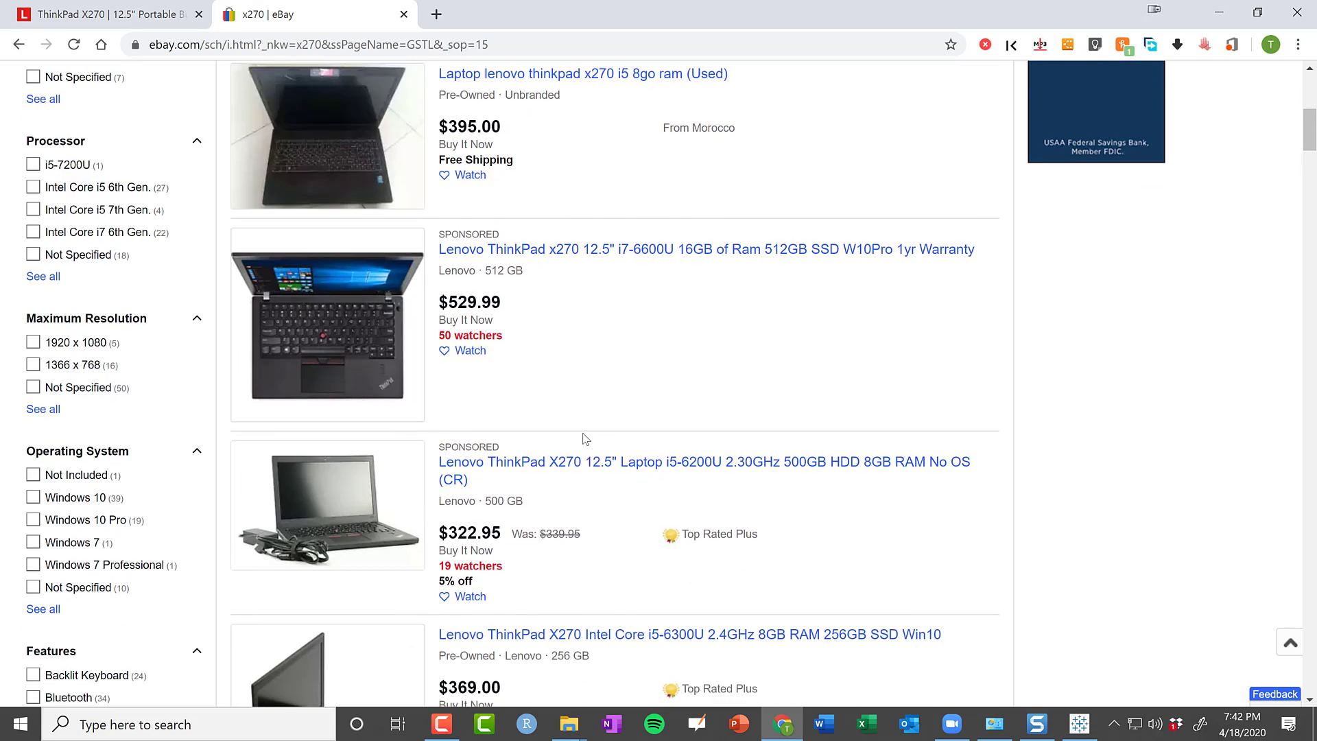
scroll(down, 3)
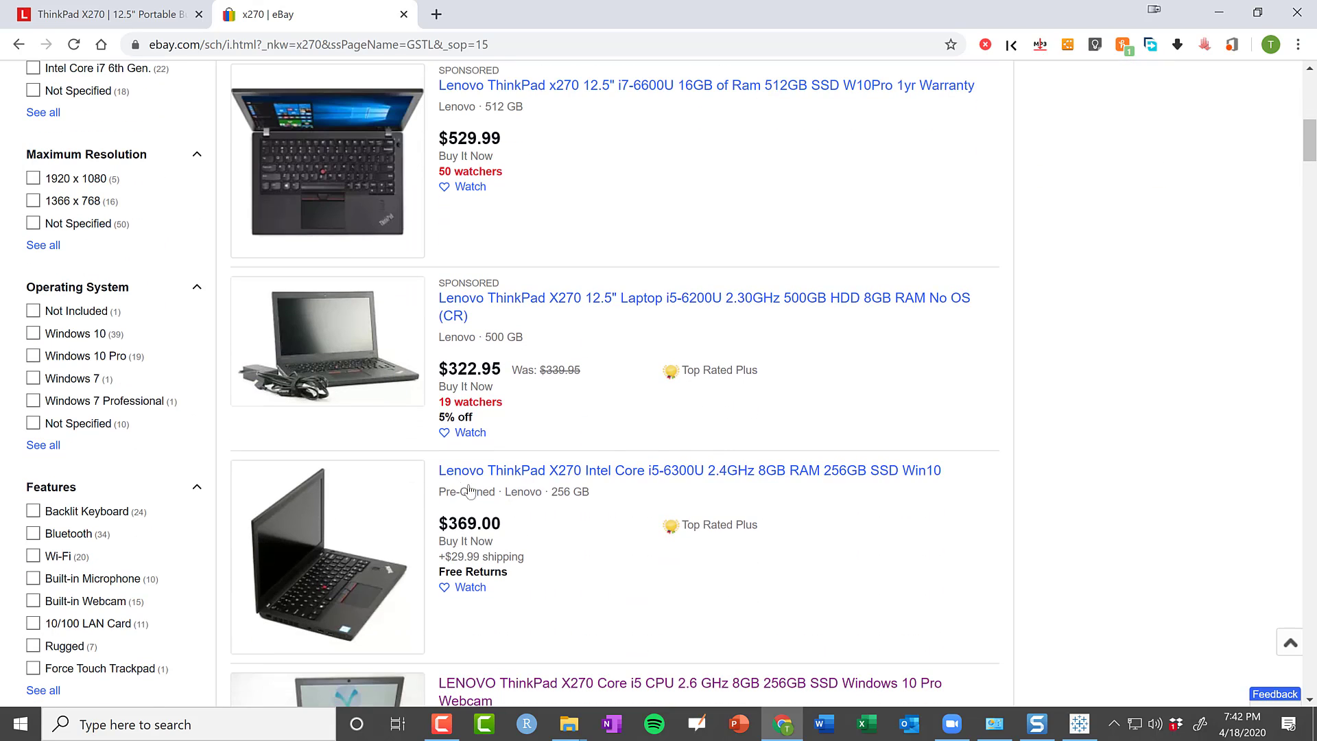
scroll(down, 3)
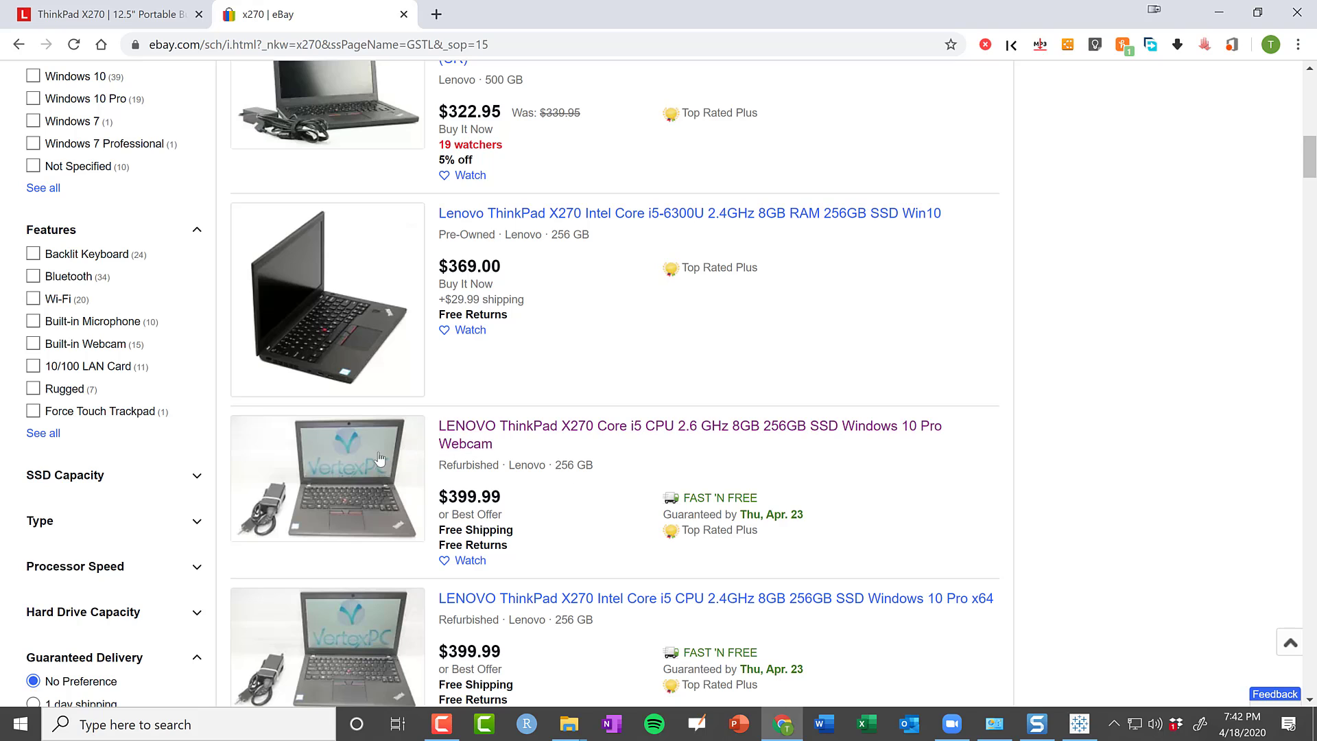
scroll(up, 3)
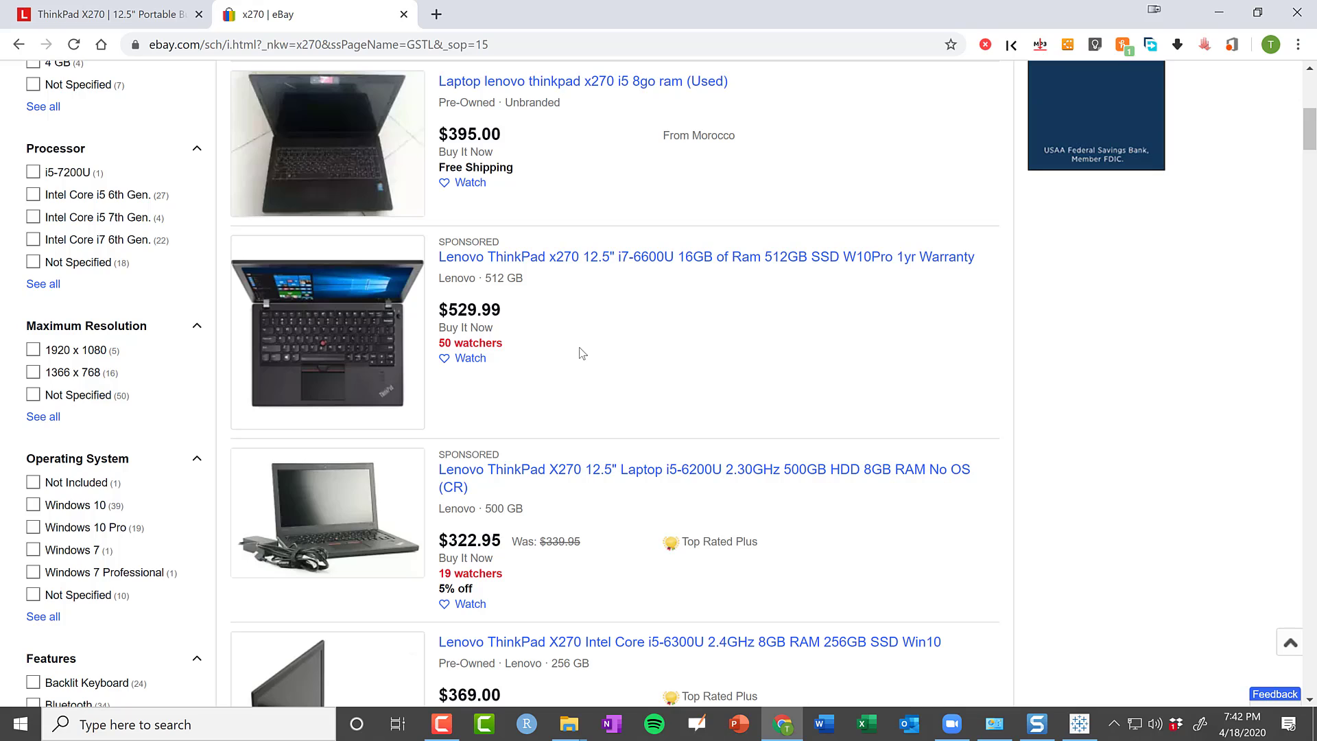
mouse_move(632, 174)
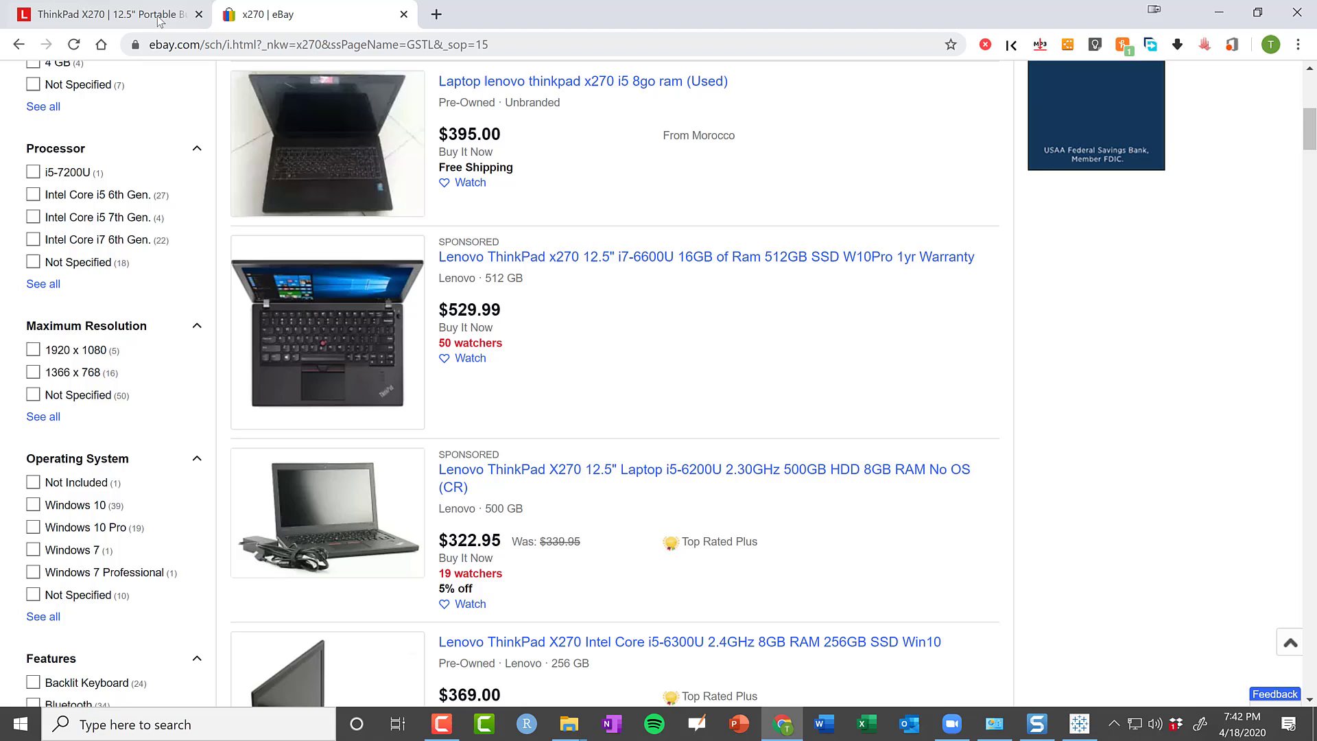
- Return to the Lenovo X270 tab at the heavy-lifting and portability sections
click(101, 14)
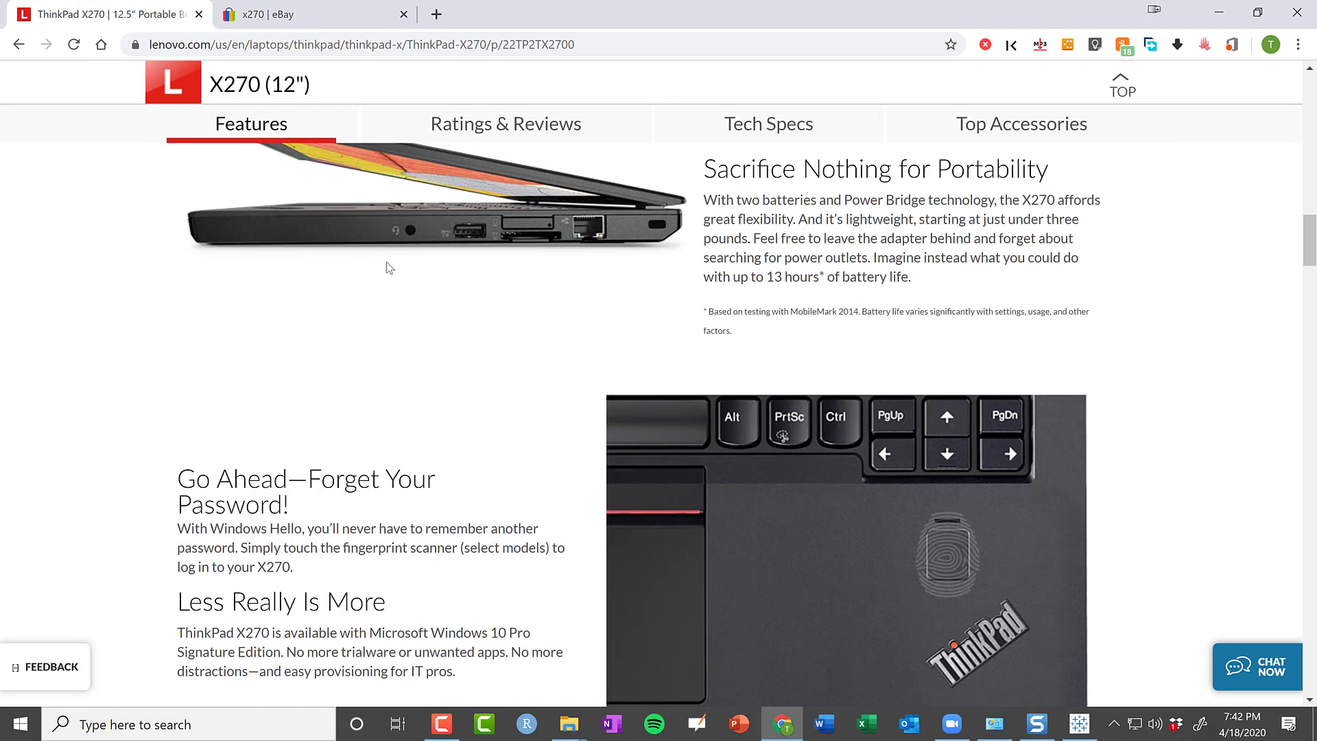
mouse_move(561, 300)
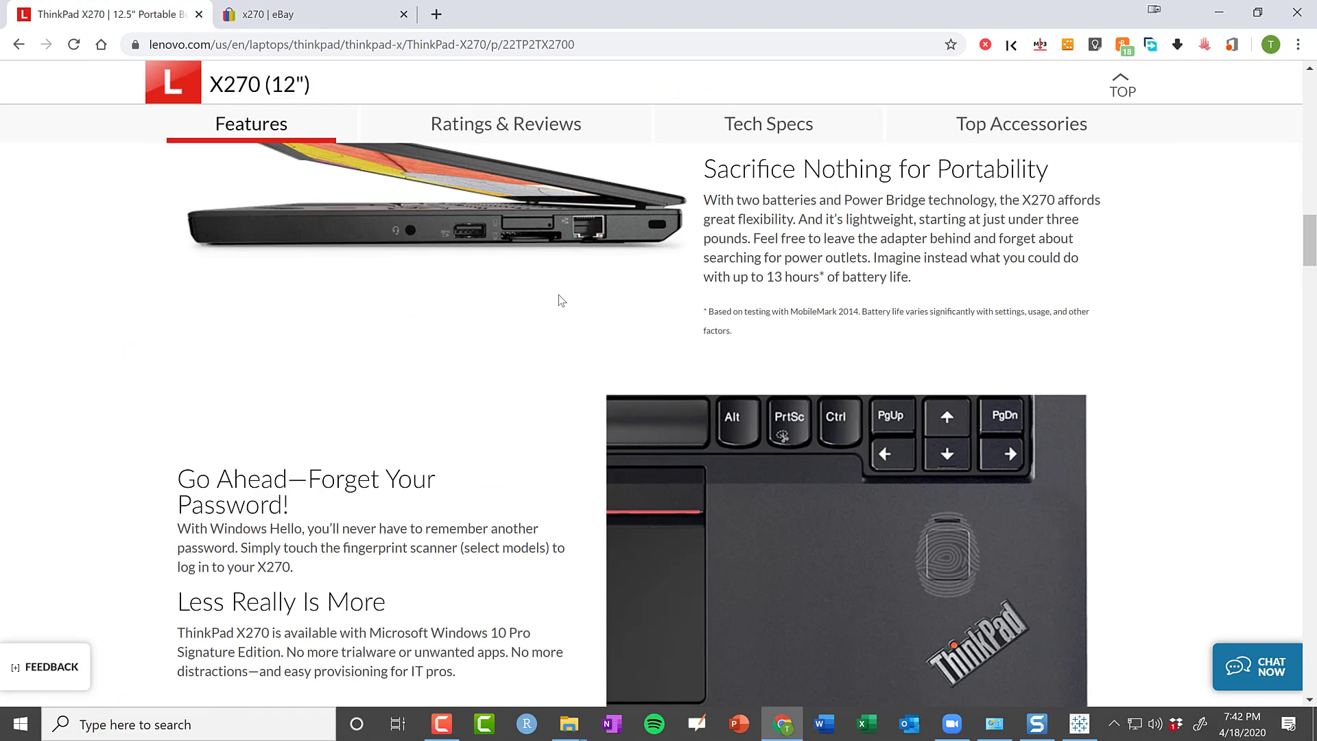
click(506, 123)
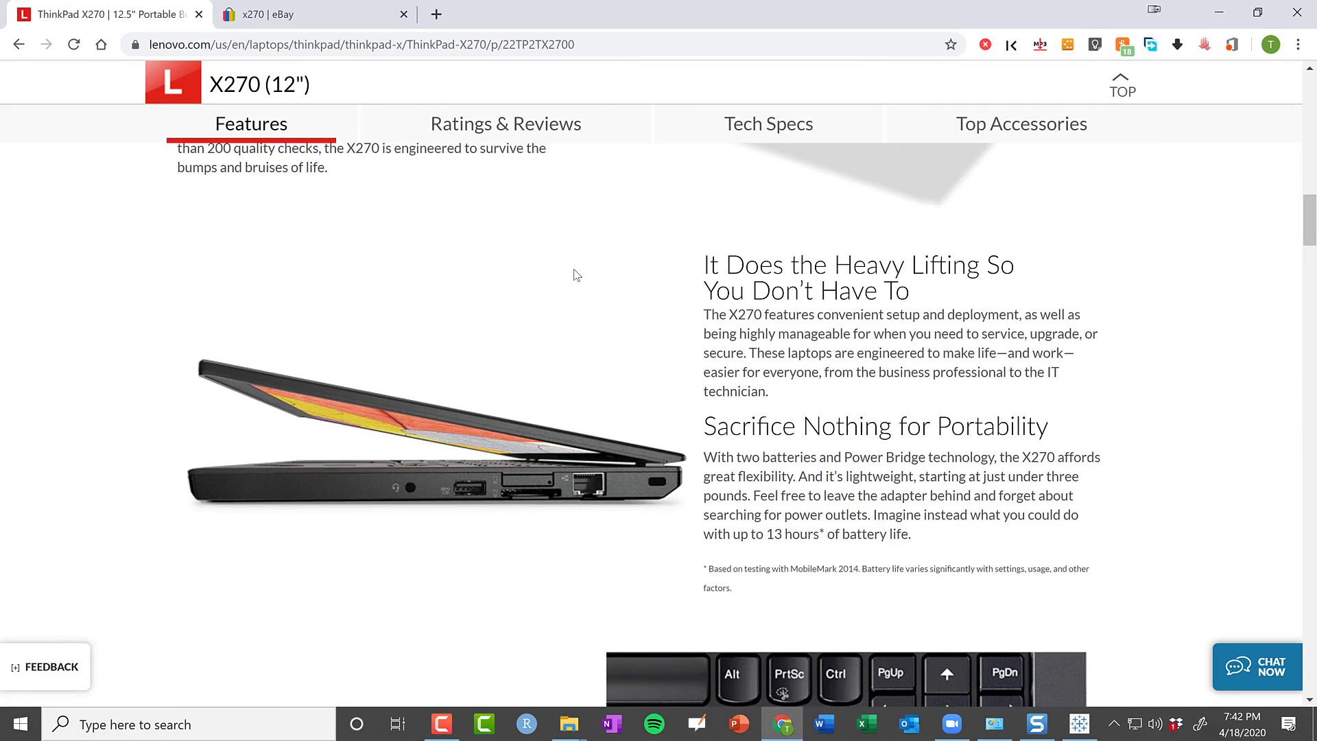
mouse_move(827, 336)
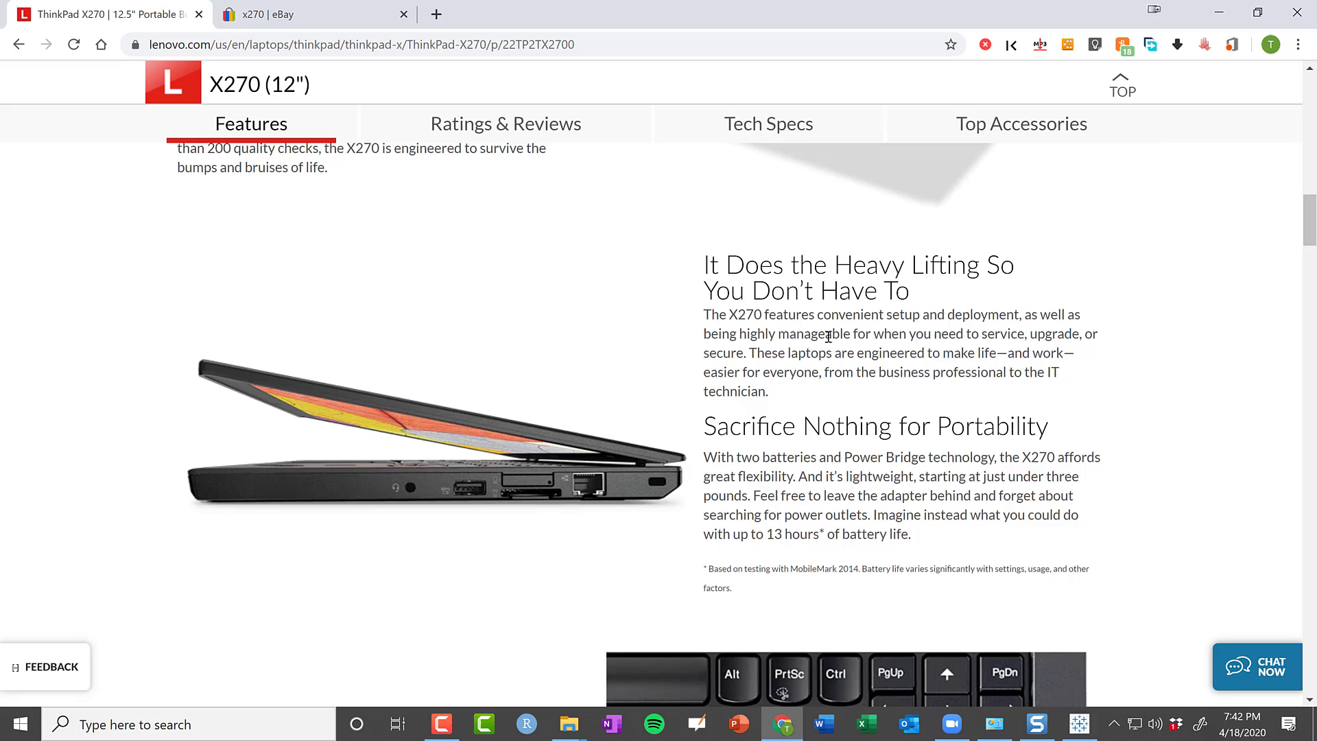
mouse_move(821, 483)
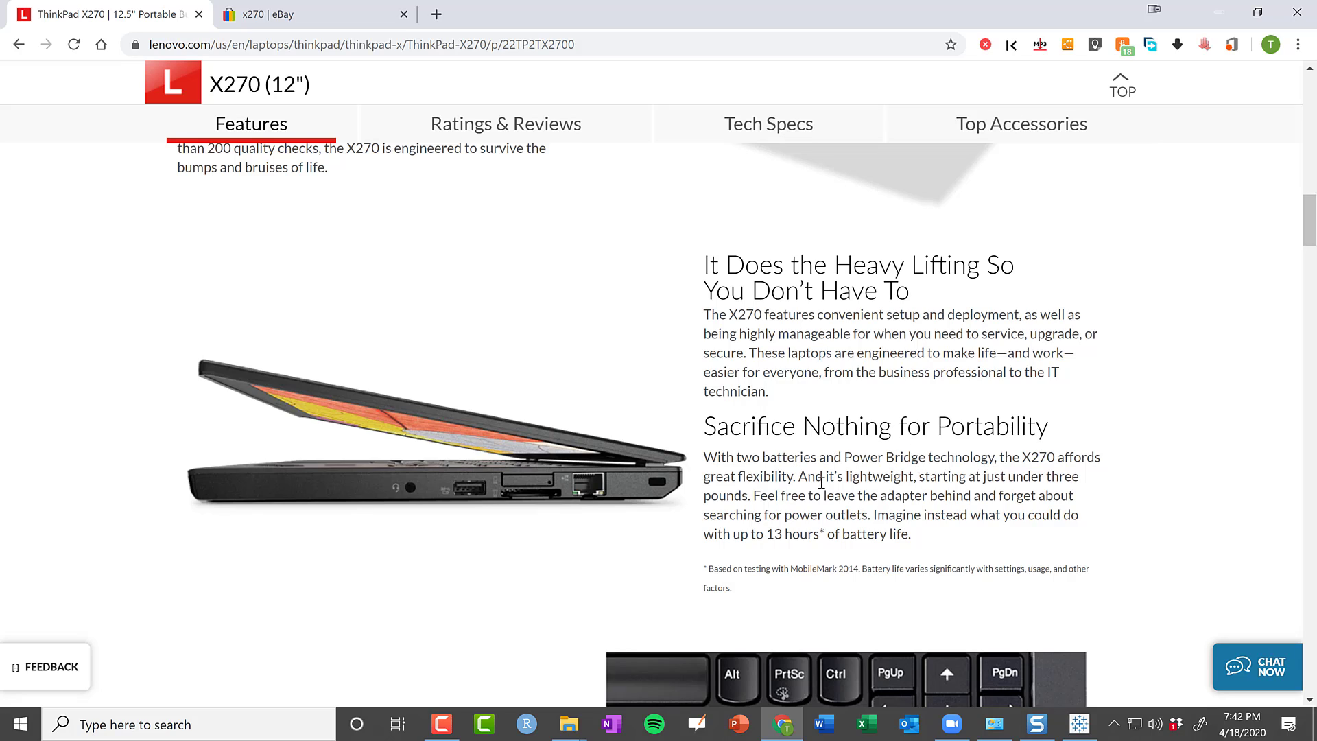
mouse_move(633, 521)
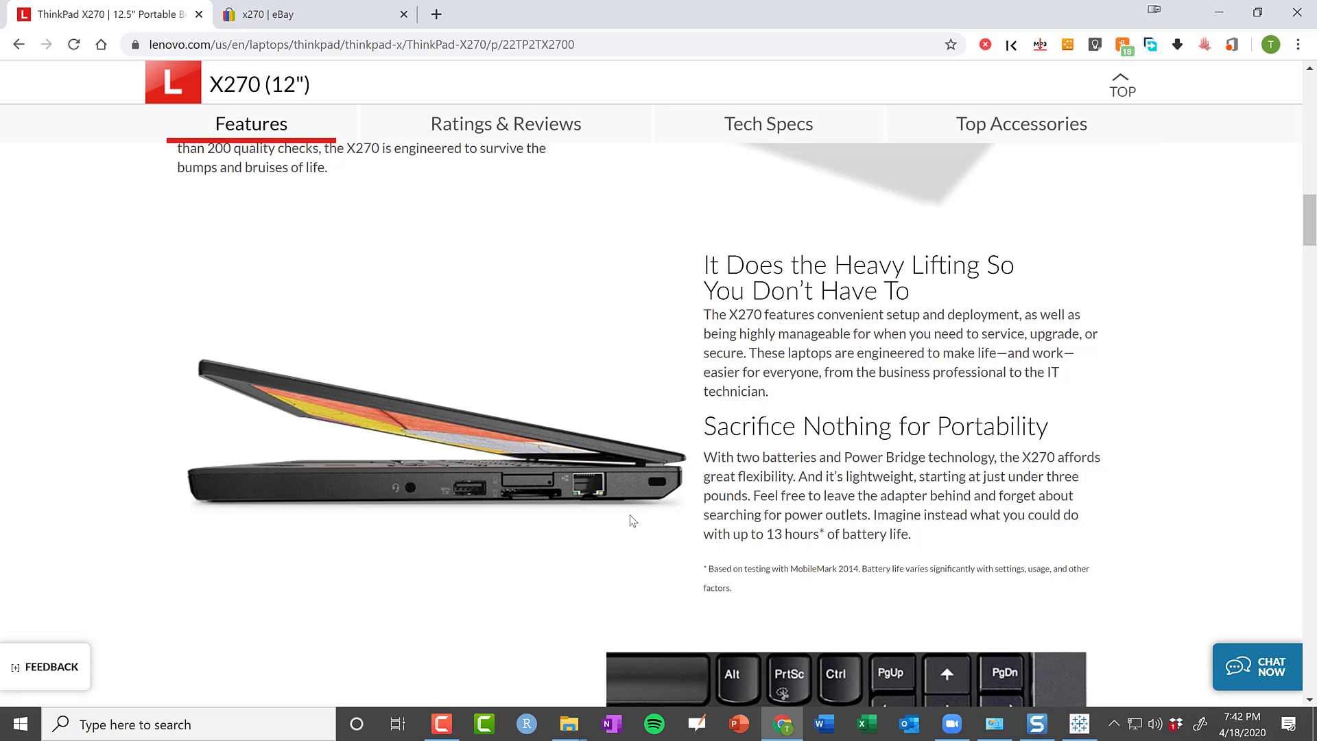
mouse_move(856, 501)
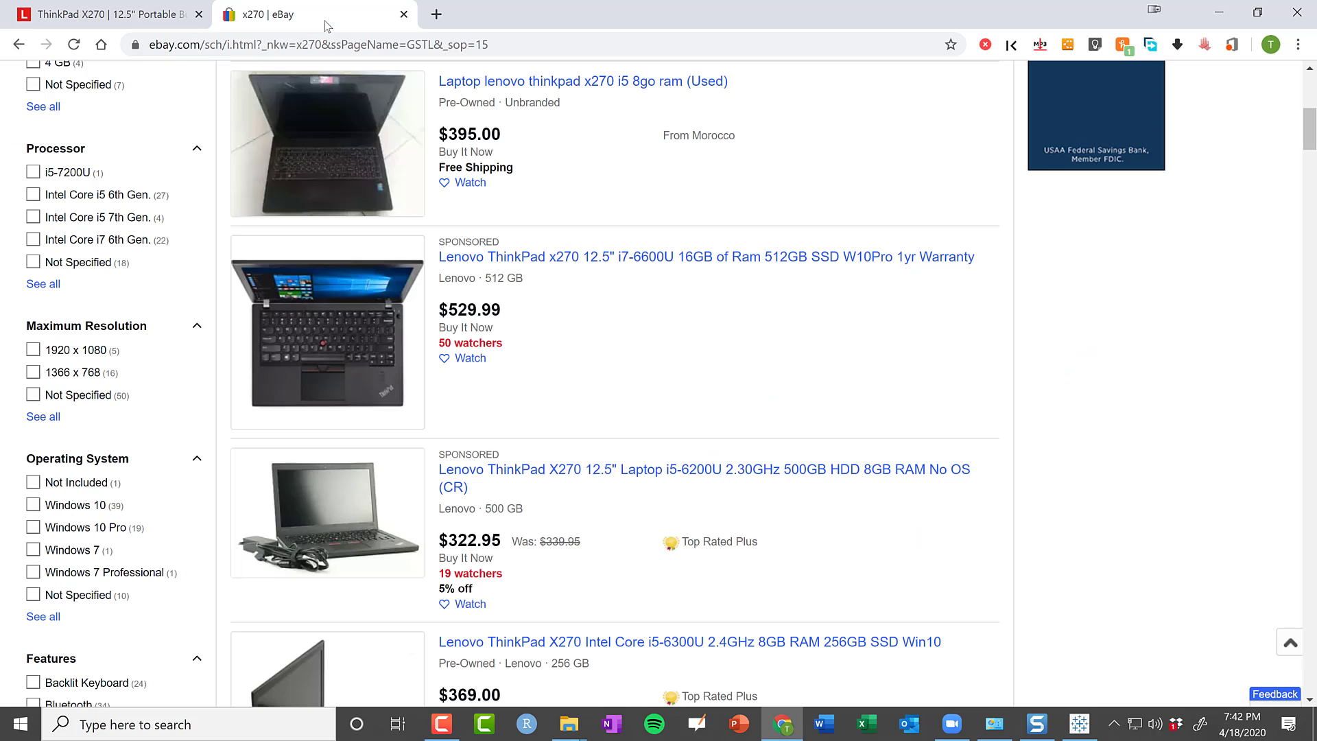
mouse_move(699, 281)
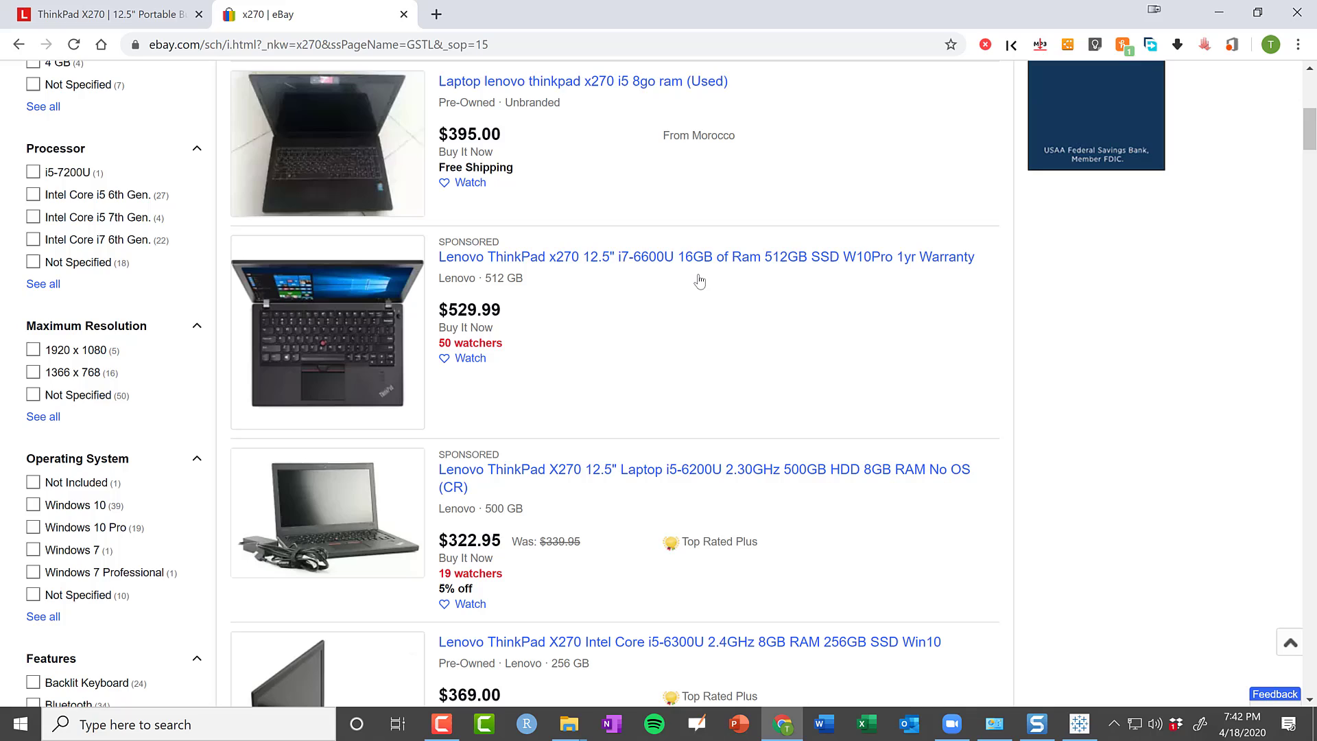
mouse_move(566, 303)
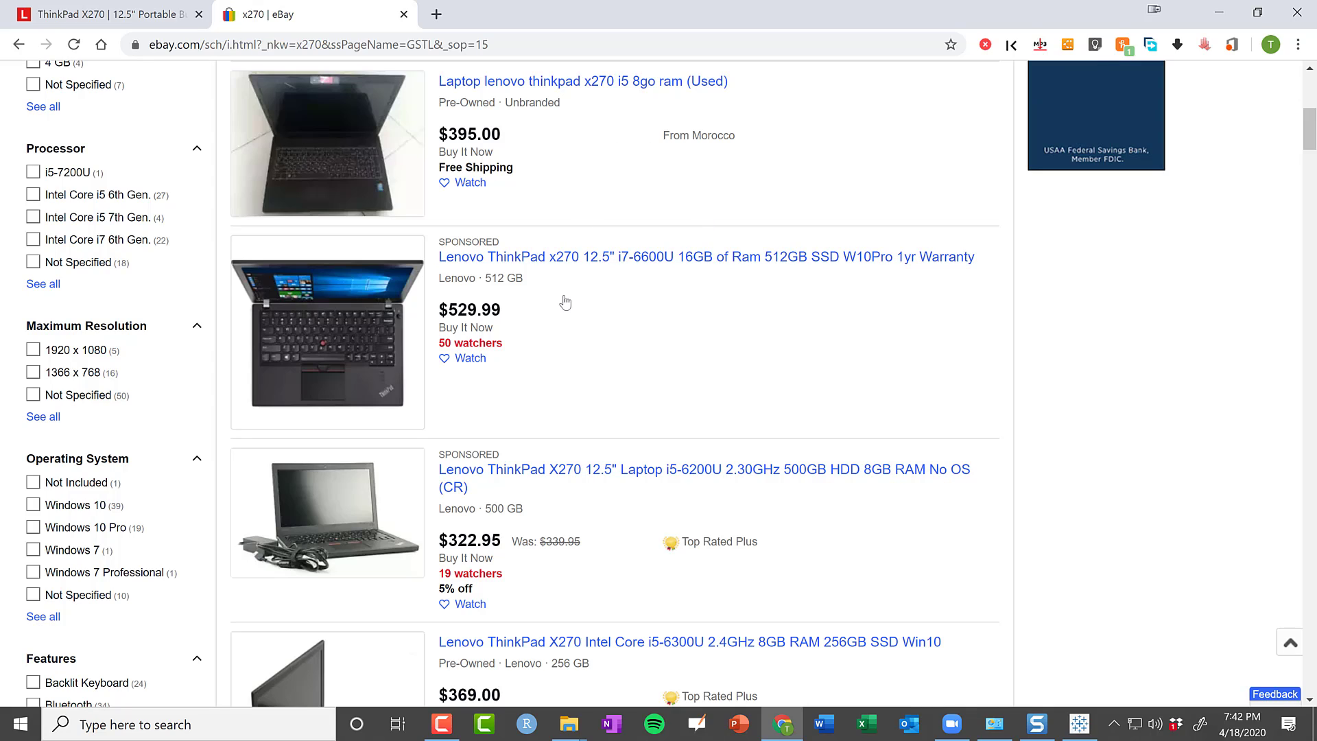
mouse_move(624, 323)
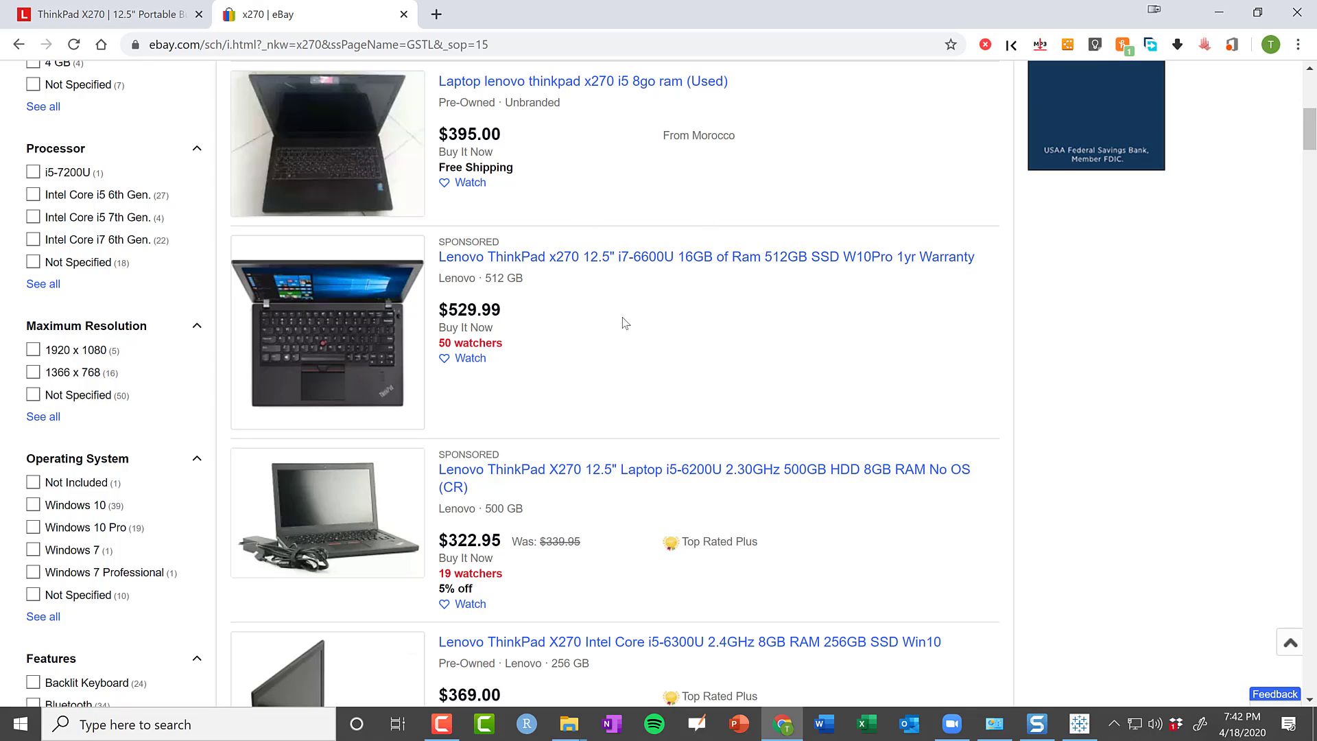
mouse_move(663, 319)
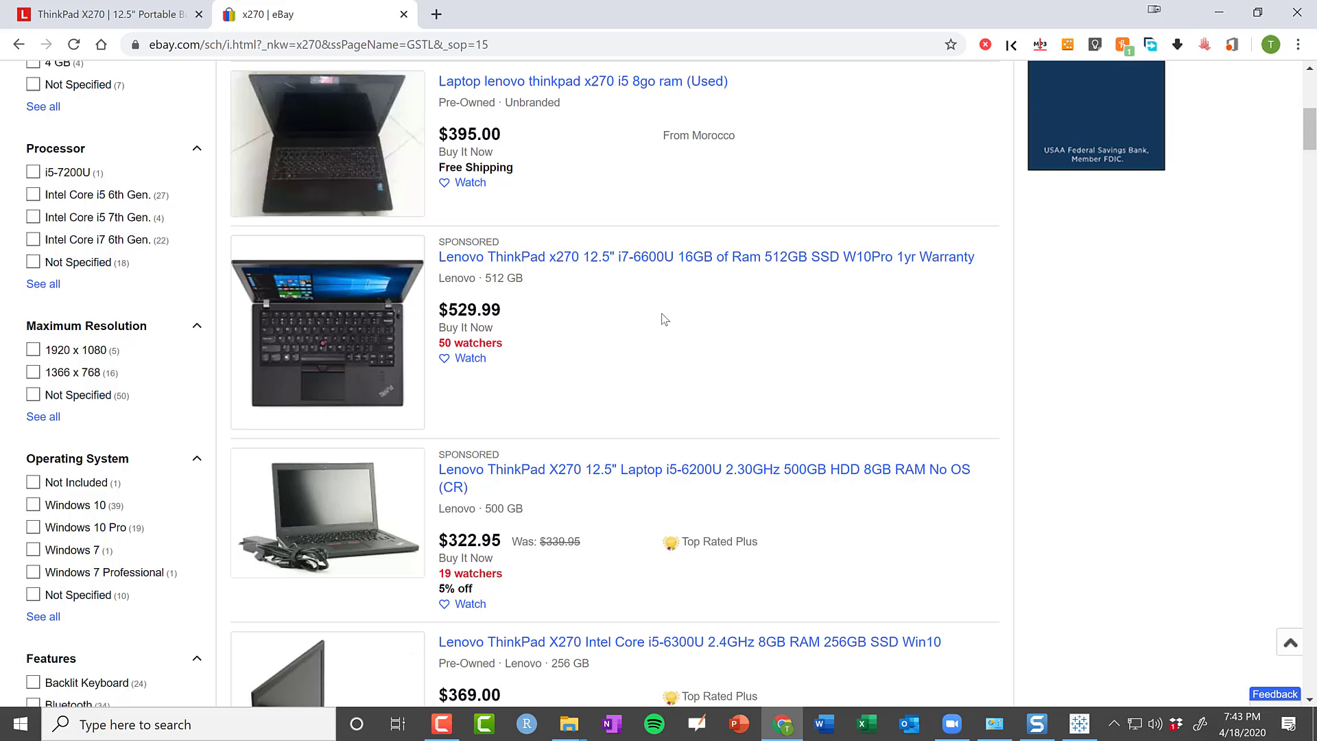
mouse_move(623, 351)
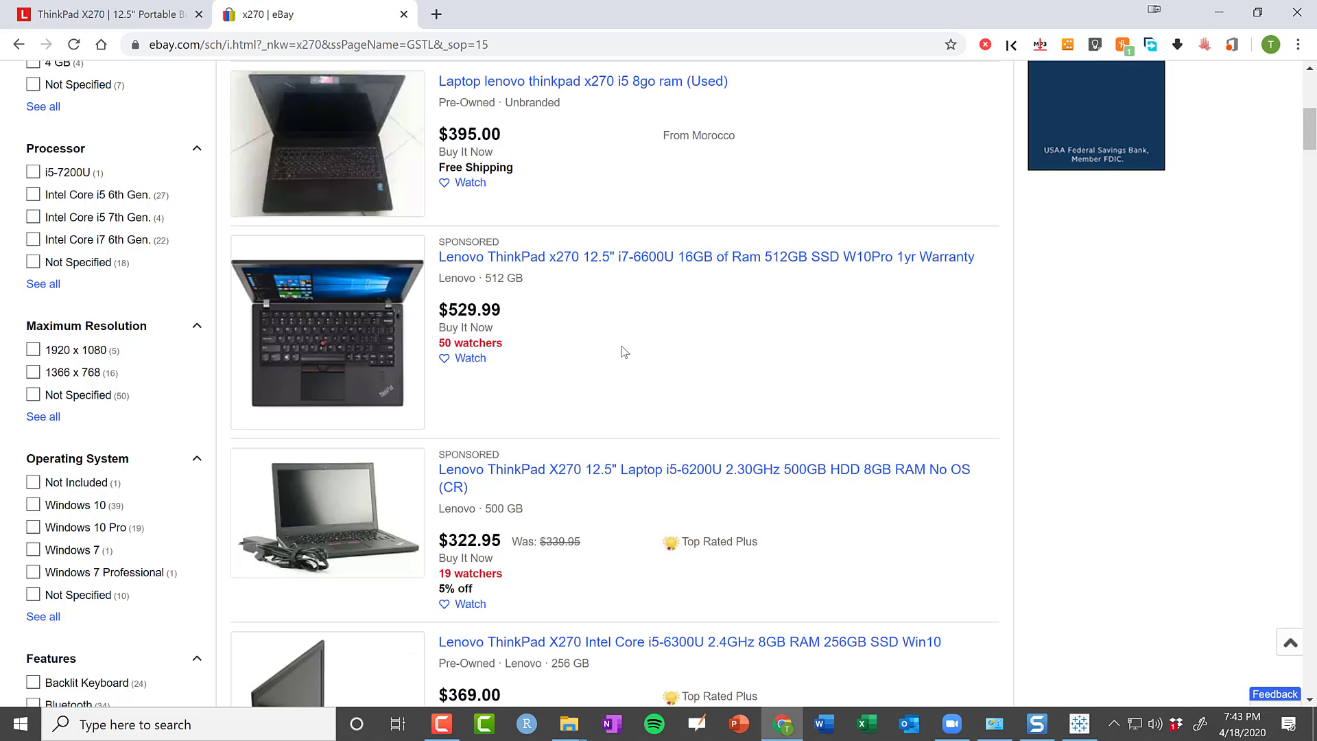
mouse_move(591, 331)
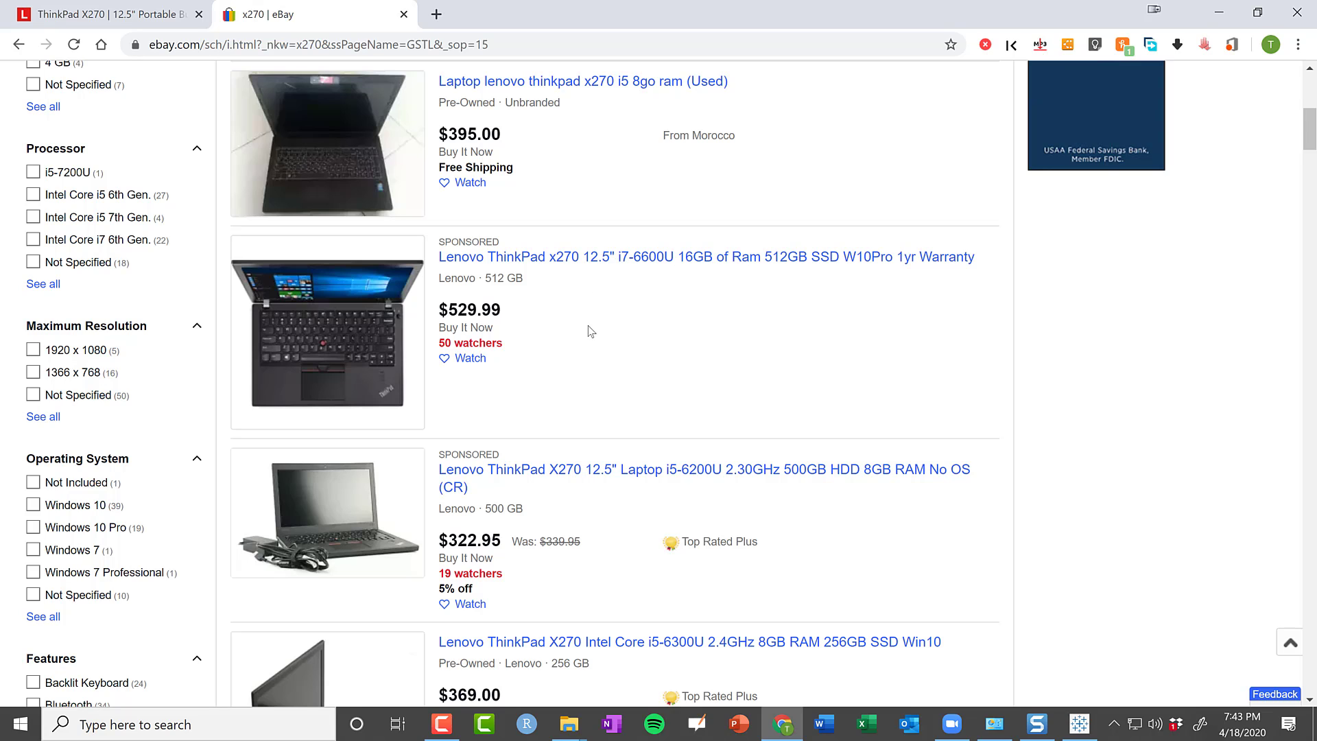
- Scroll through the eBay x270 results to review refurbished listings and prices
scroll(down, 3)
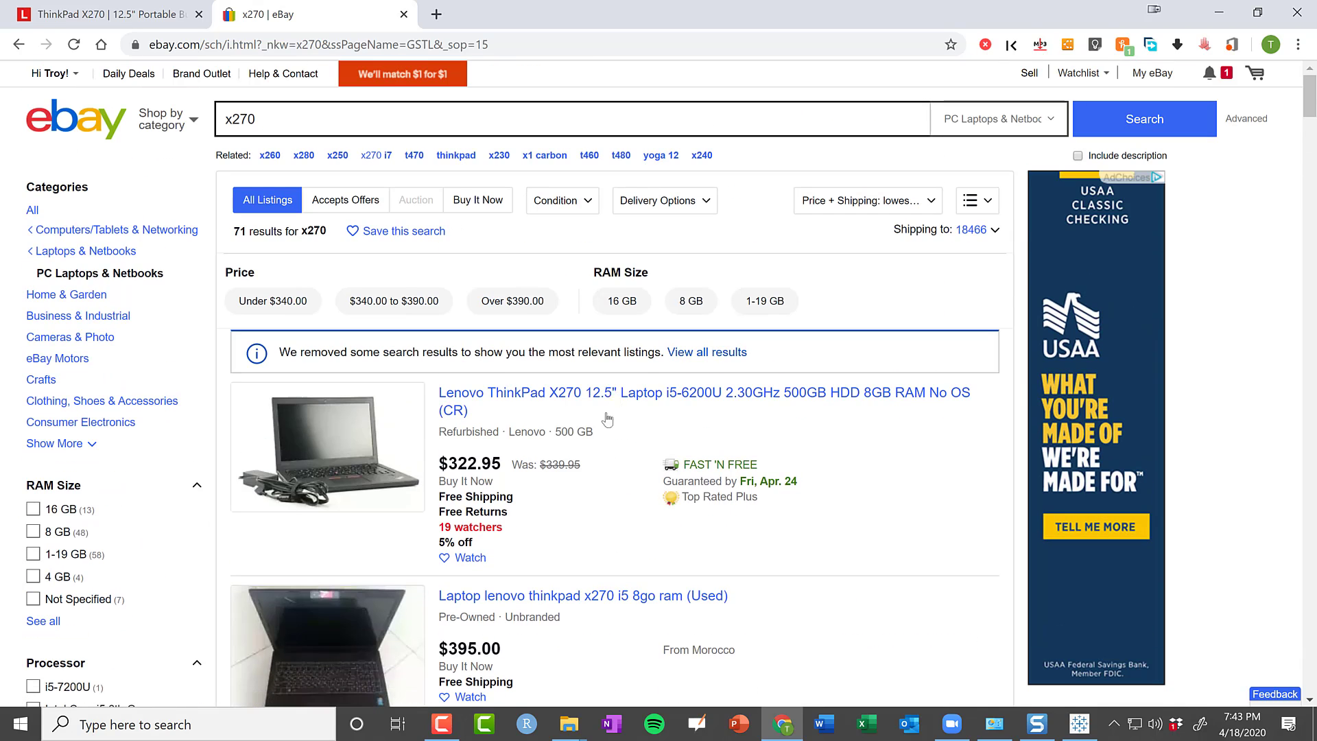
mouse_move(849, 452)
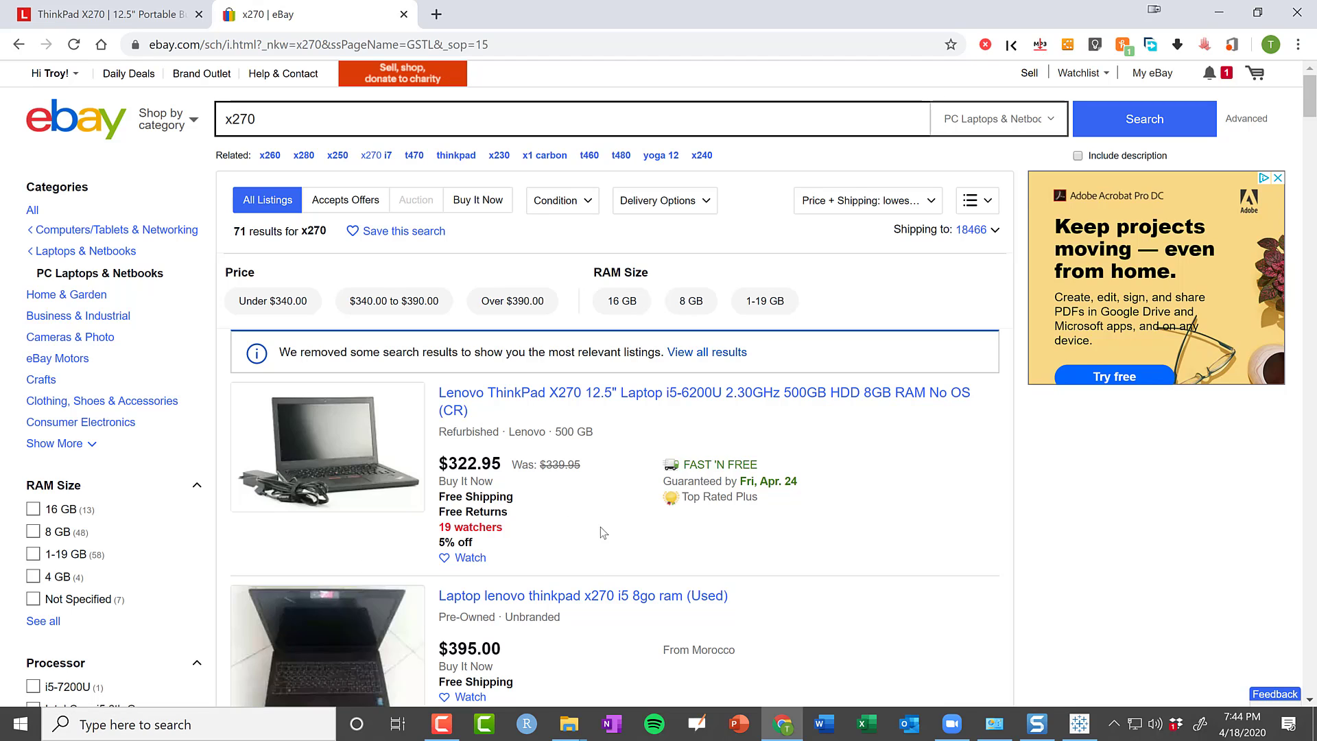
scroll(down, 3)
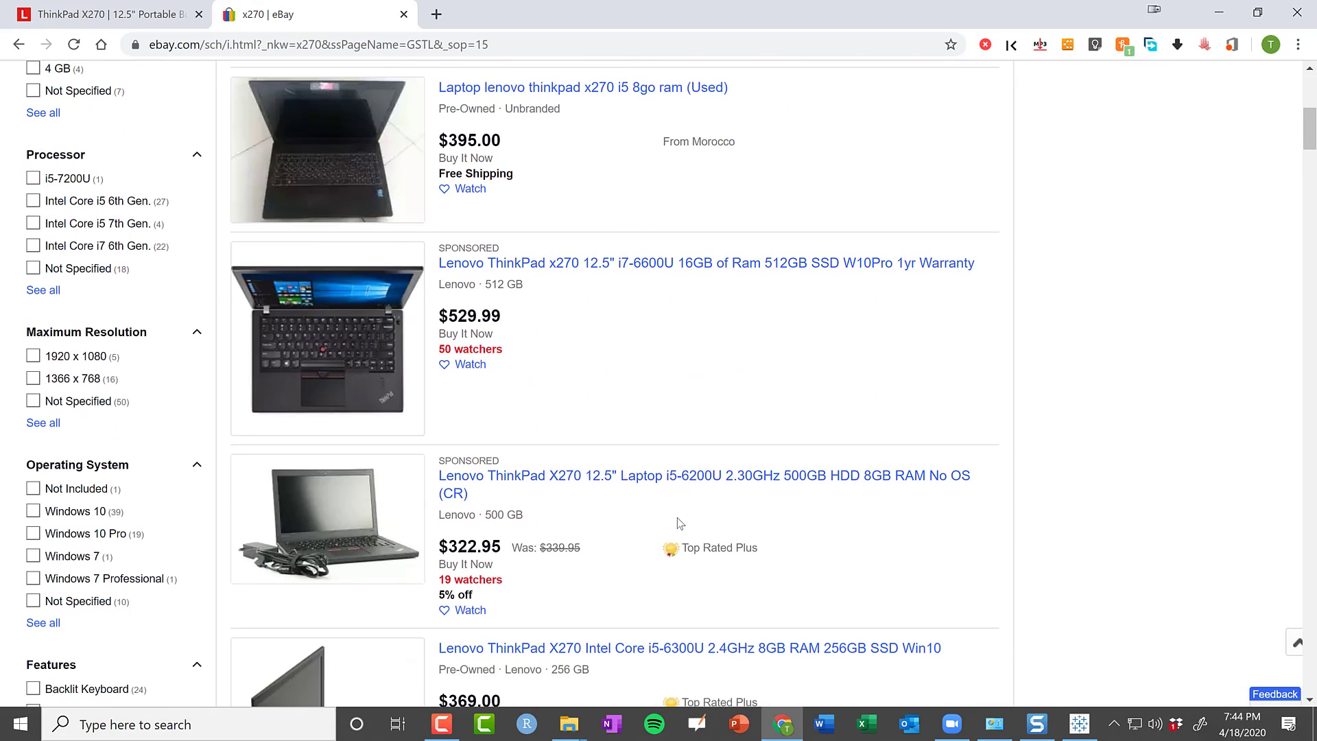
scroll(up, 3)
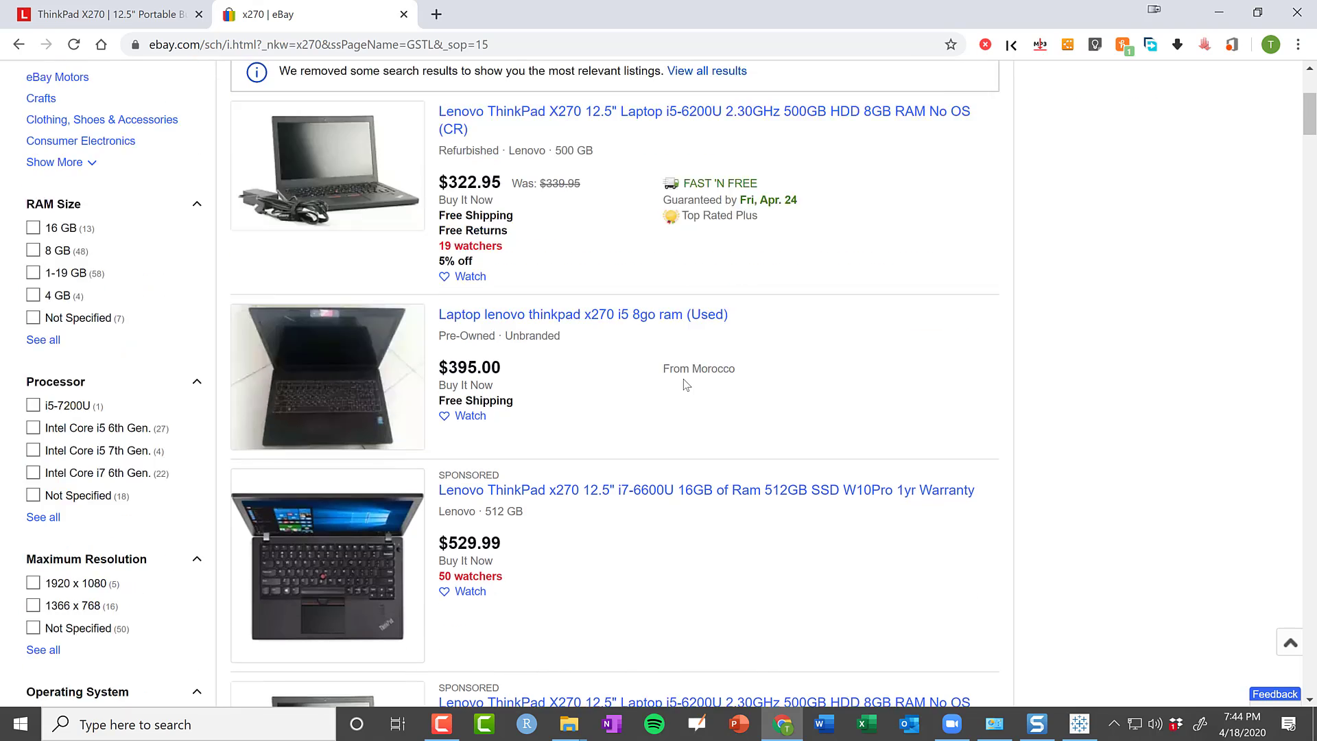
scroll(down, 3)
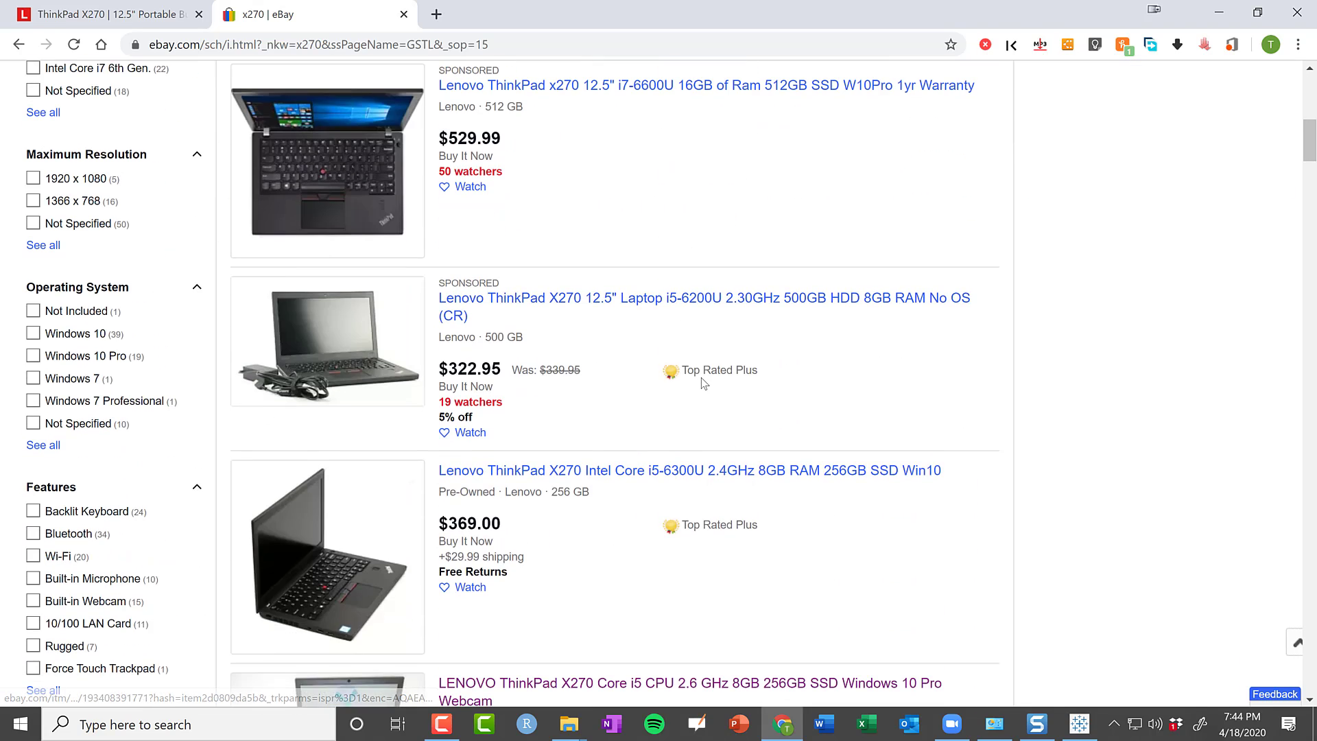
scroll(down, 3)
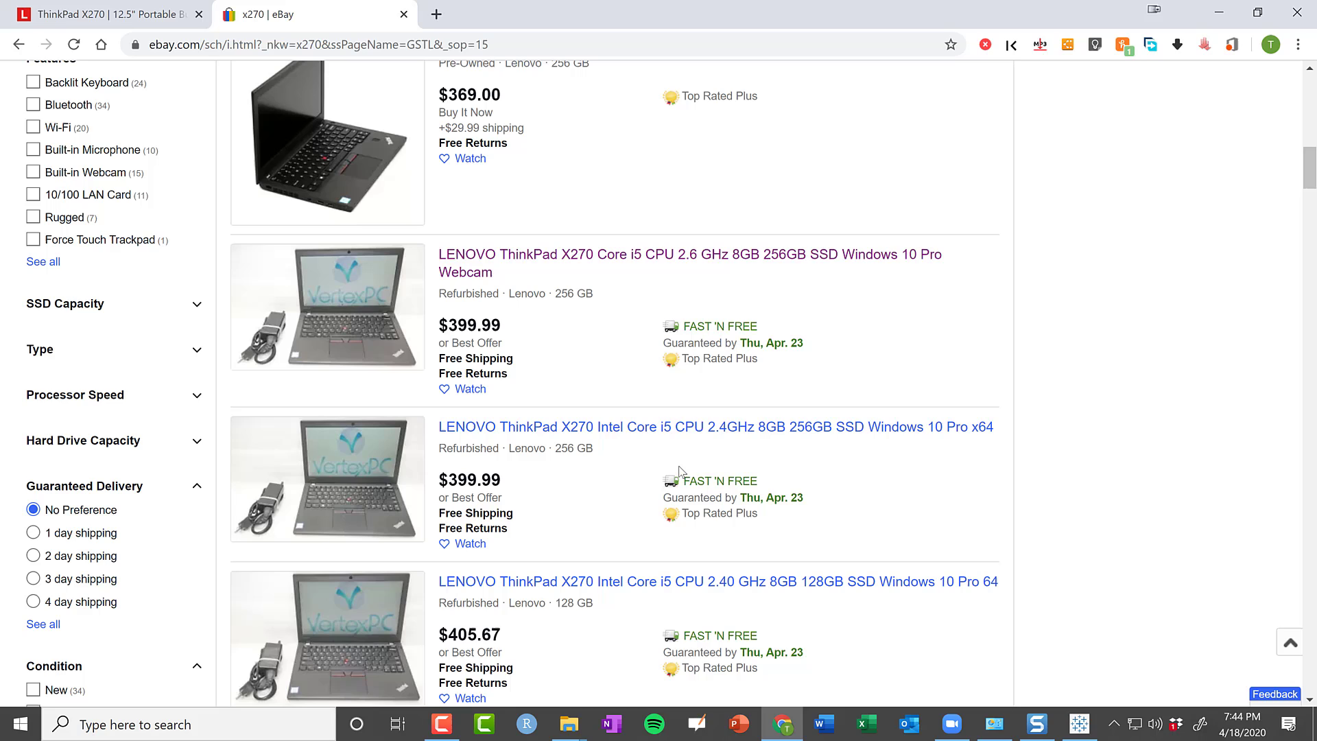
scroll(down, 3)
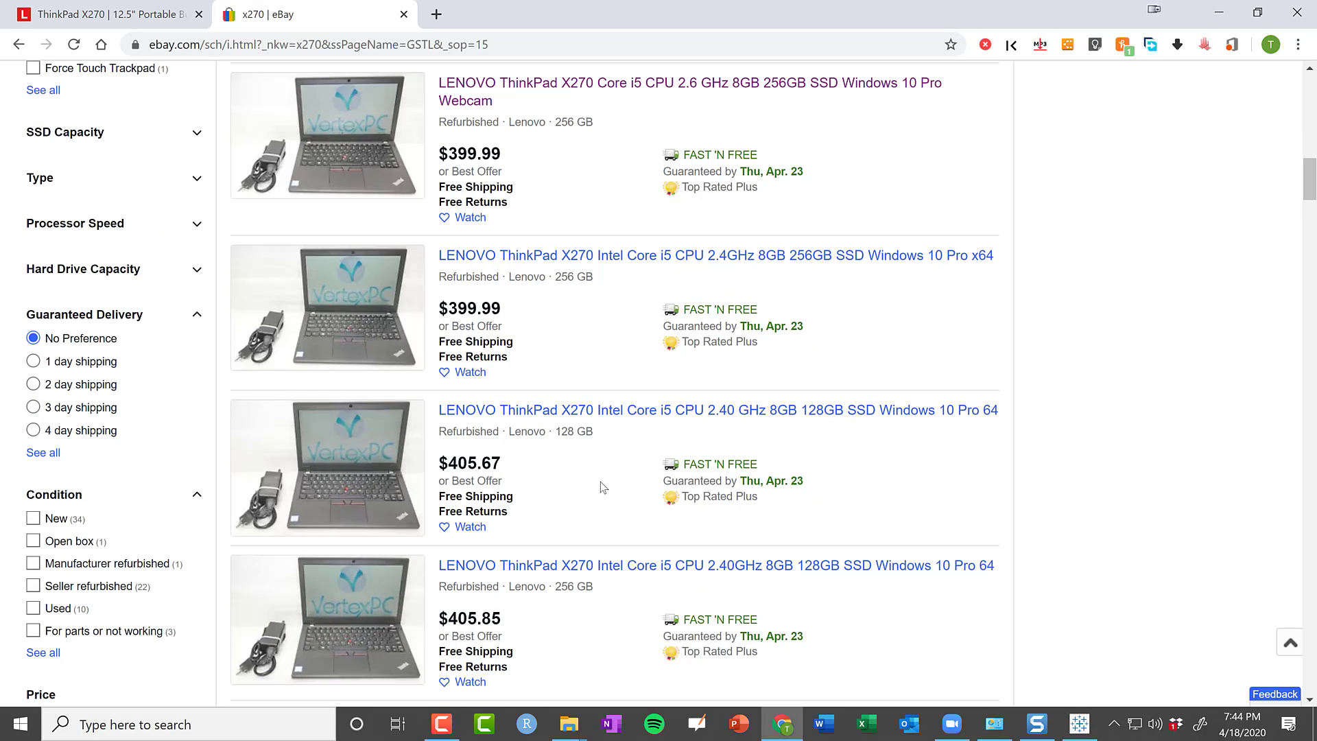
scroll(up, 3)
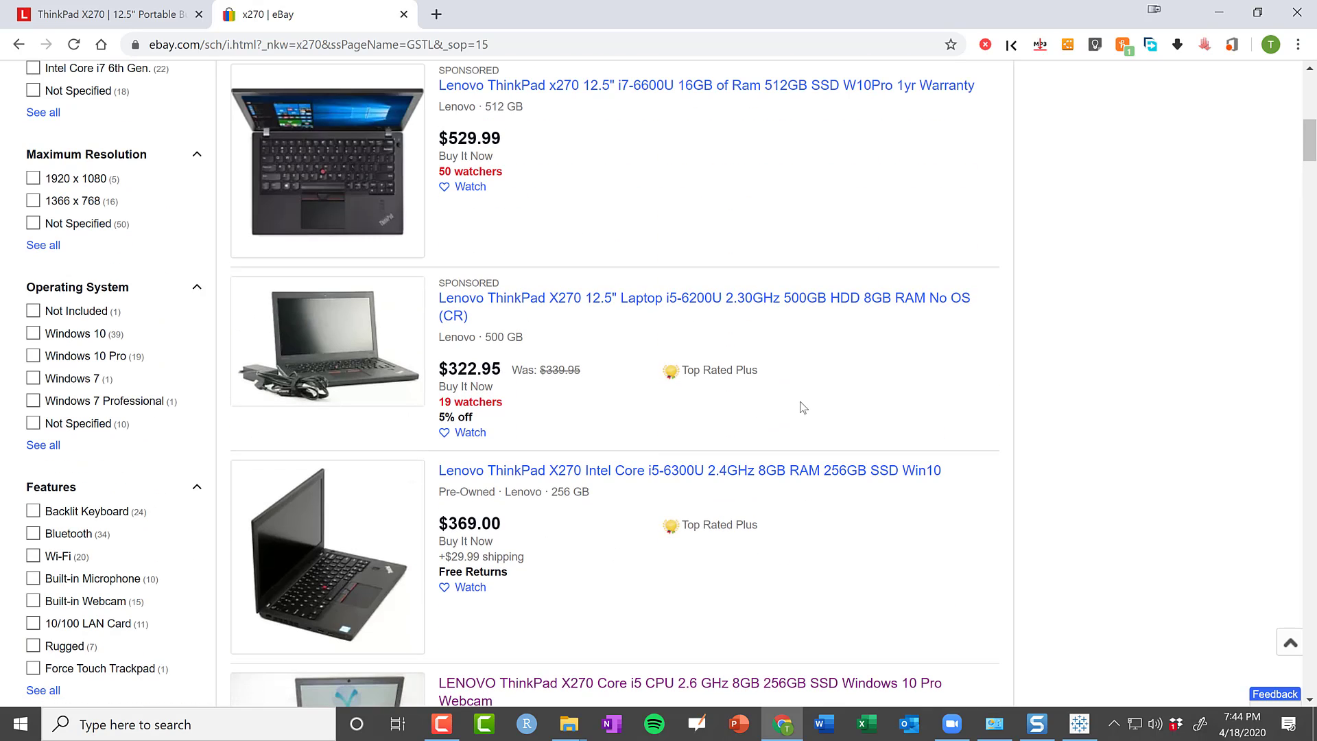
mouse_move(797, 394)
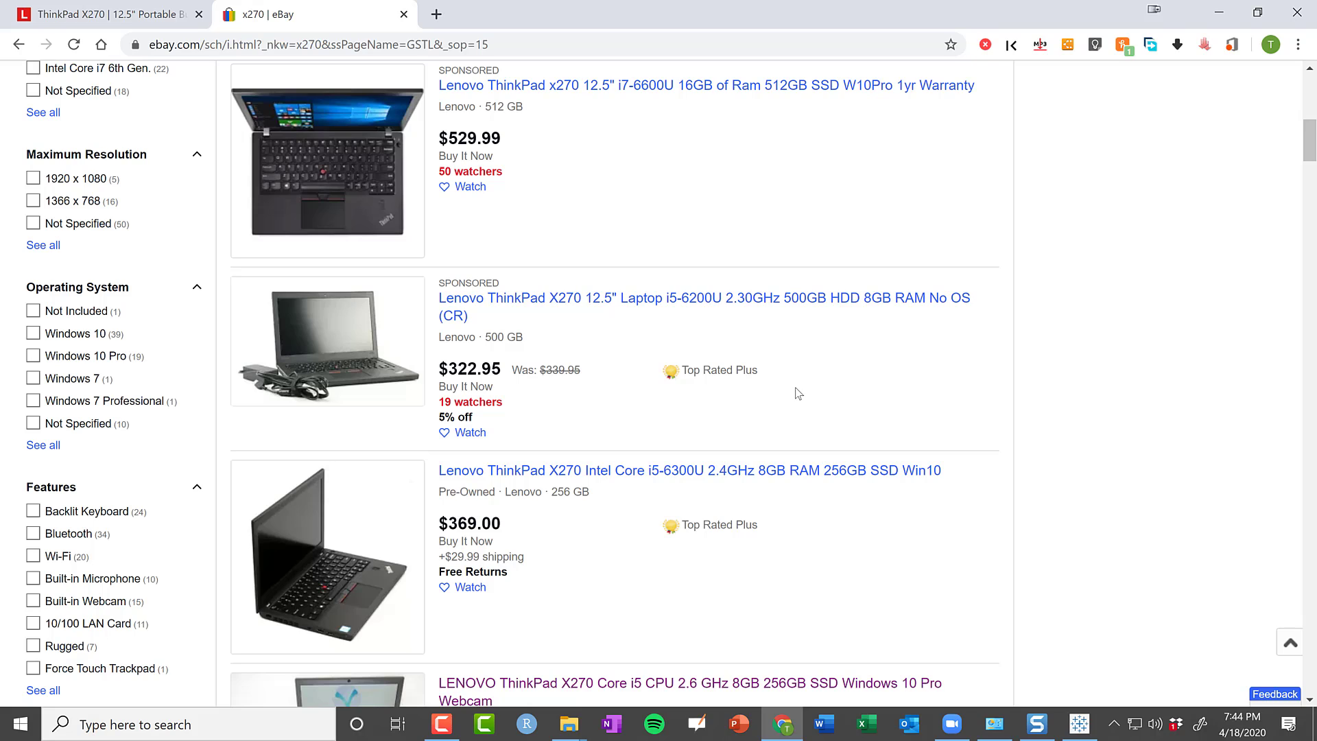
mouse_move(832, 371)
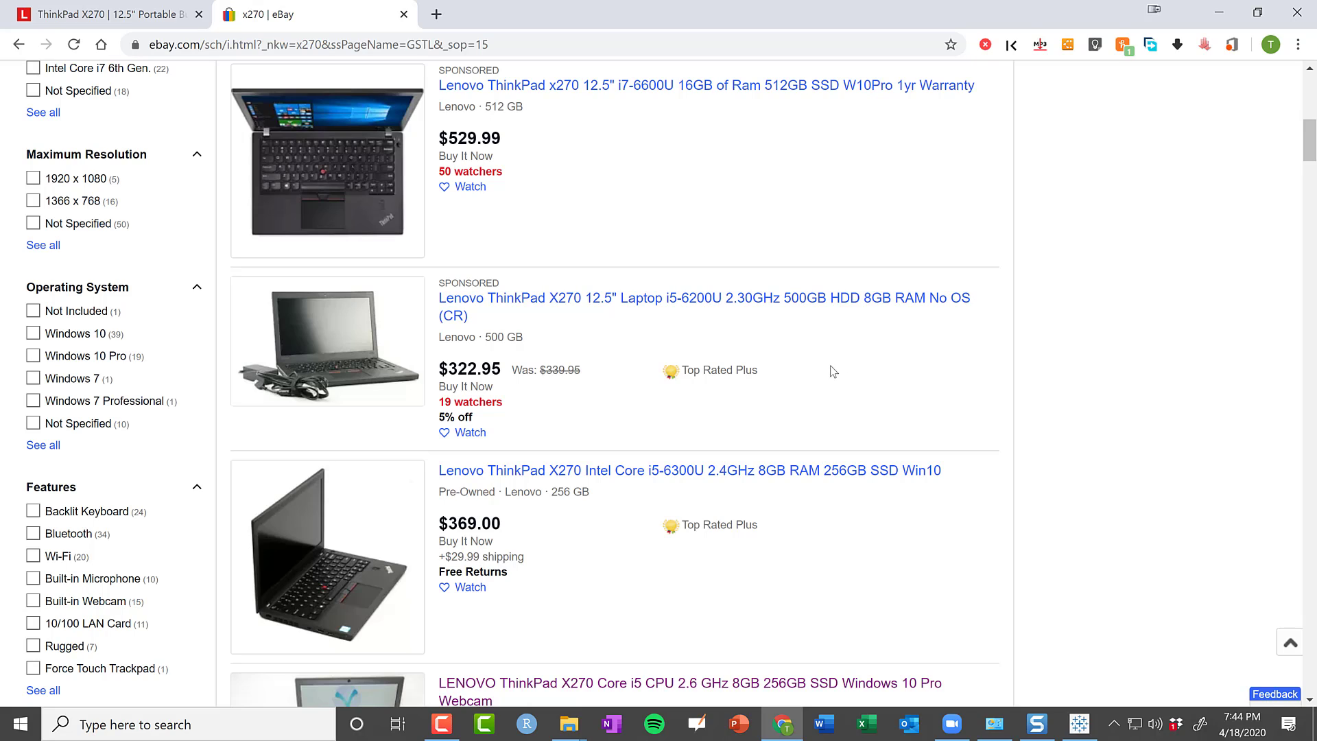
mouse_move(835, 323)
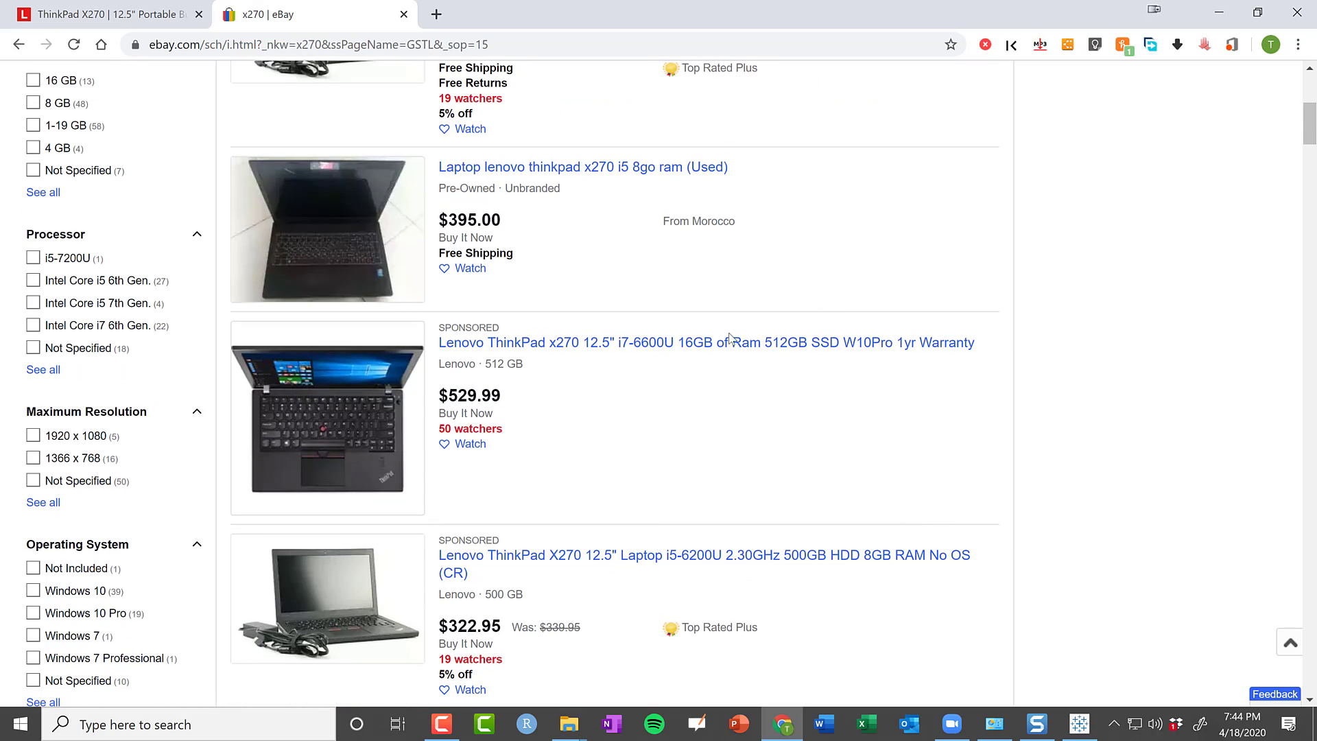
mouse_move(649, 410)
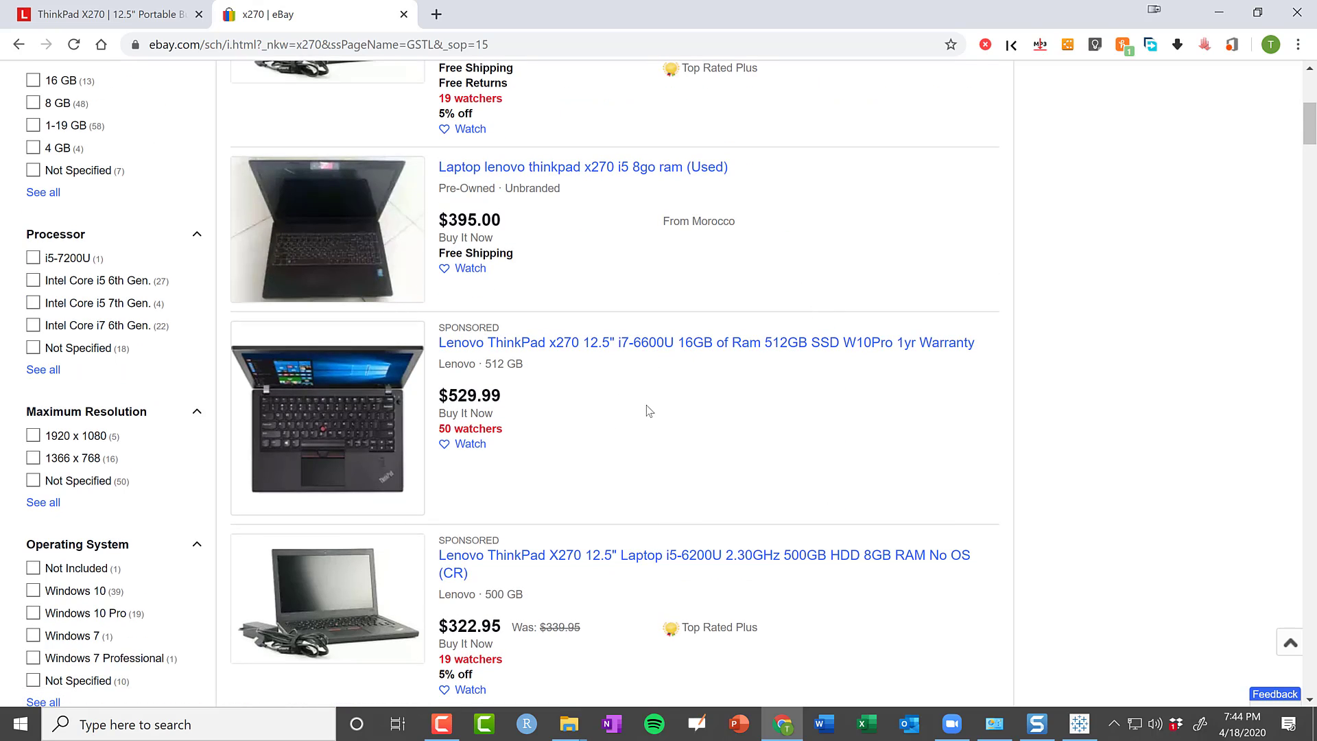
mouse_move(667, 427)
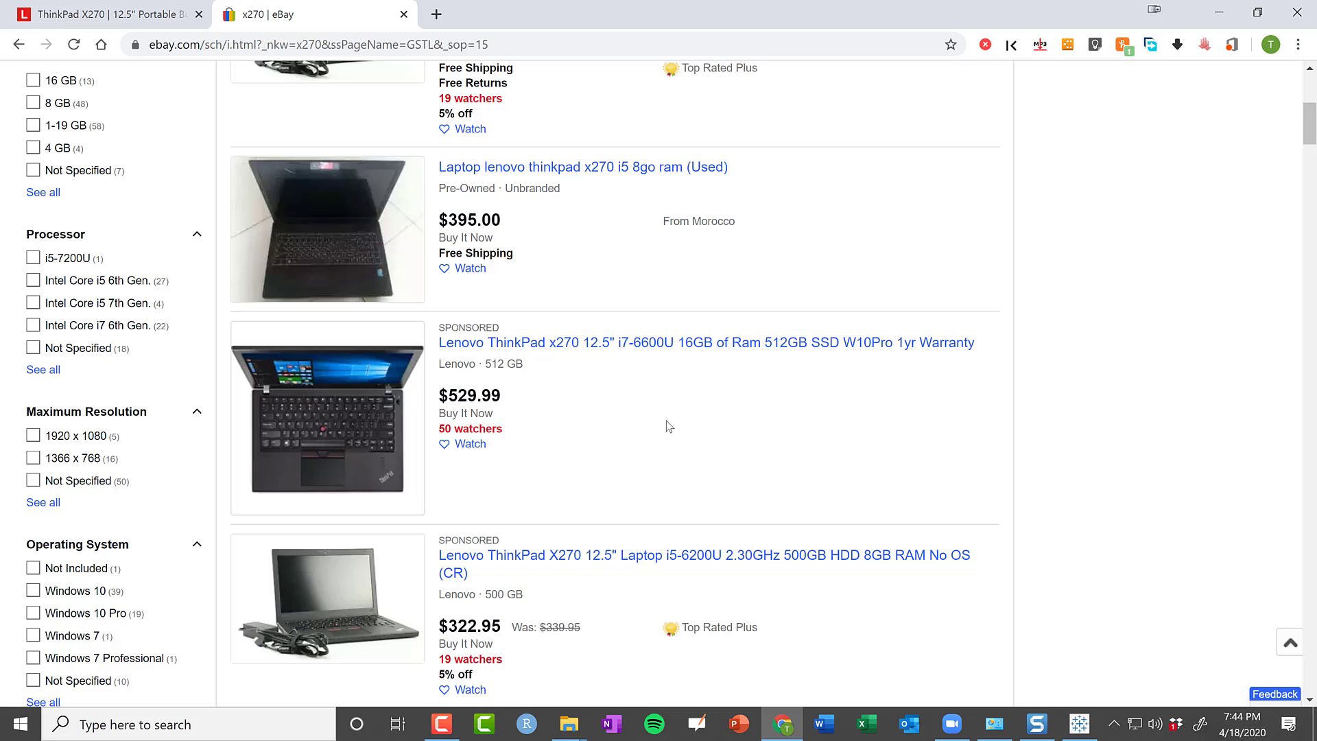
mouse_move(830, 405)
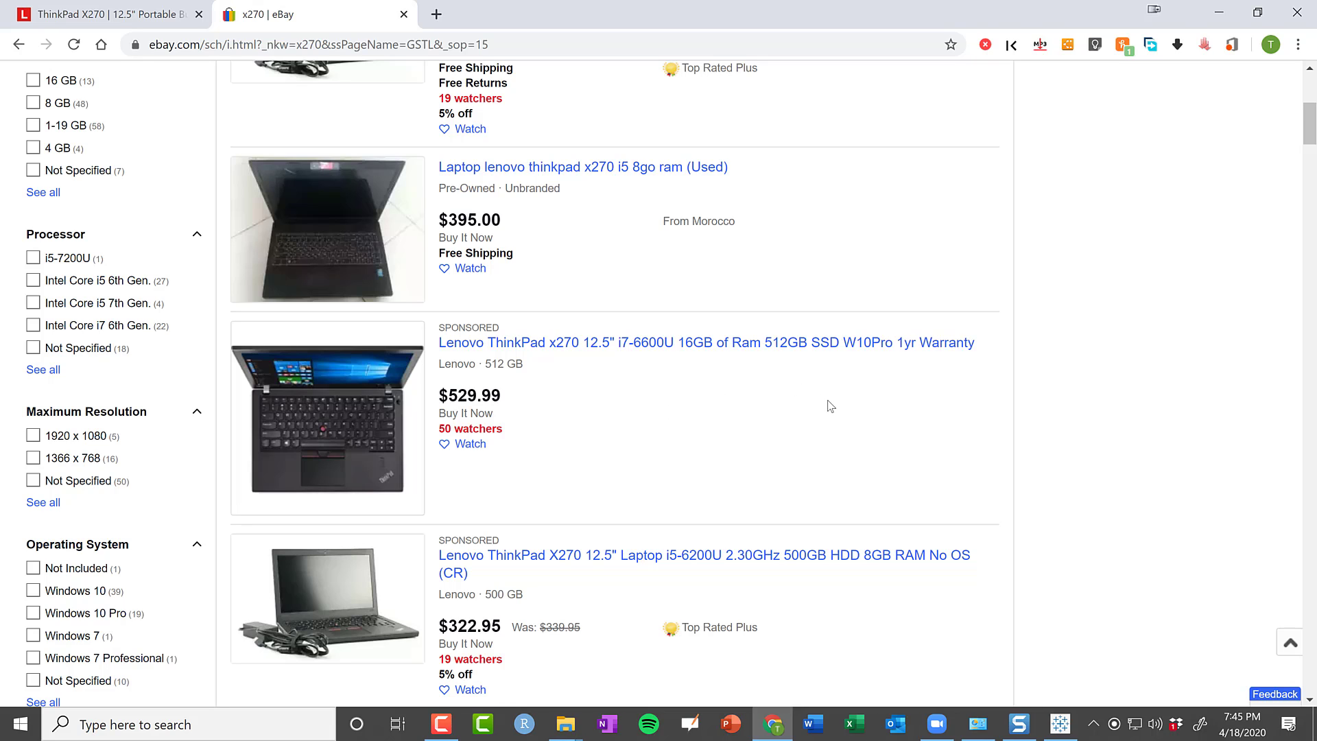
click(109, 14)
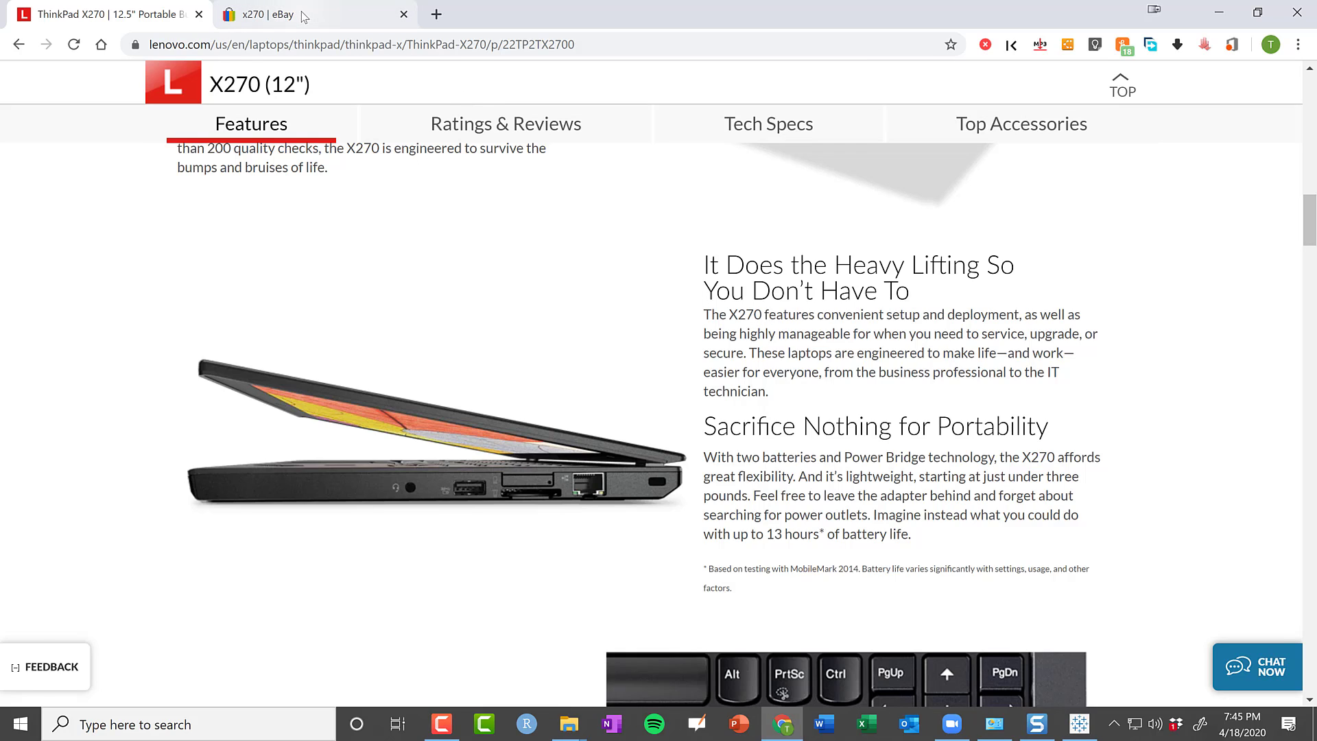
click(311, 14)
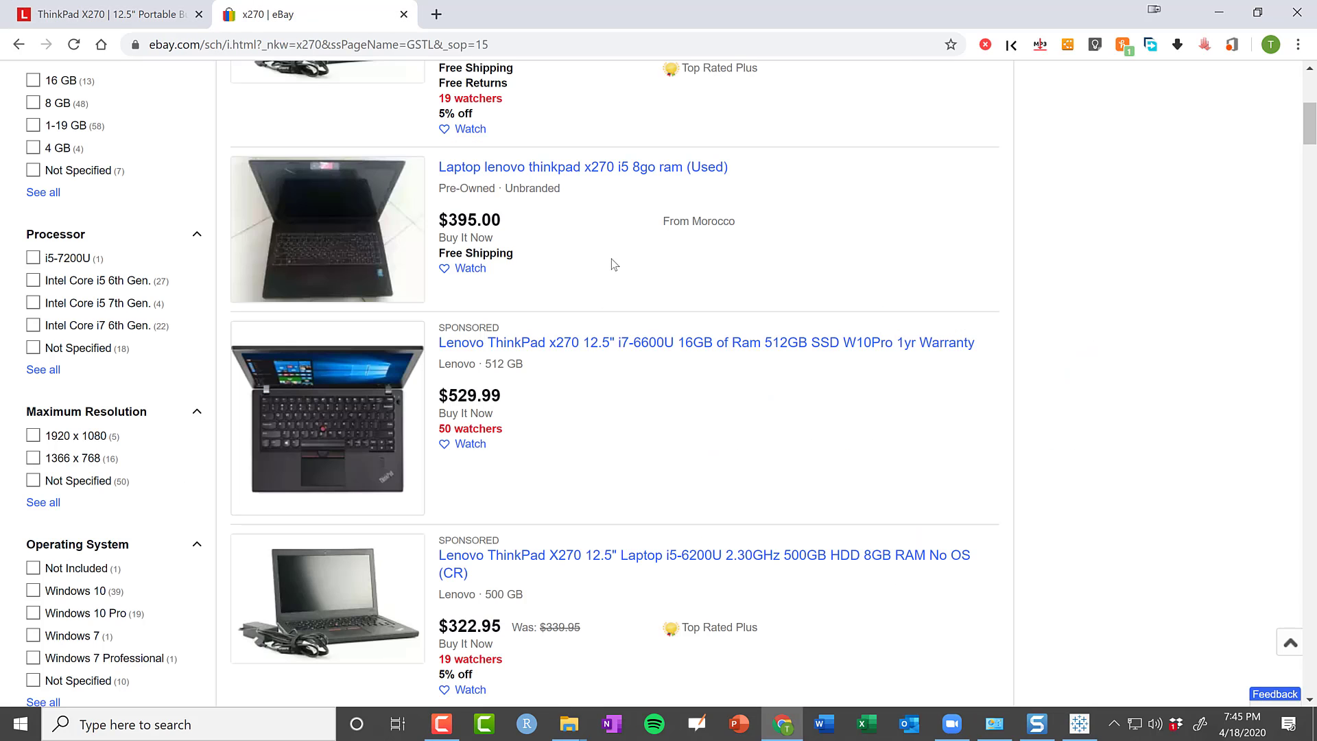
mouse_move(636, 282)
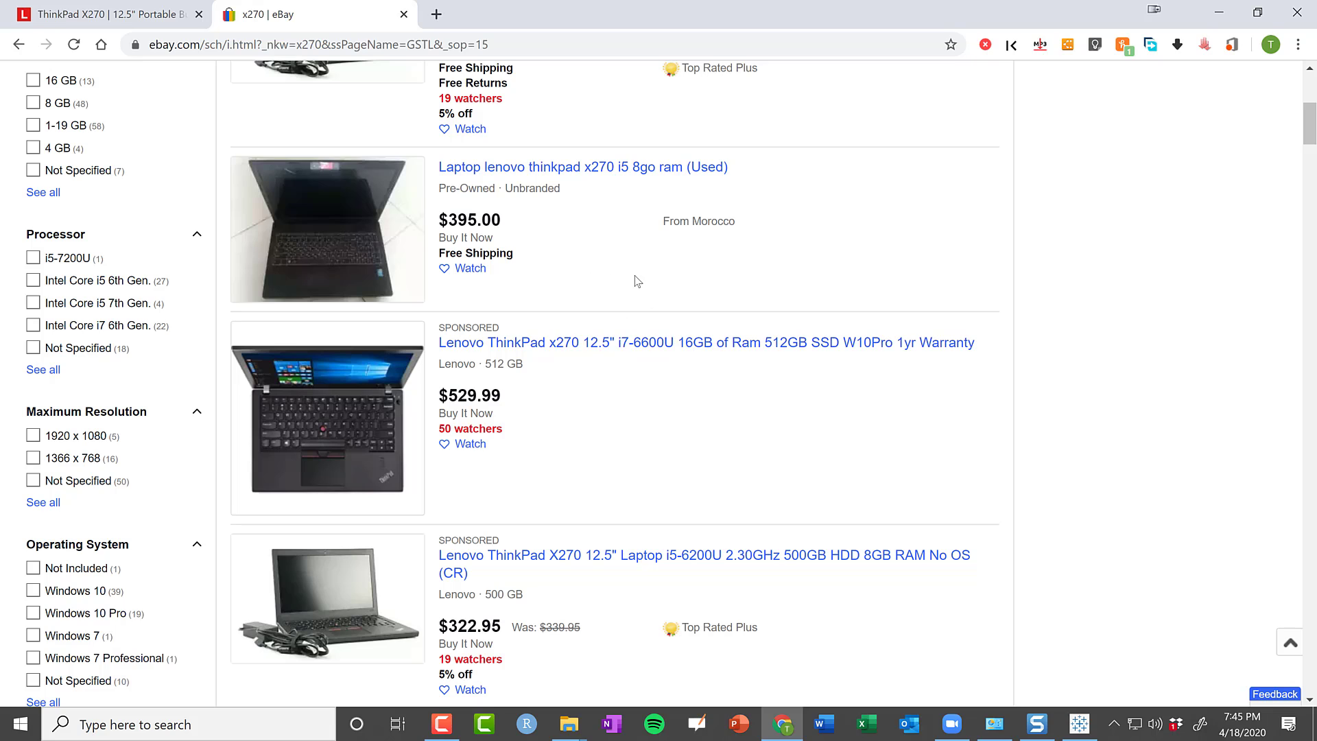
scroll(down, 3)
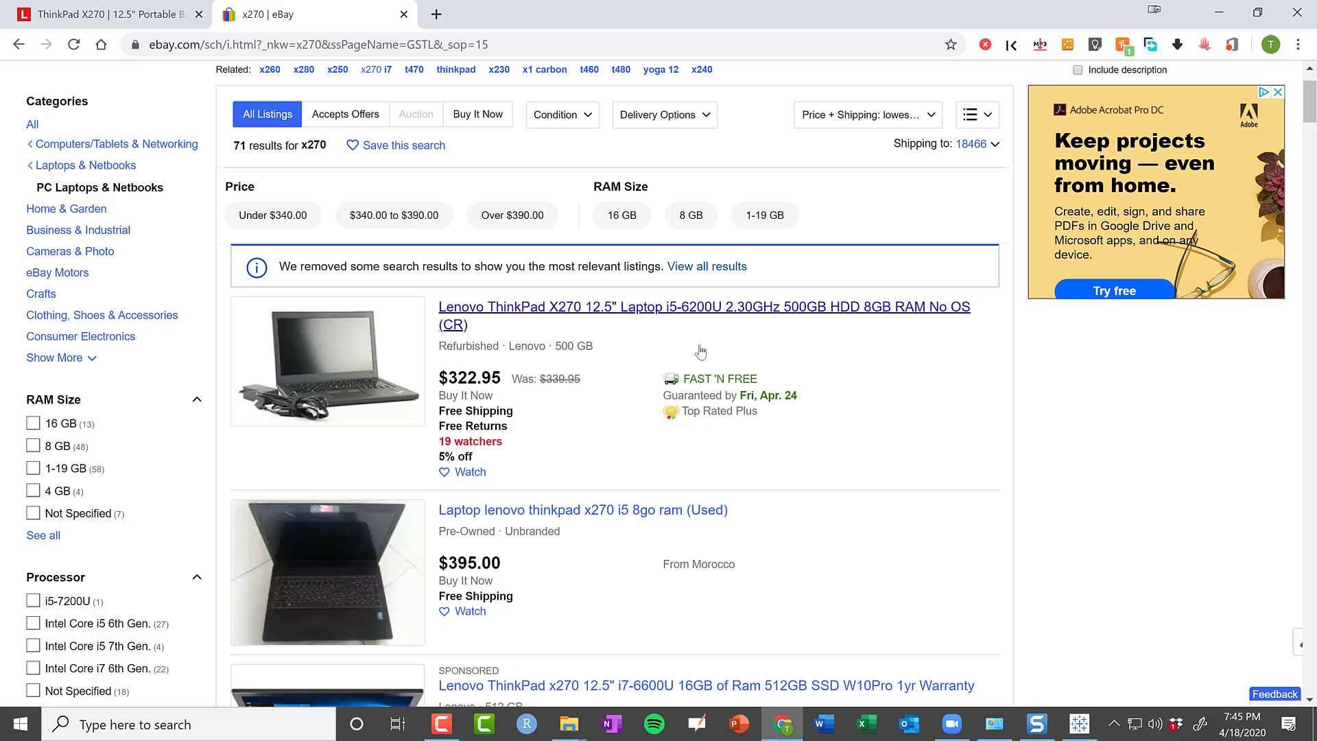
mouse_move(786, 318)
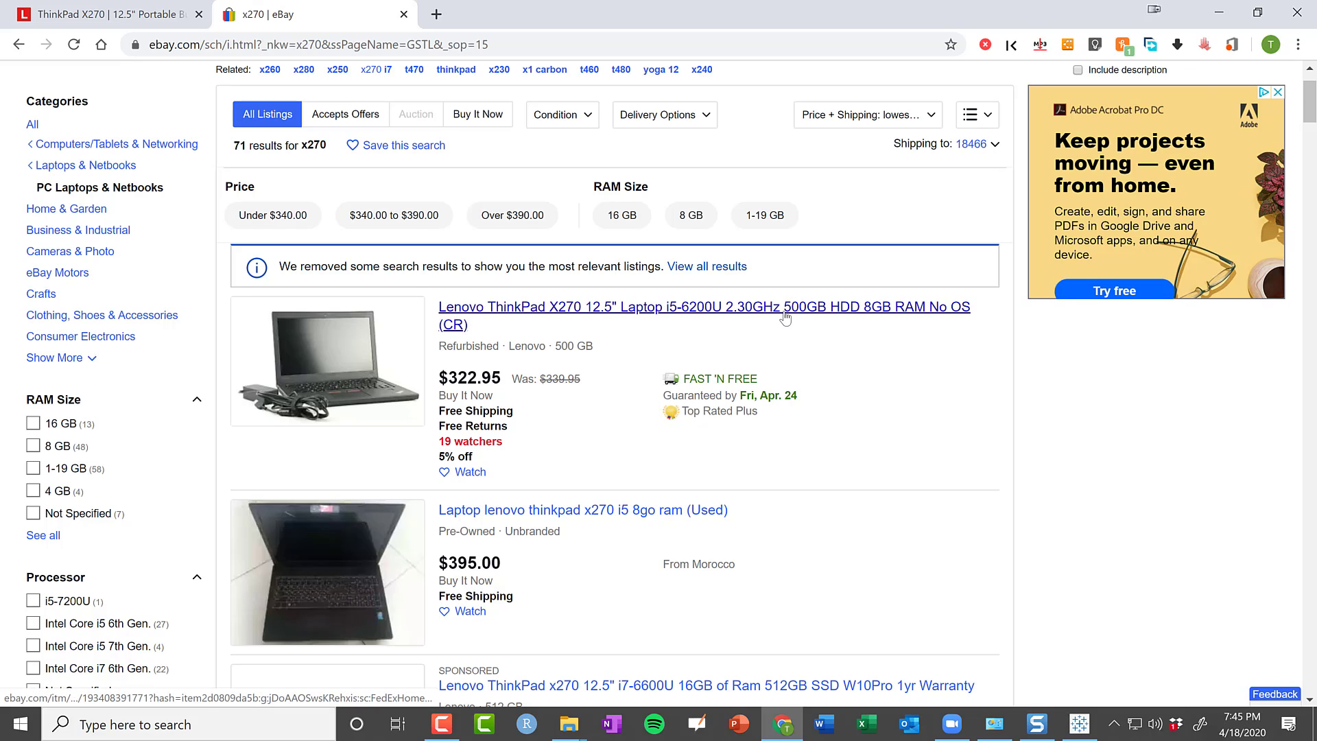
mouse_move(842, 327)
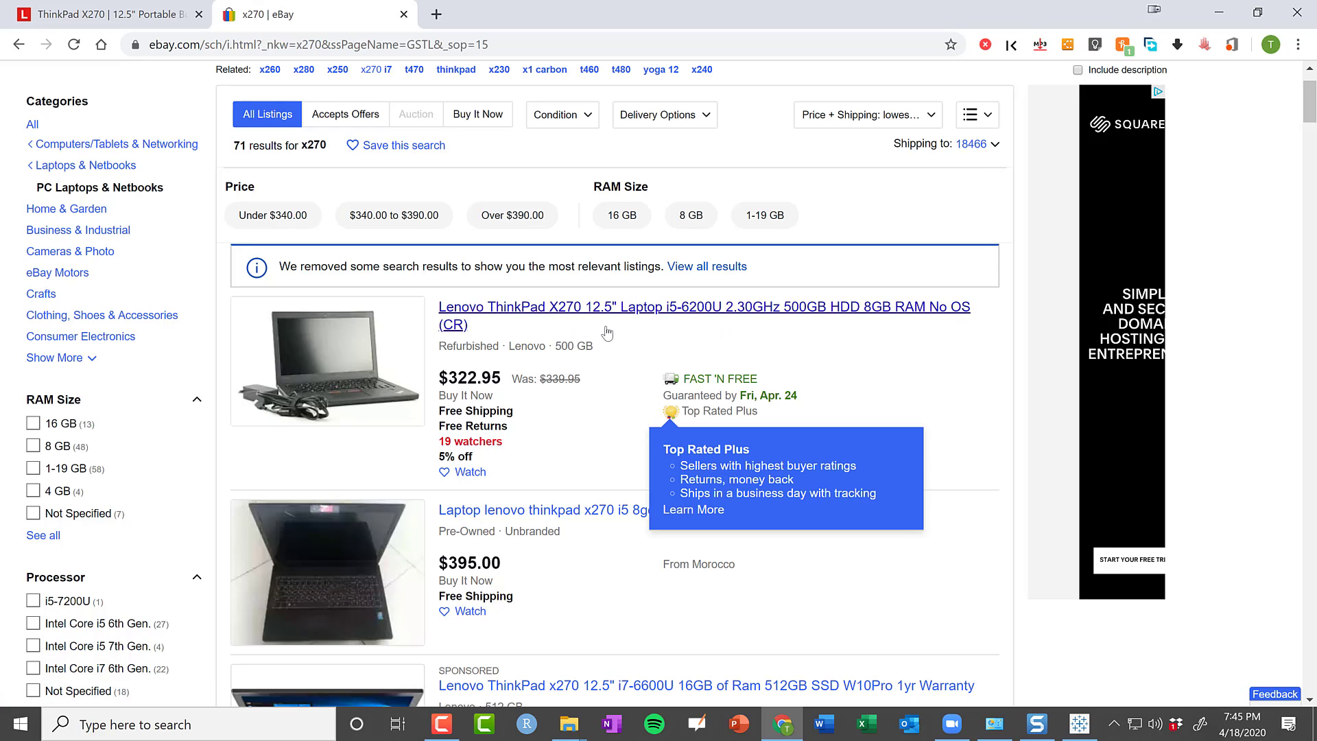
mouse_move(917, 365)
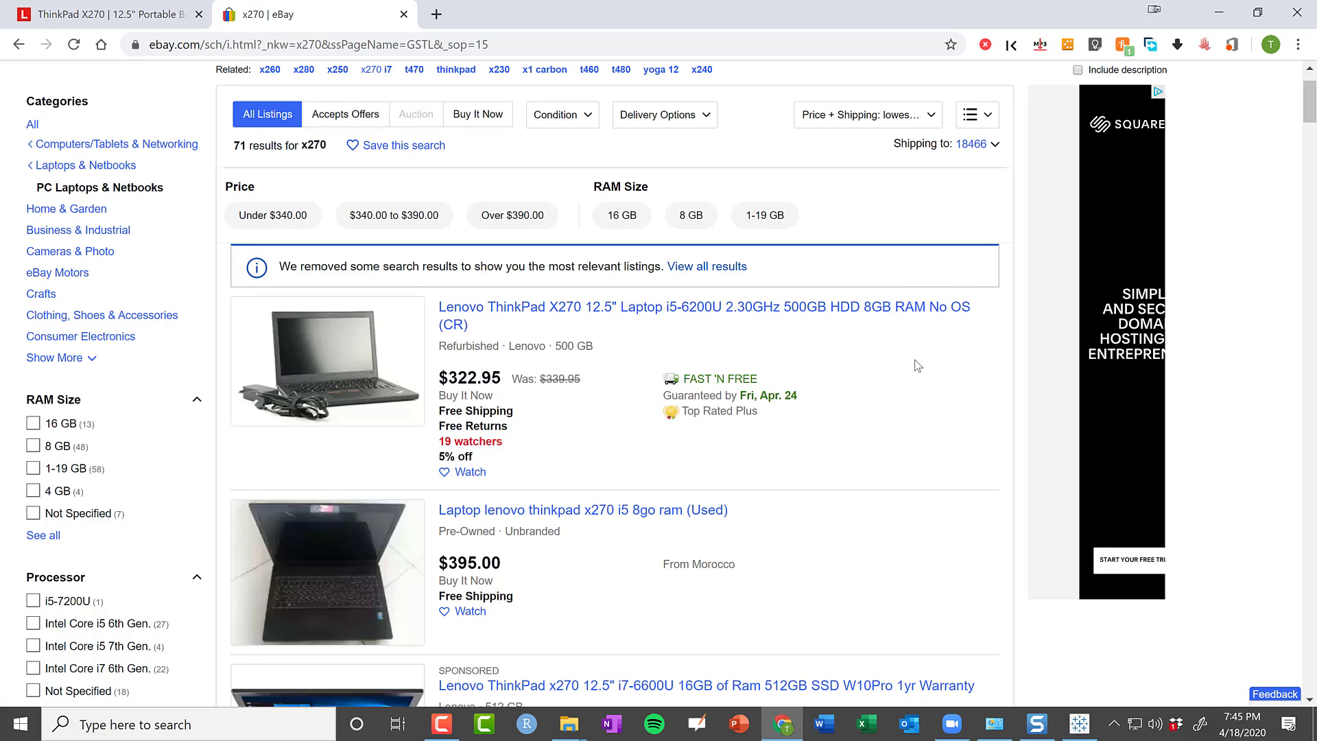
mouse_move(894, 348)
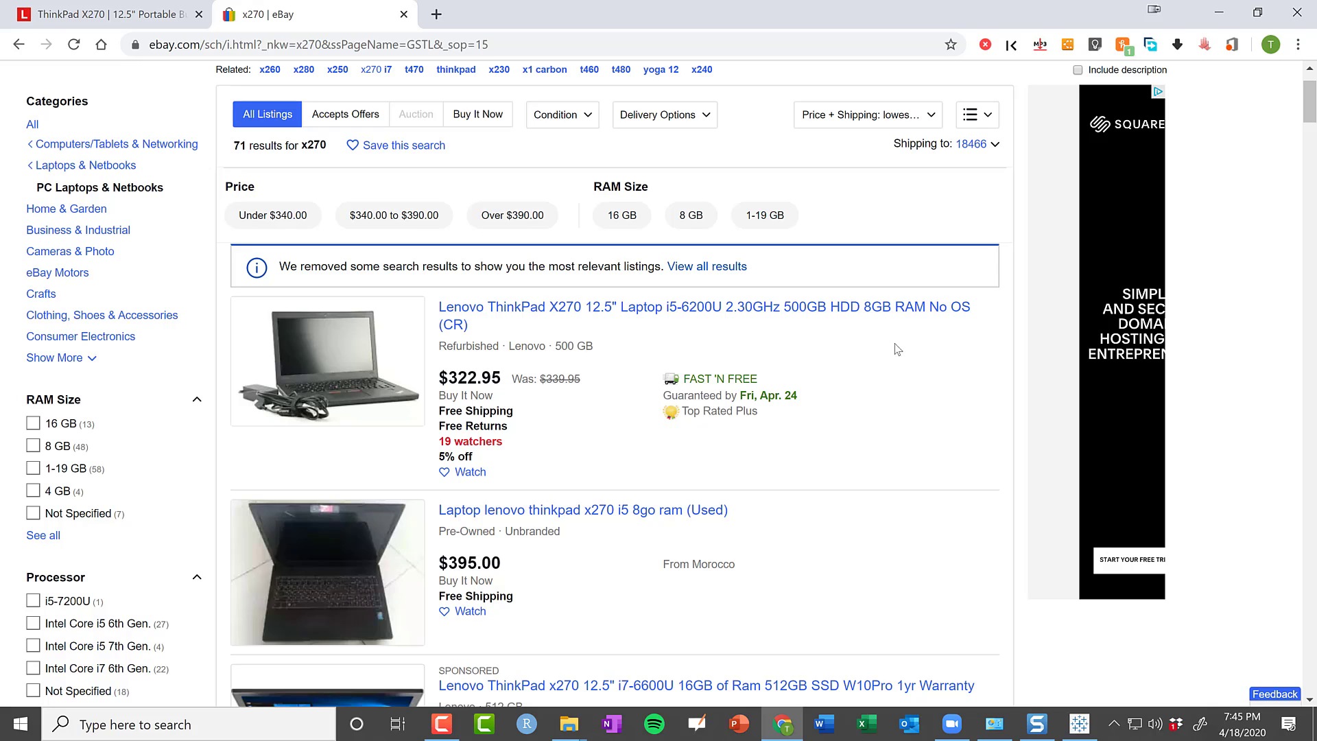
mouse_move(684, 330)
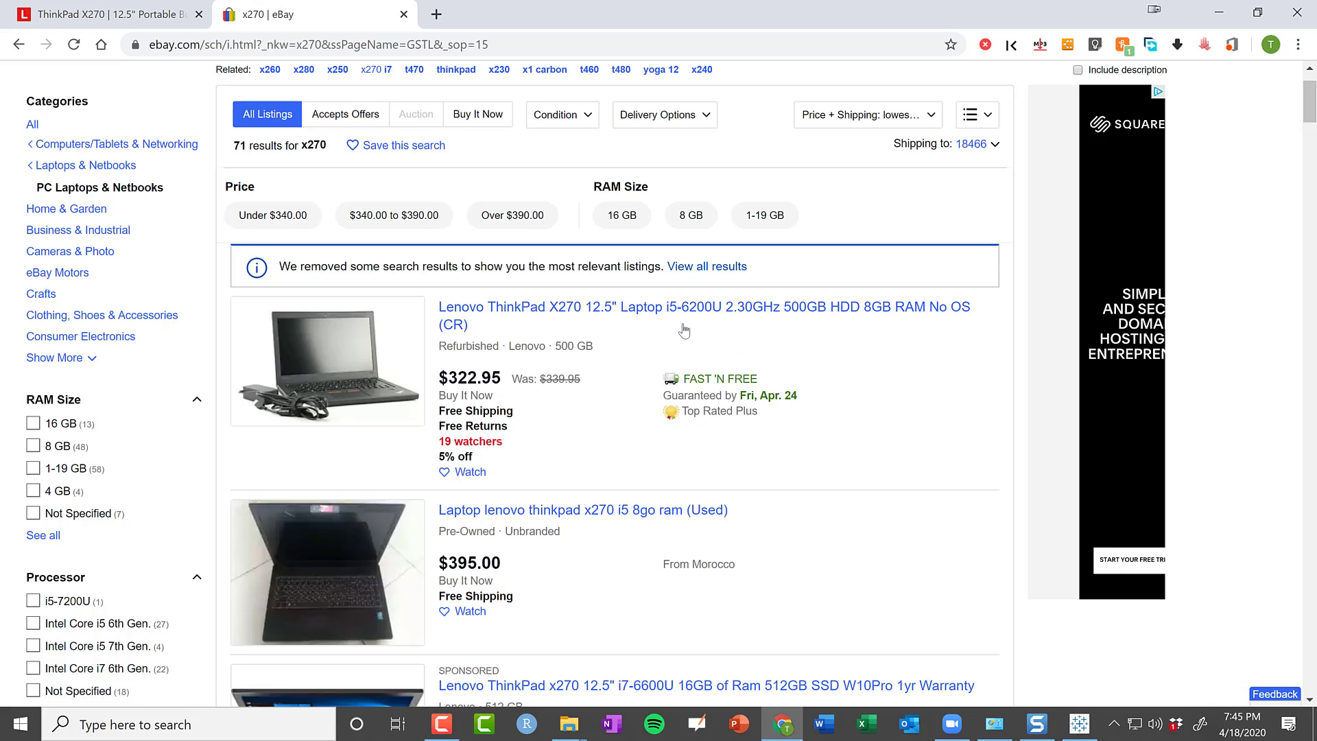
mouse_move(640, 408)
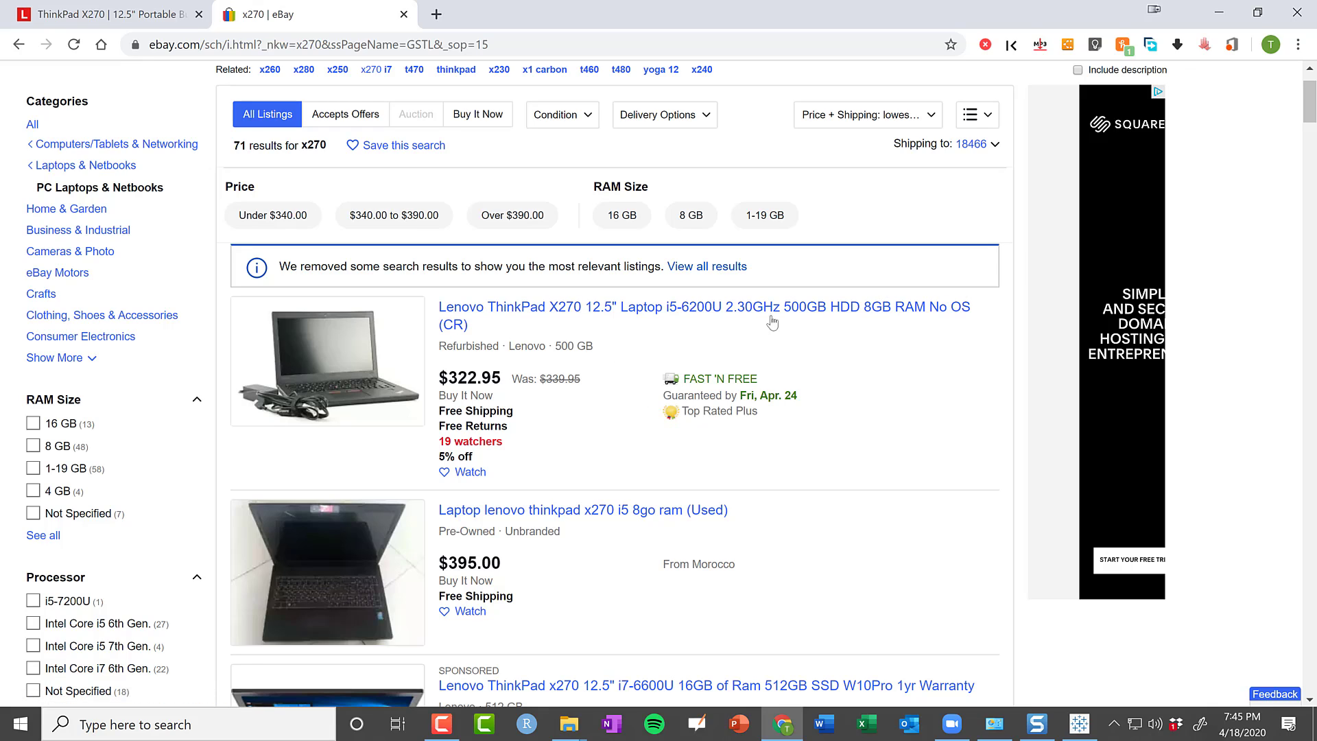
mouse_move(570, 424)
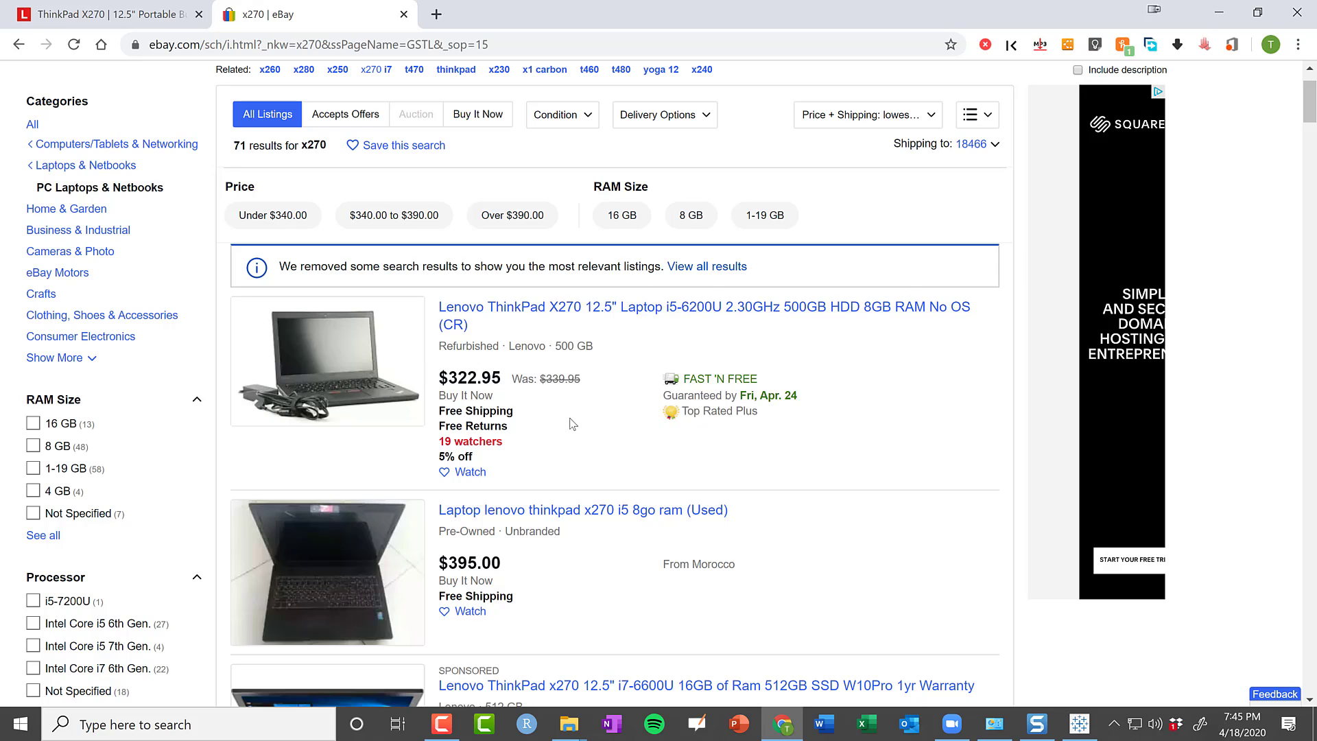
scroll(down, 3)
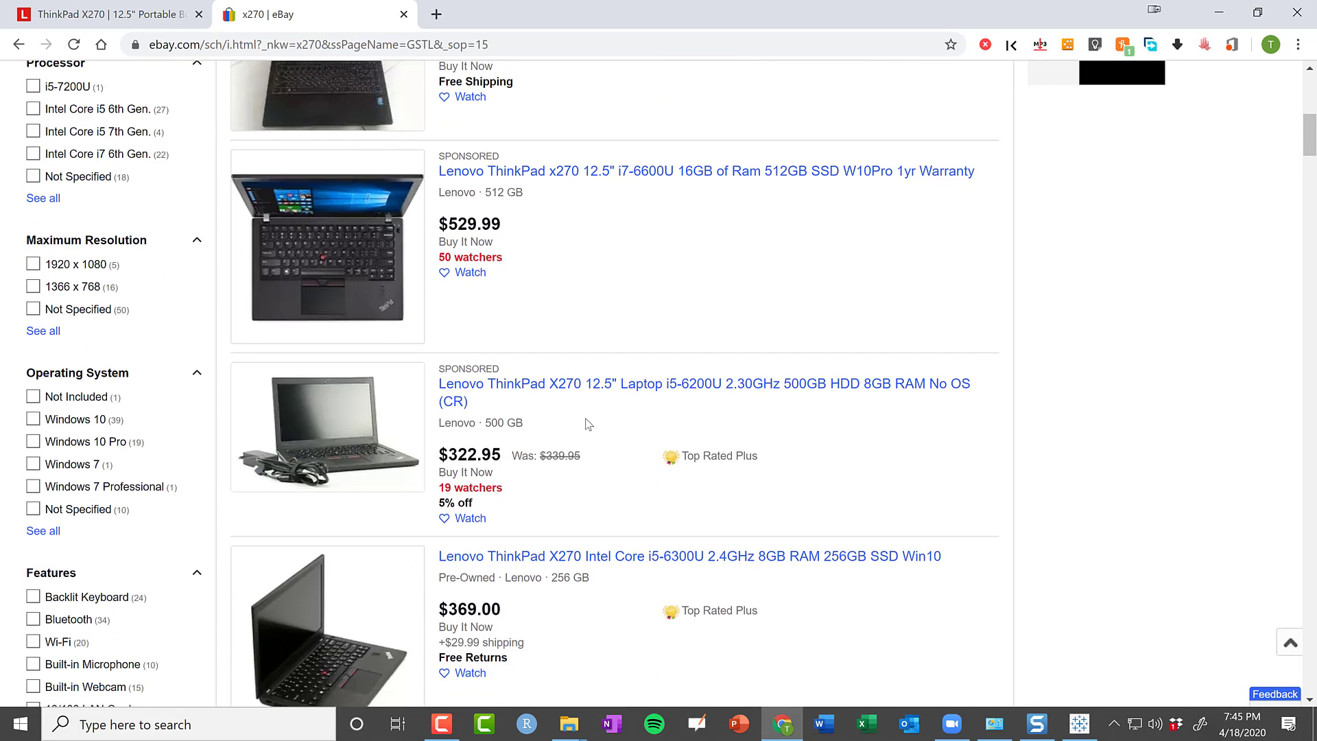
scroll(down, 3)
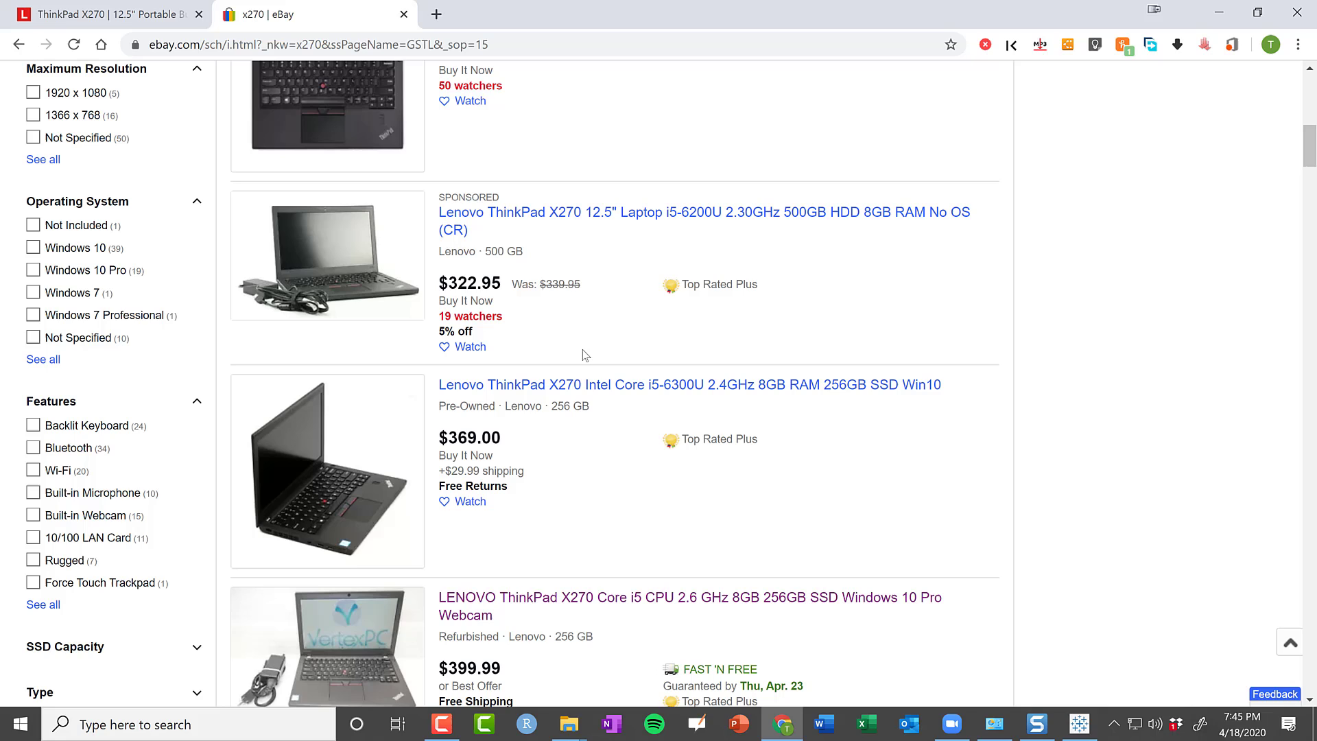
mouse_move(620, 504)
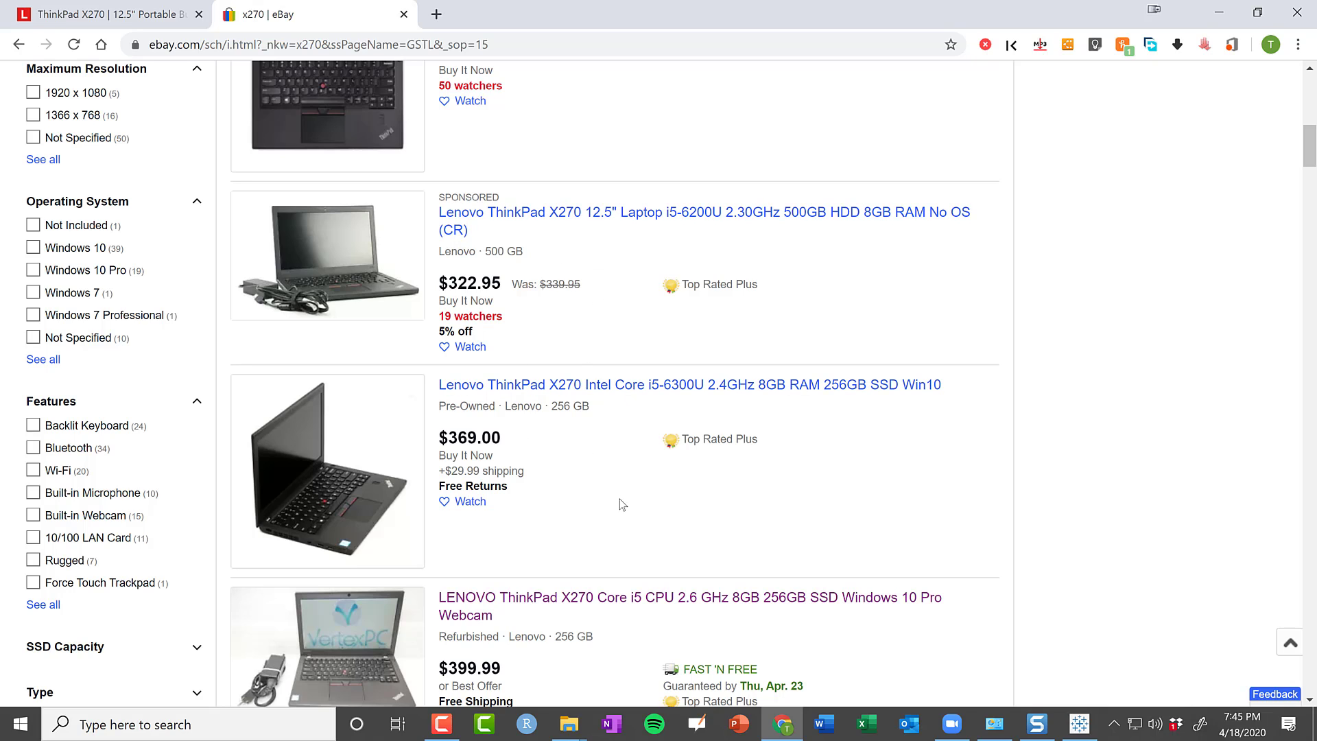
mouse_move(734, 404)
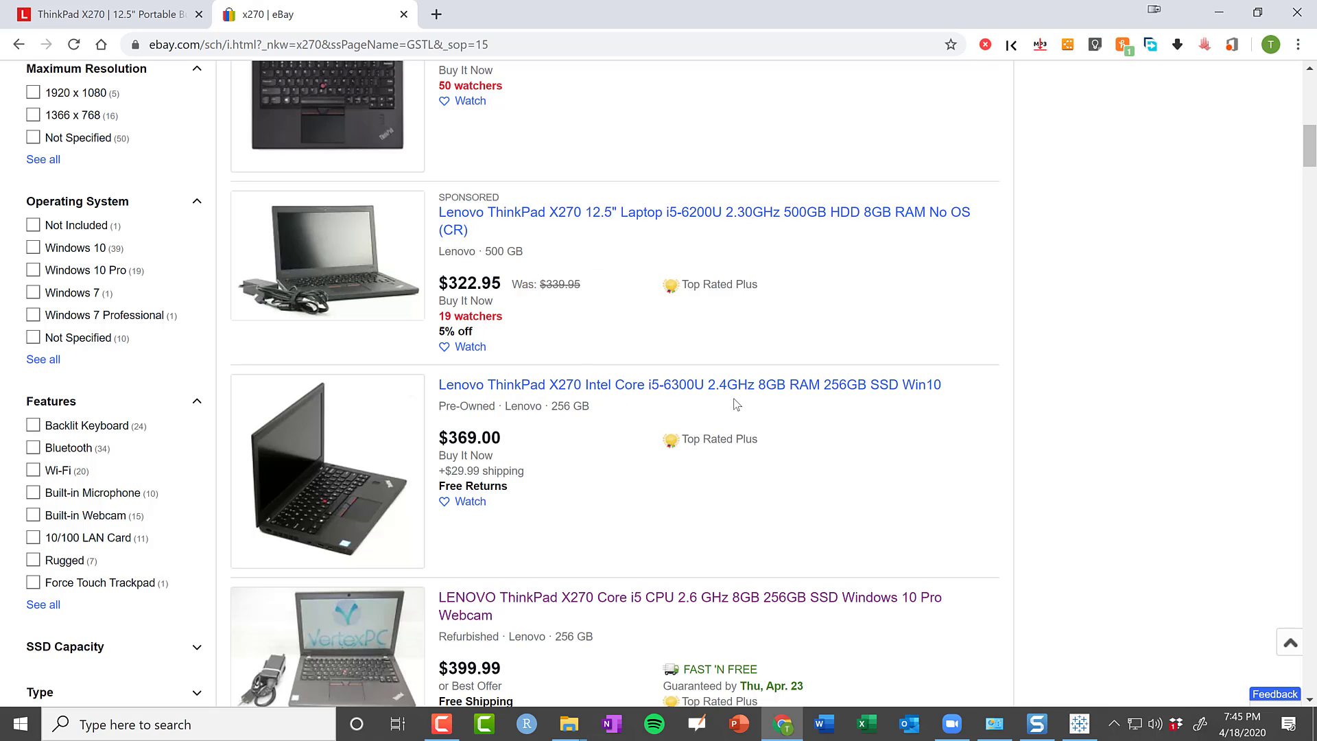
scroll(up, 3)
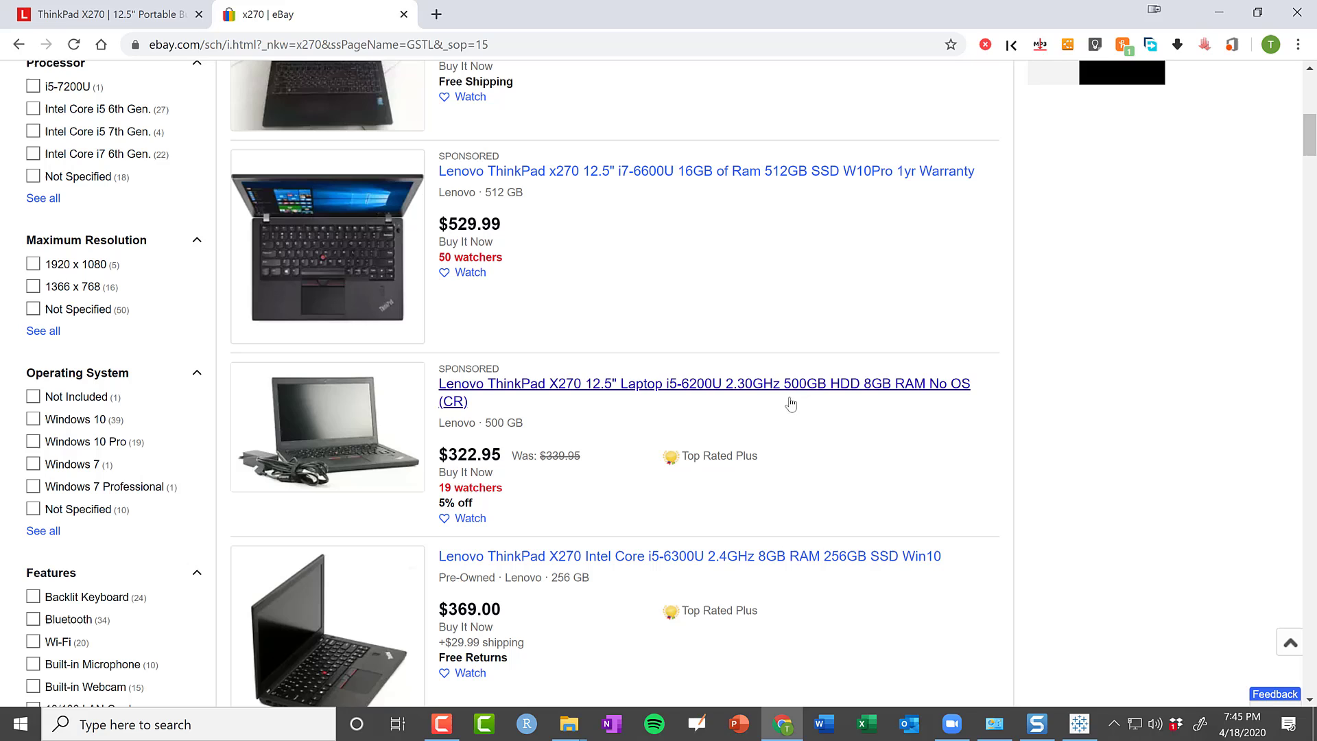
scroll(down, 3)
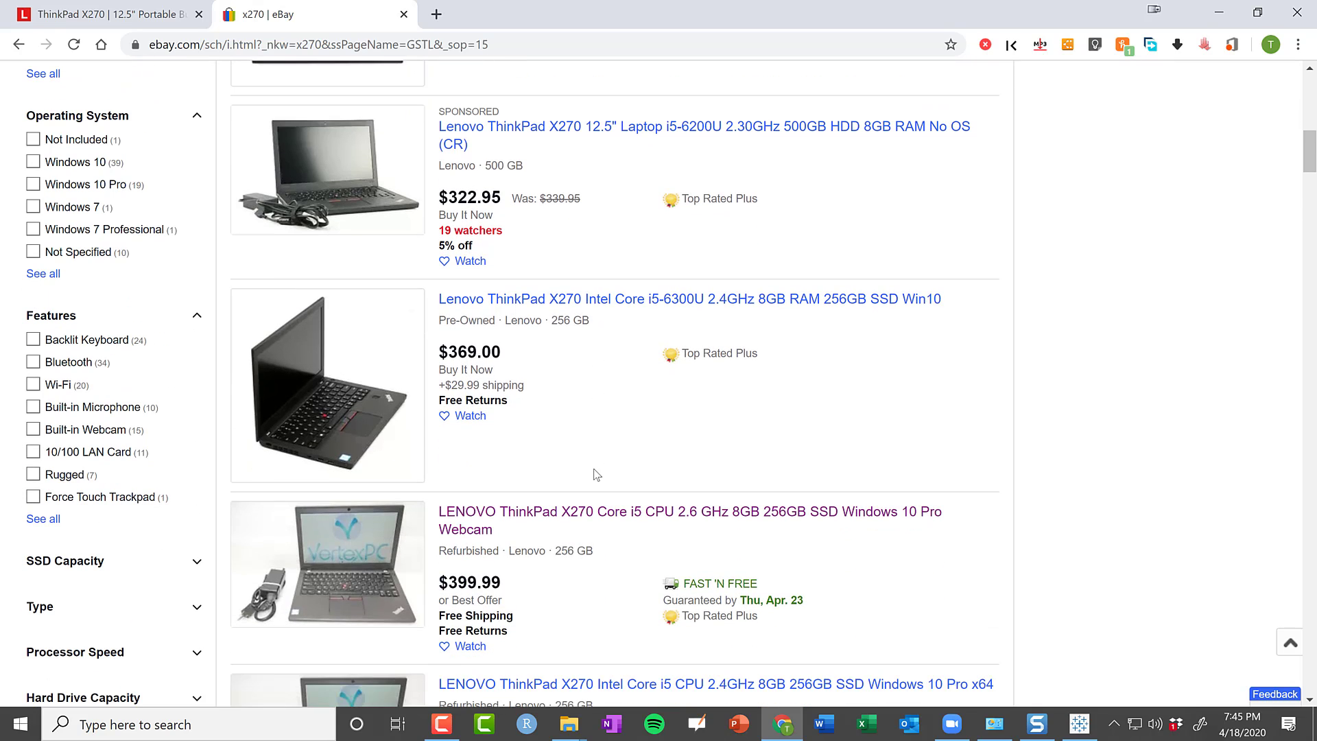
mouse_move(854, 334)
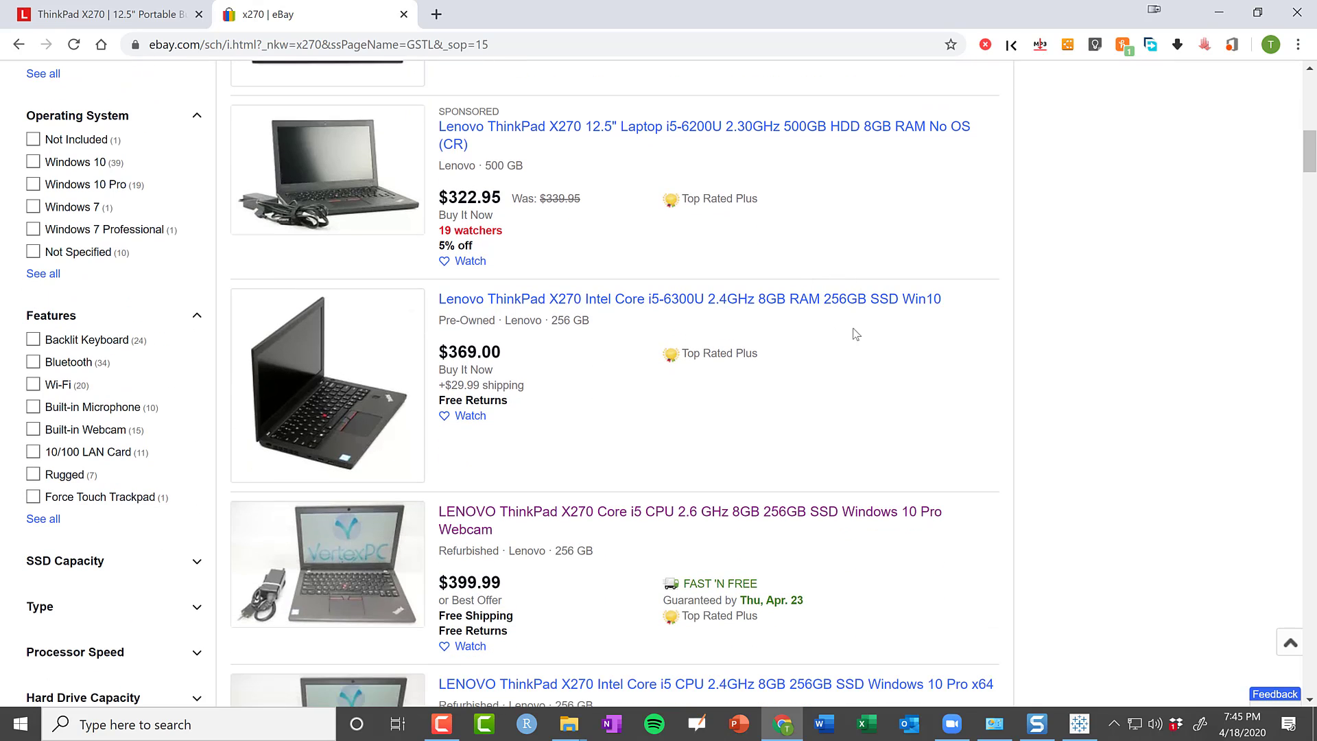
mouse_move(832, 335)
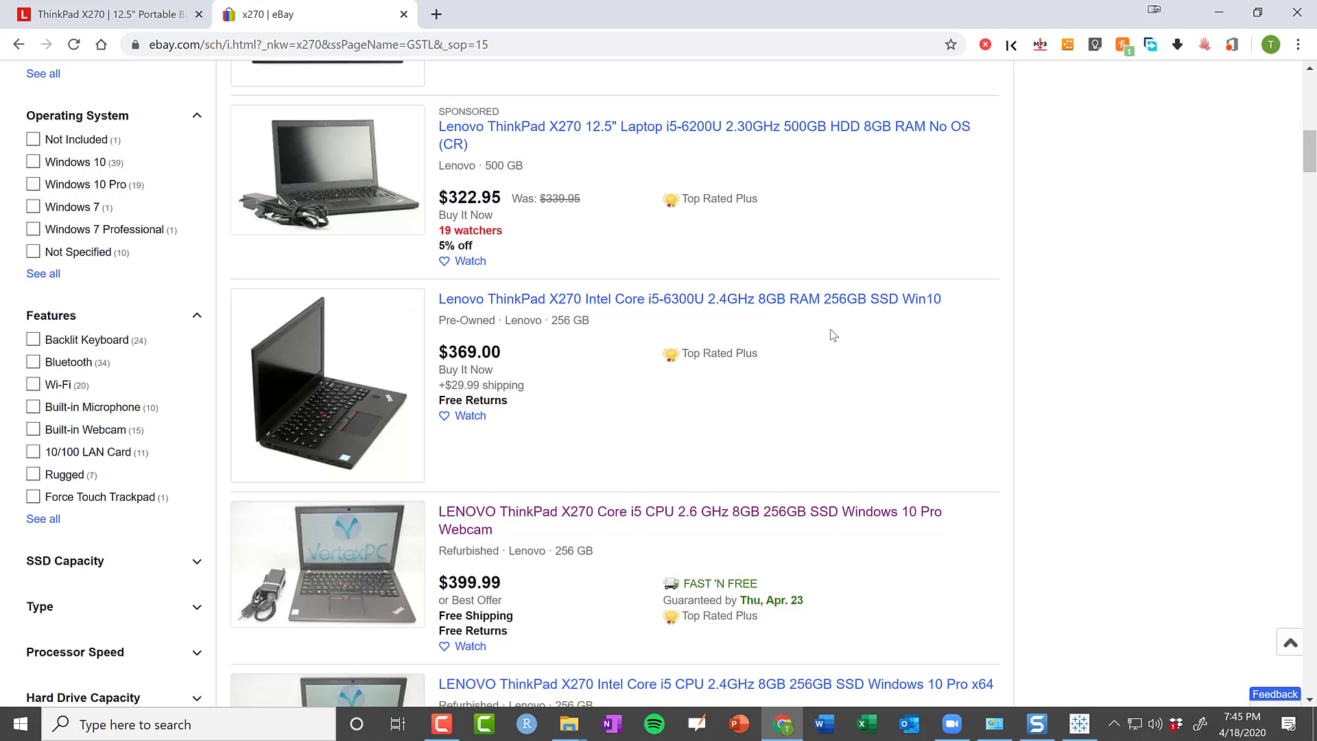
mouse_move(639, 294)
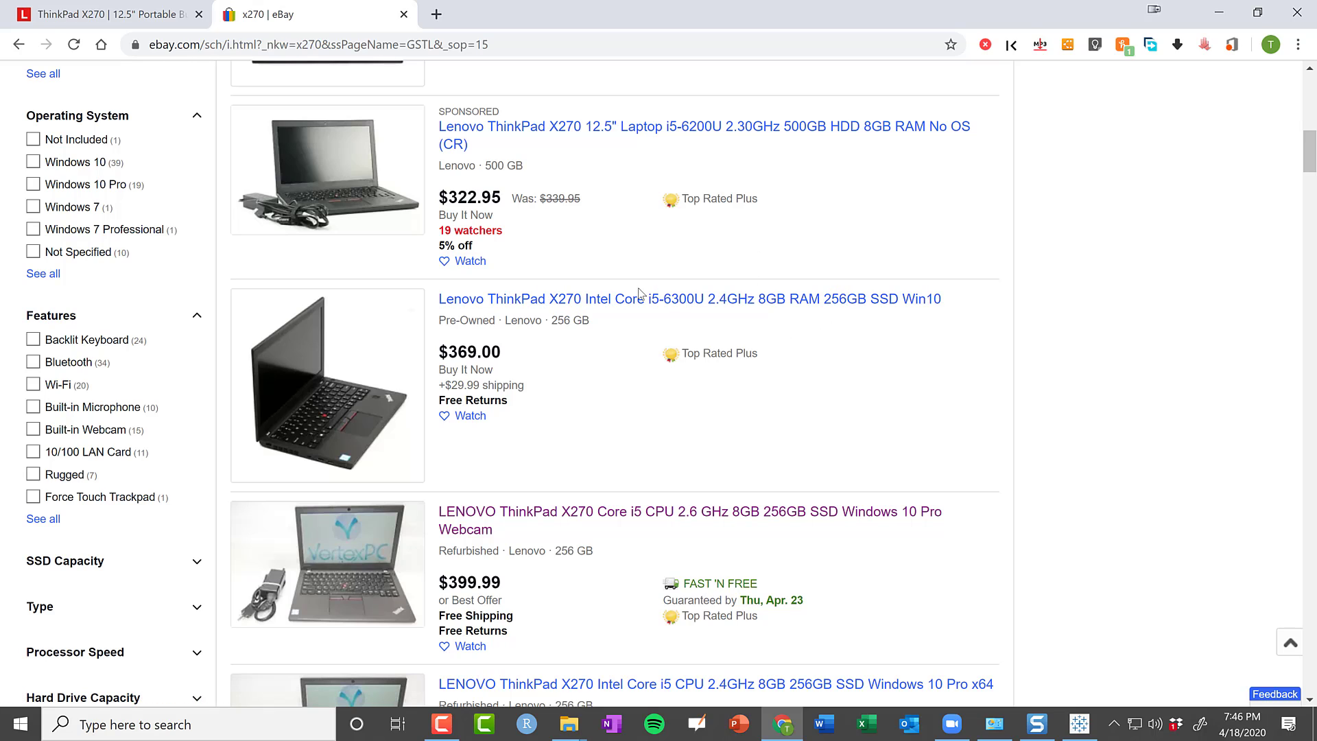